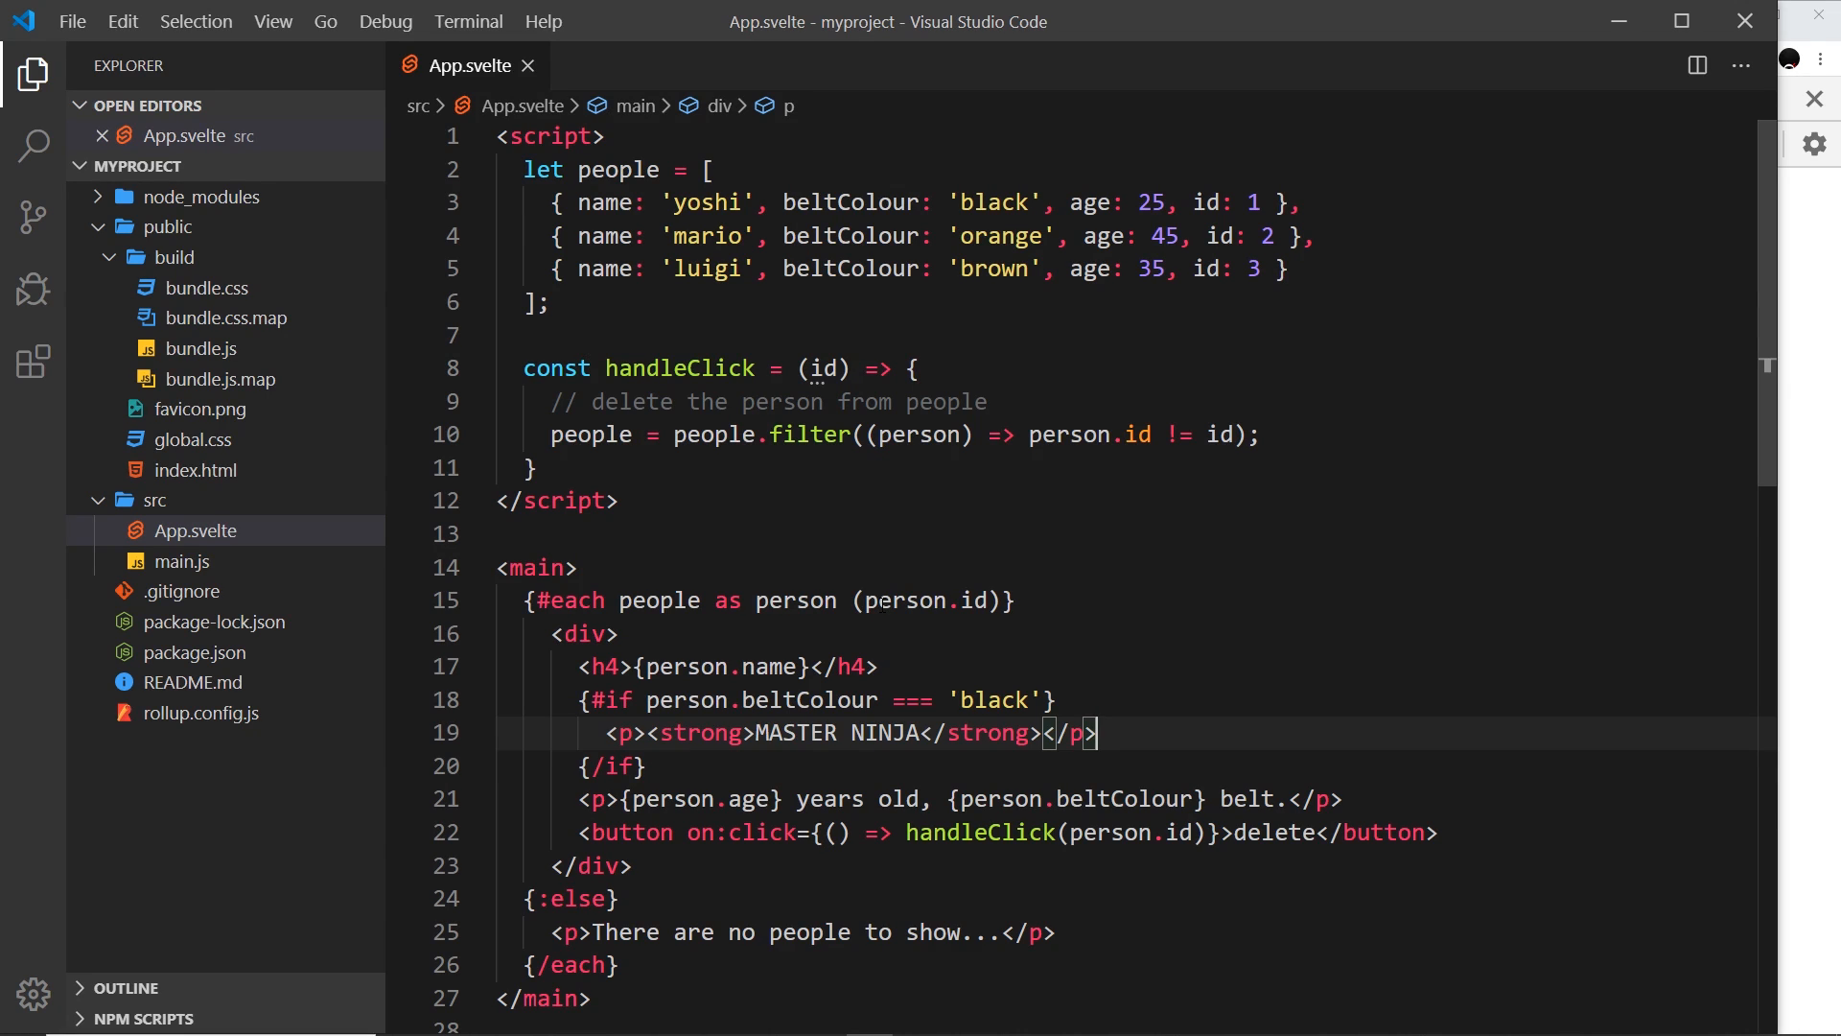
Create Modal.svelte in the src folder and open it in the editor.
click(153, 500)
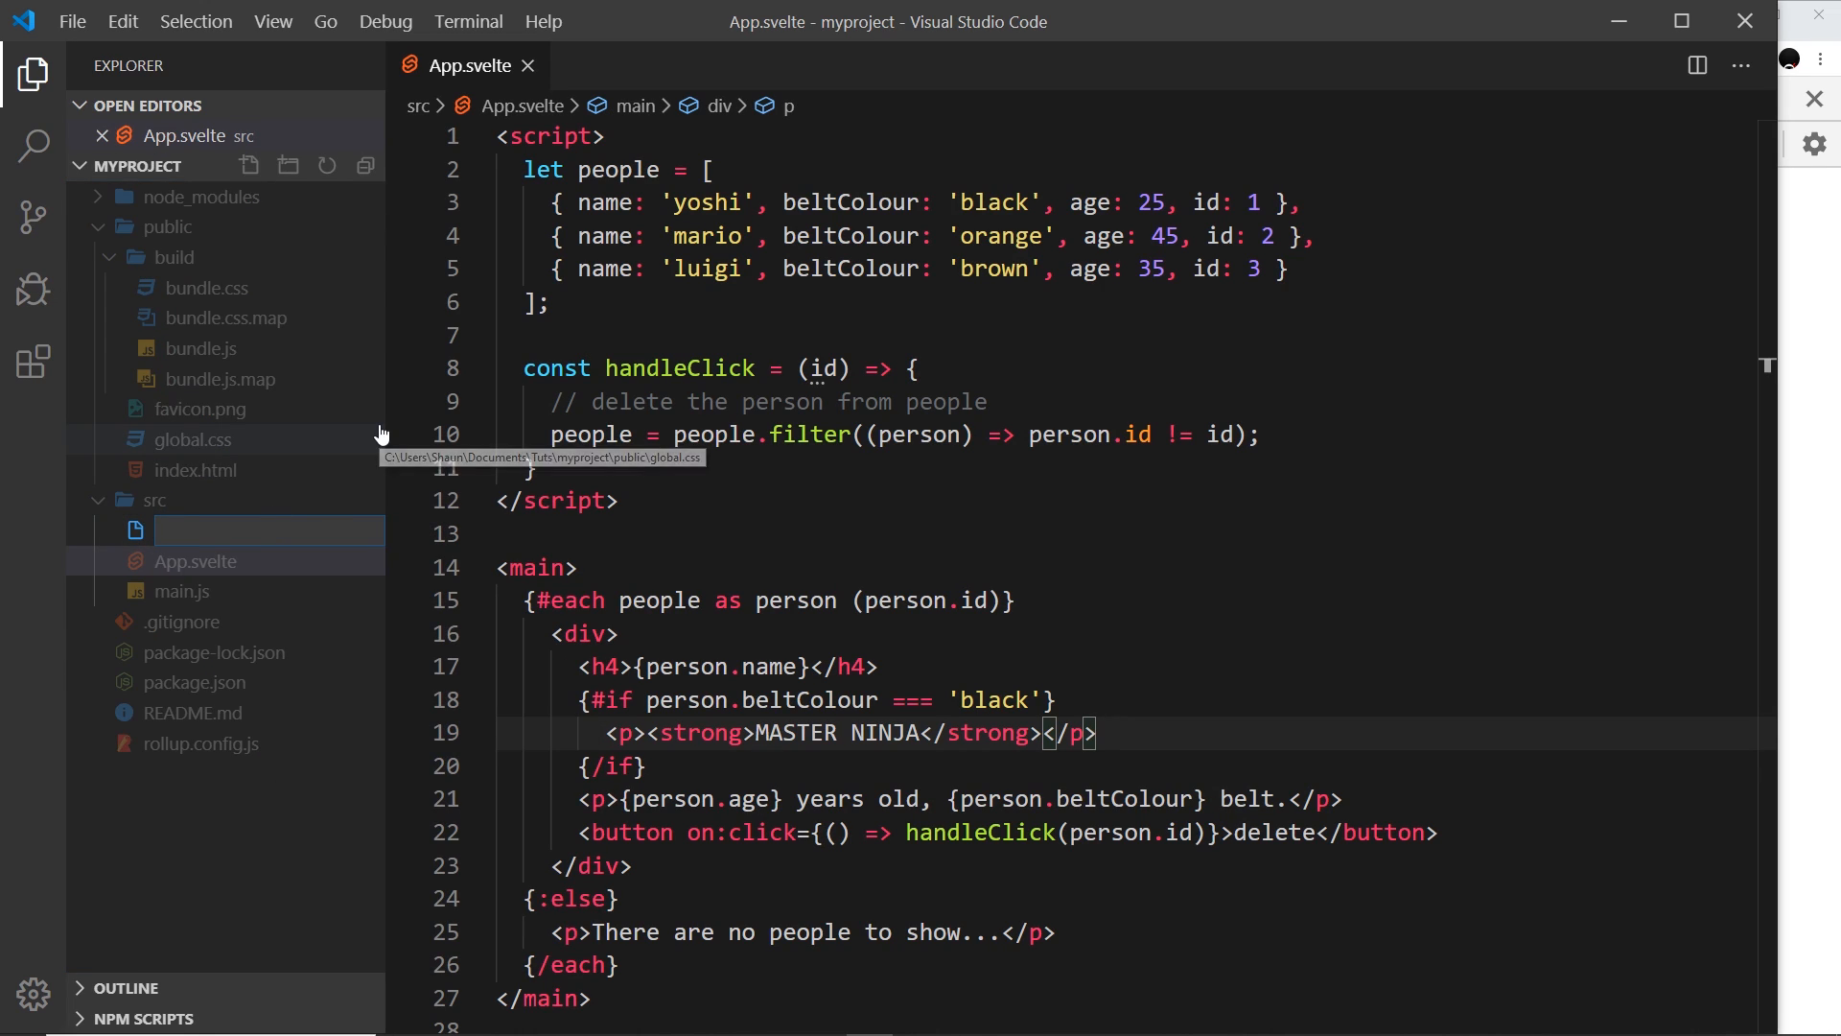
text(Modal.svelte)
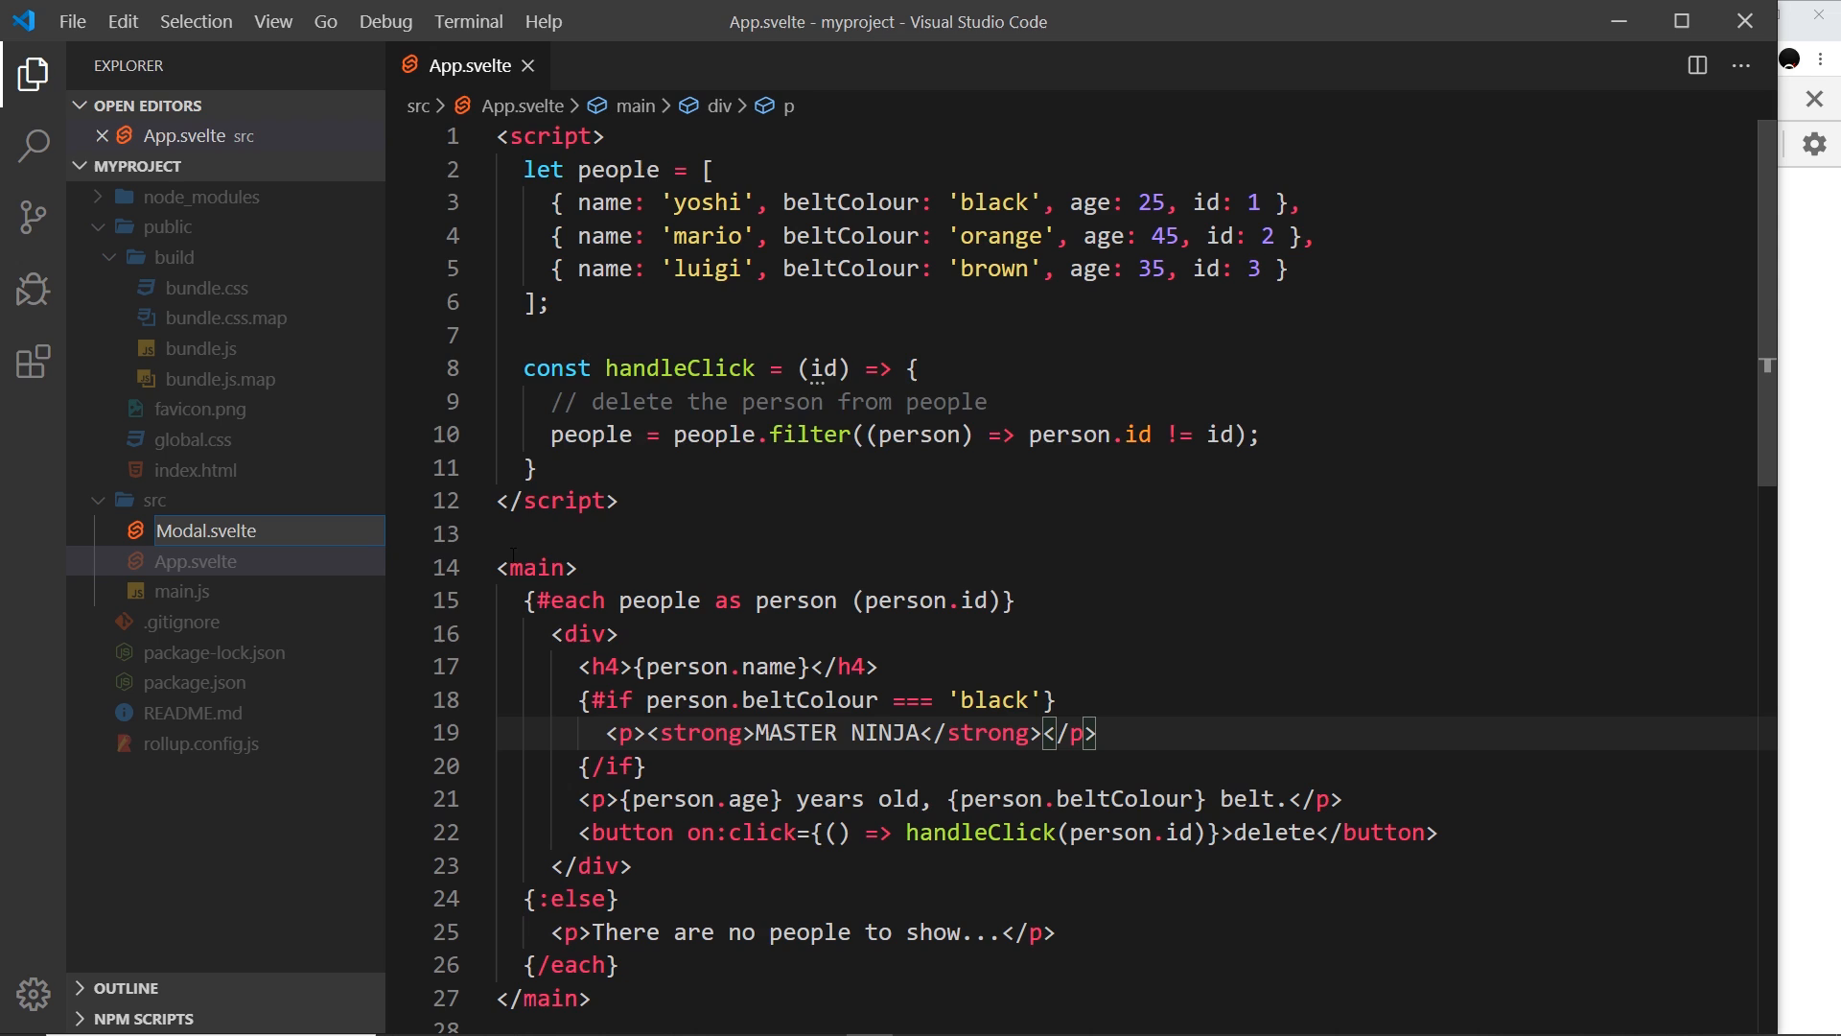
double_click(206, 529)
text(<script></script>)
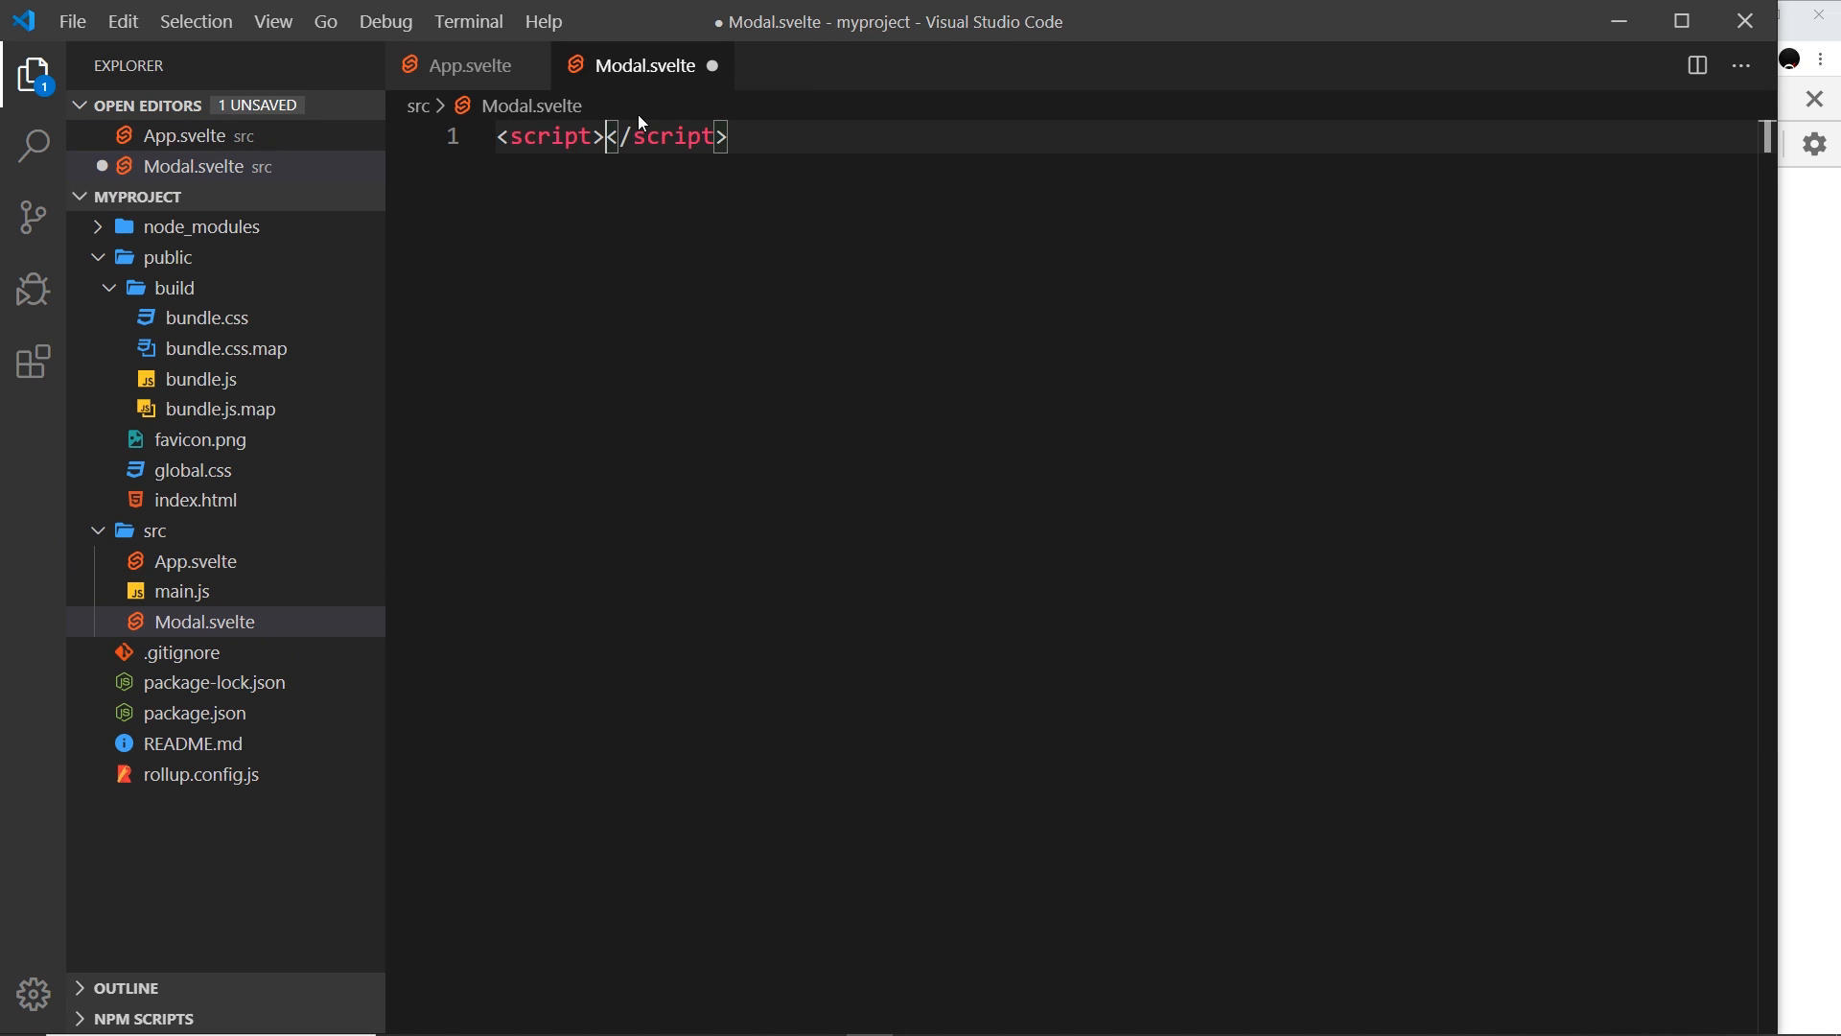
Expand empty script, div and style blocks onto separate lines, starting a class attribute on the div.
key(Enter)
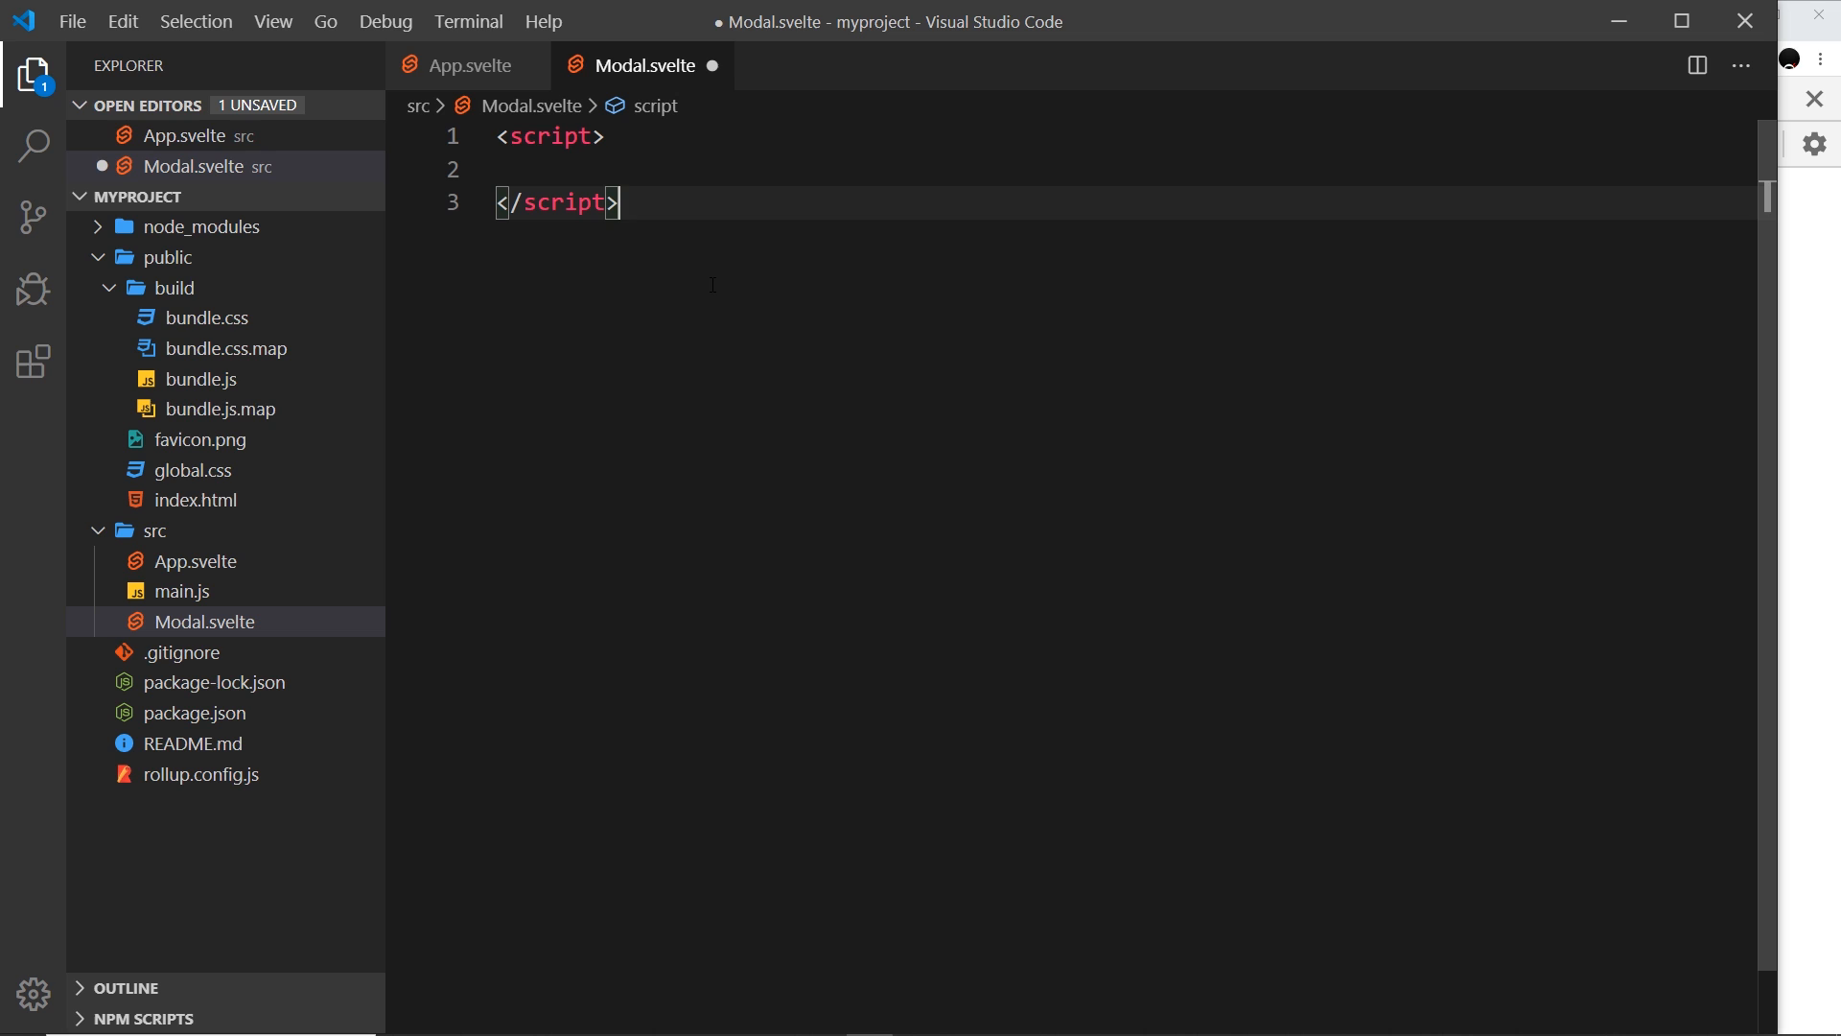
text(div)
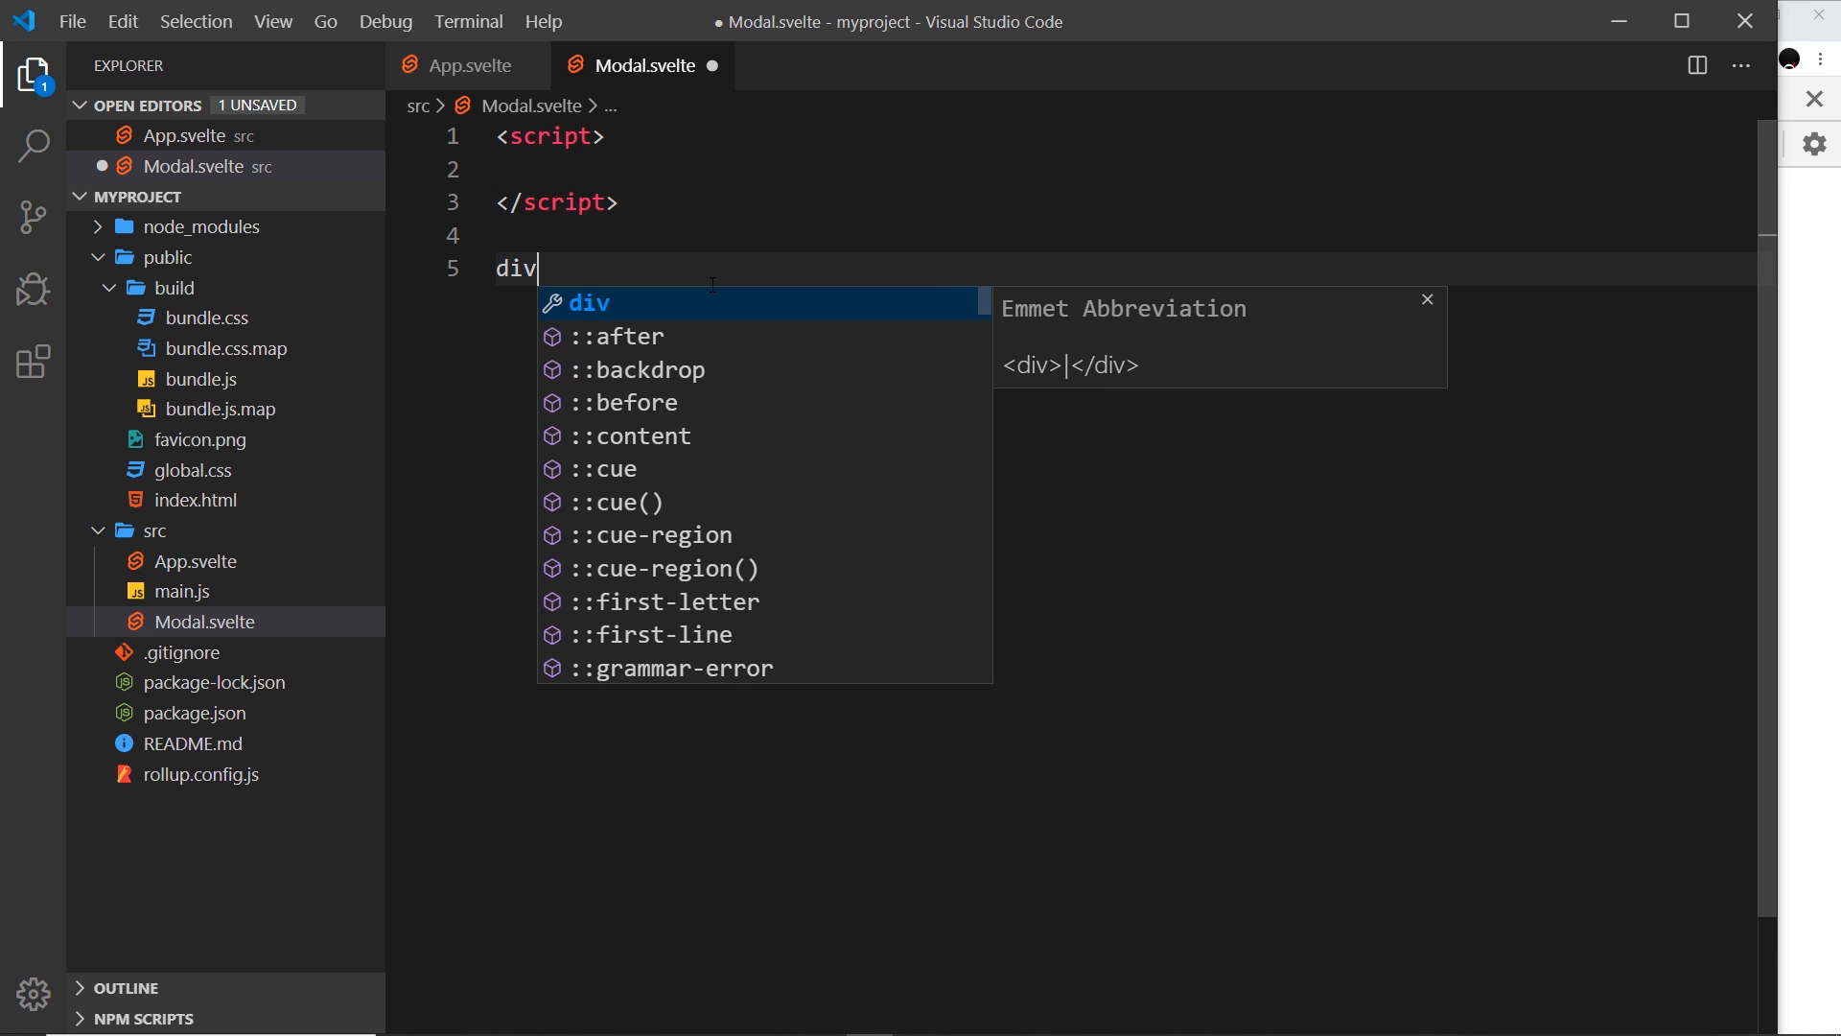
key(Tab)
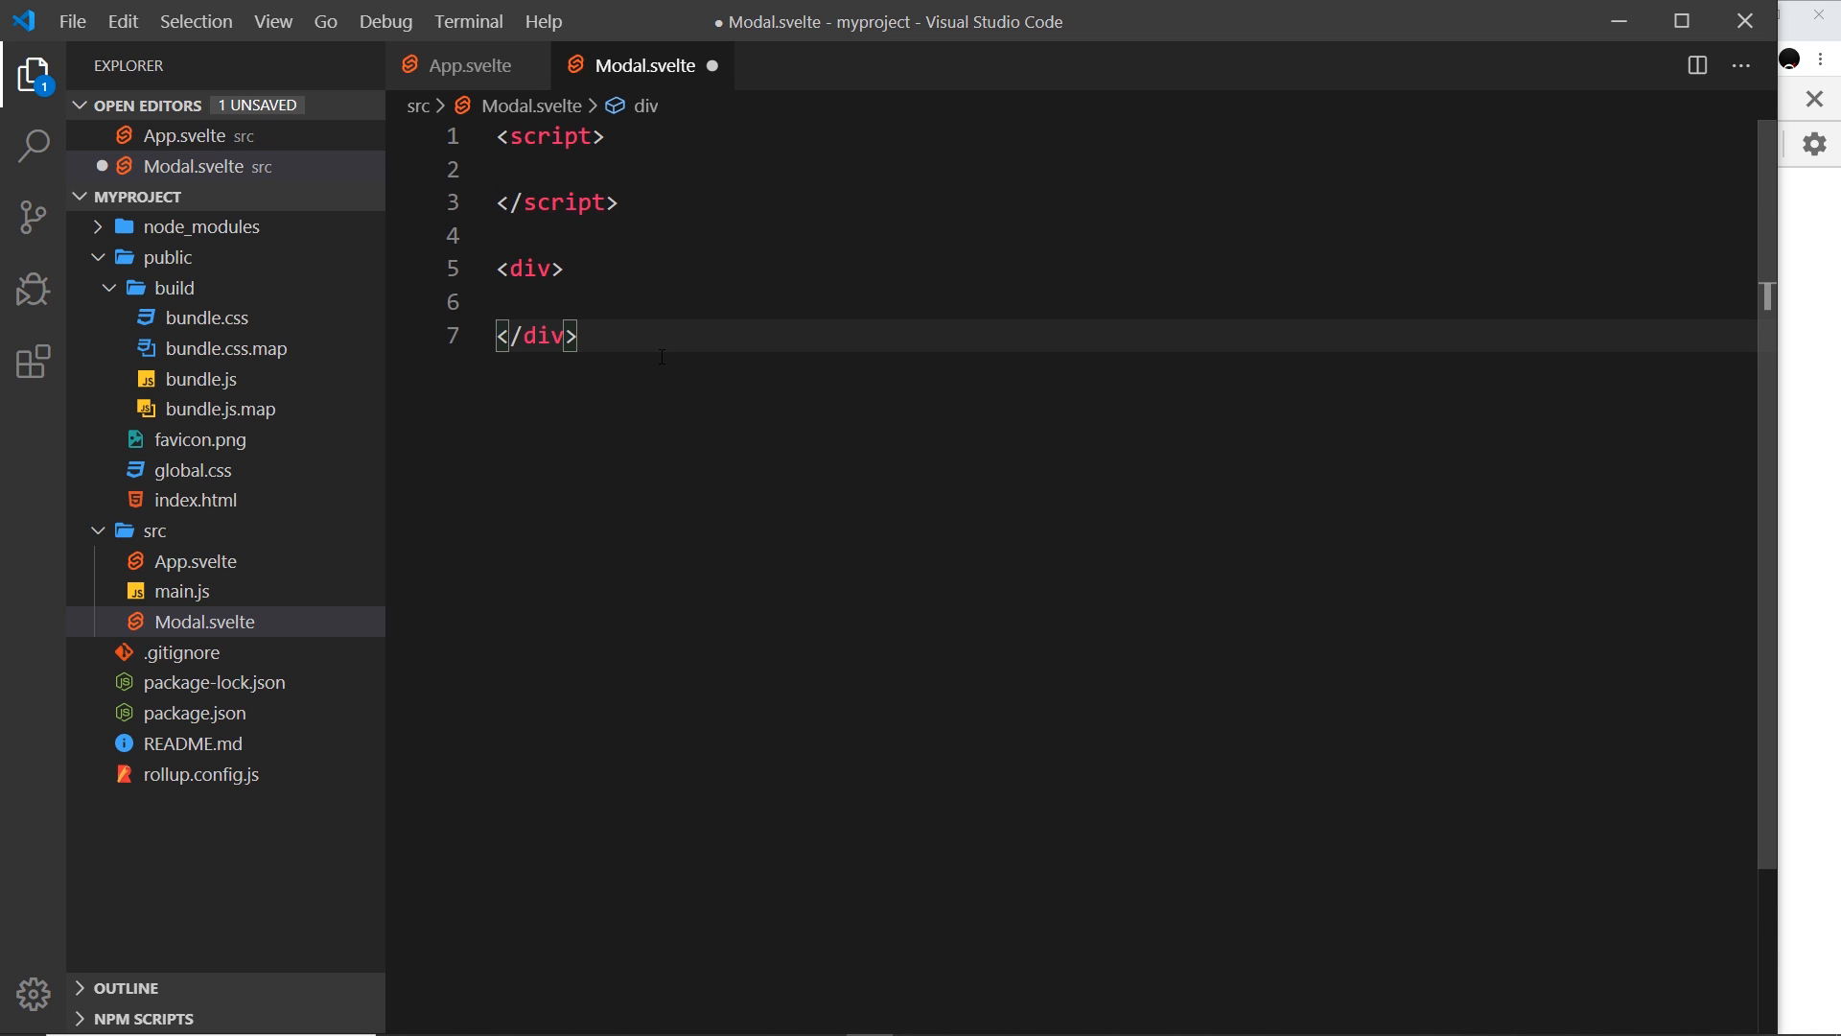
text(style)
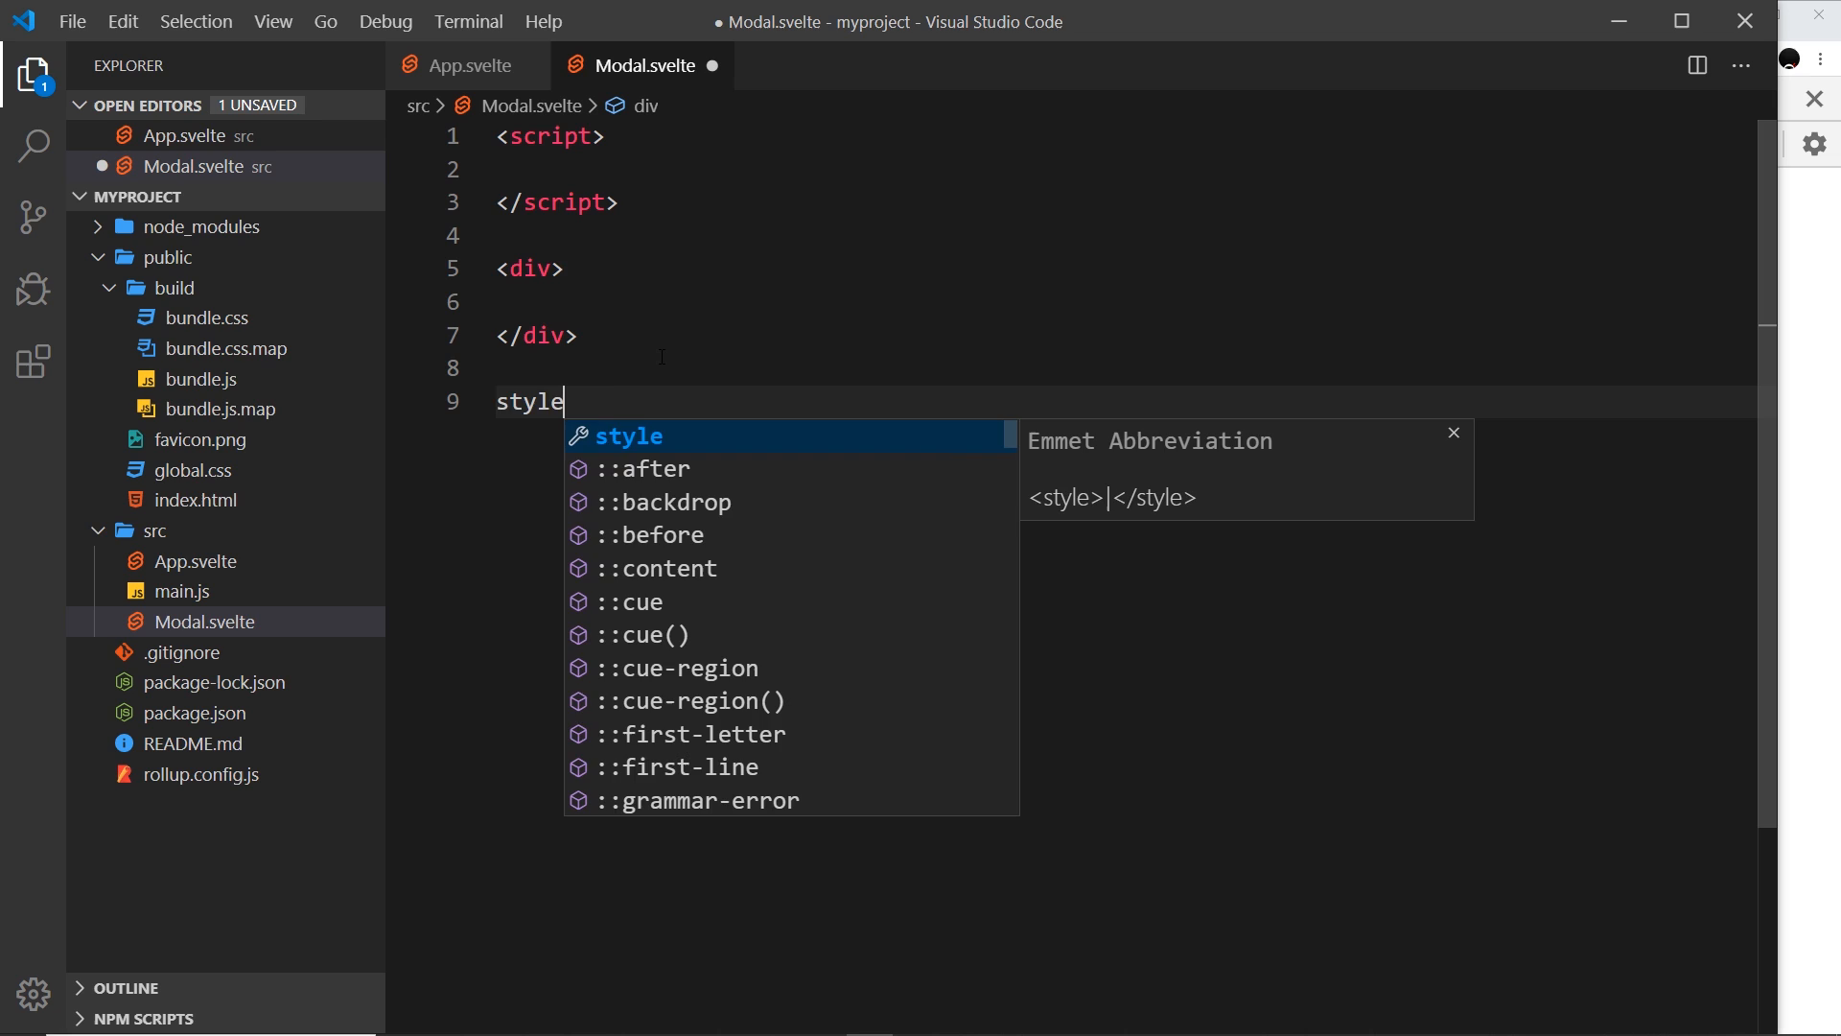
key(Tab)
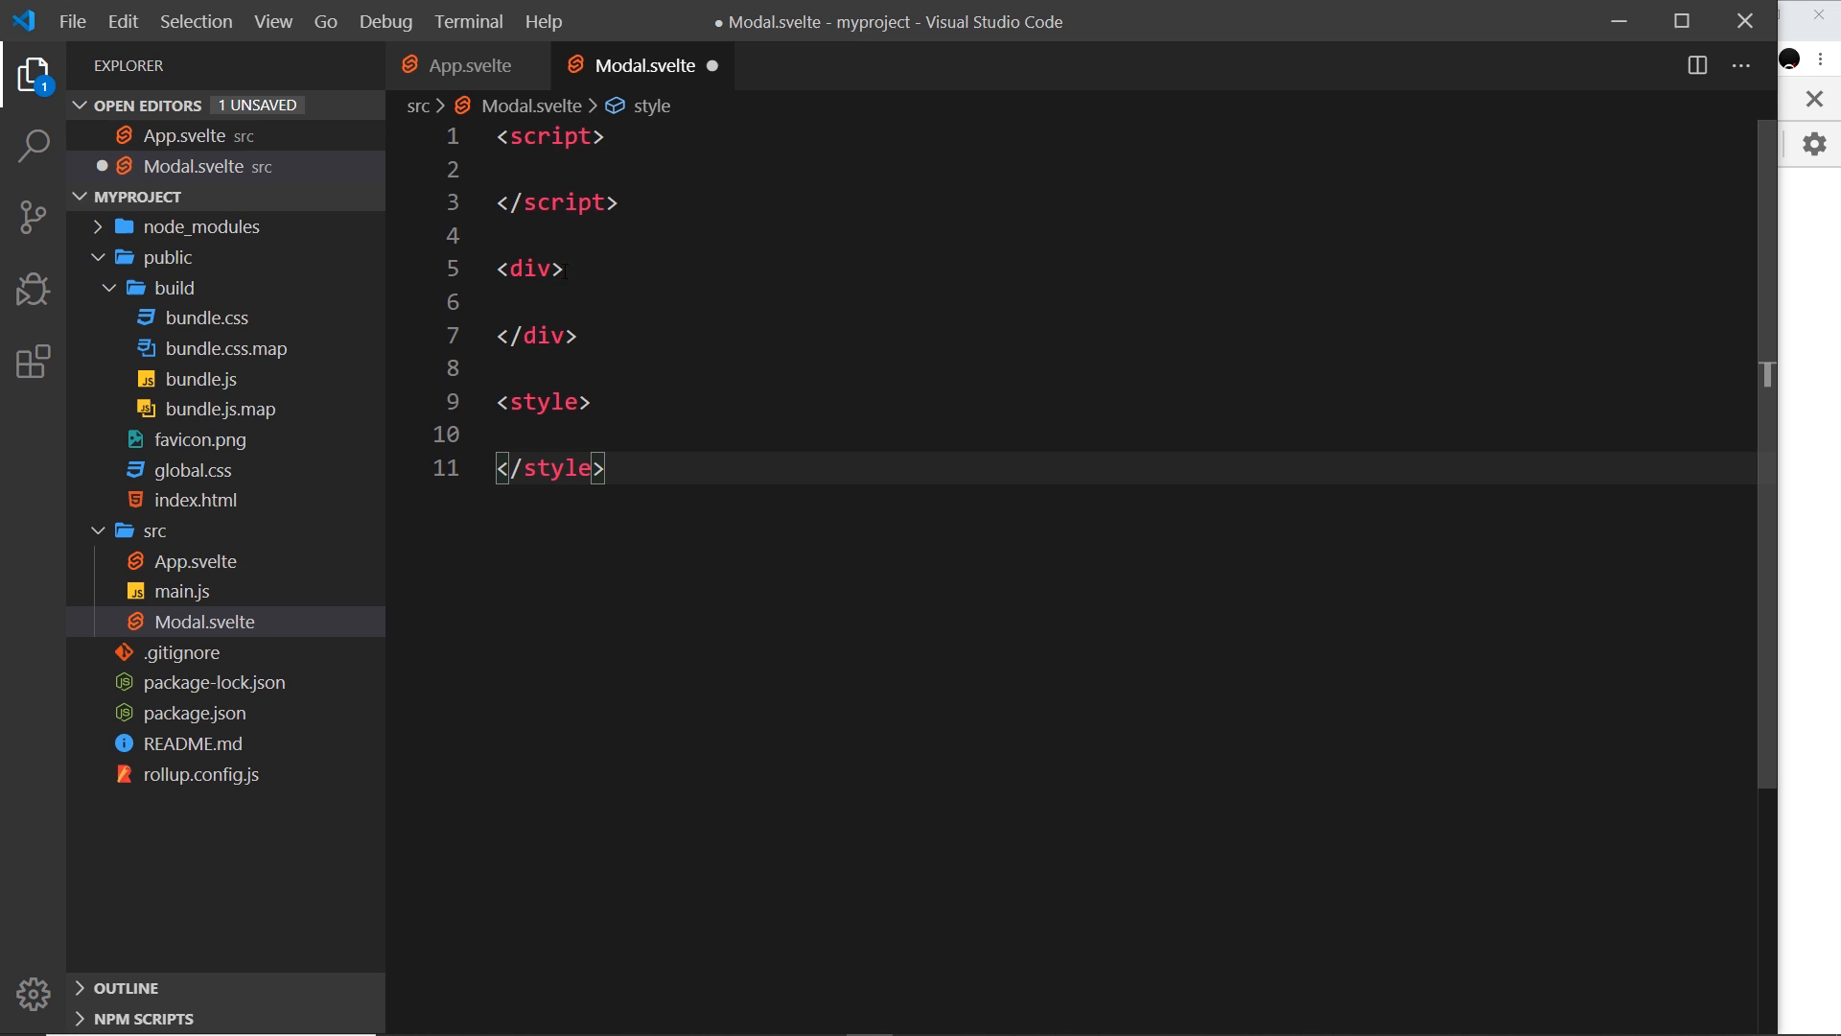
text(class="bac)
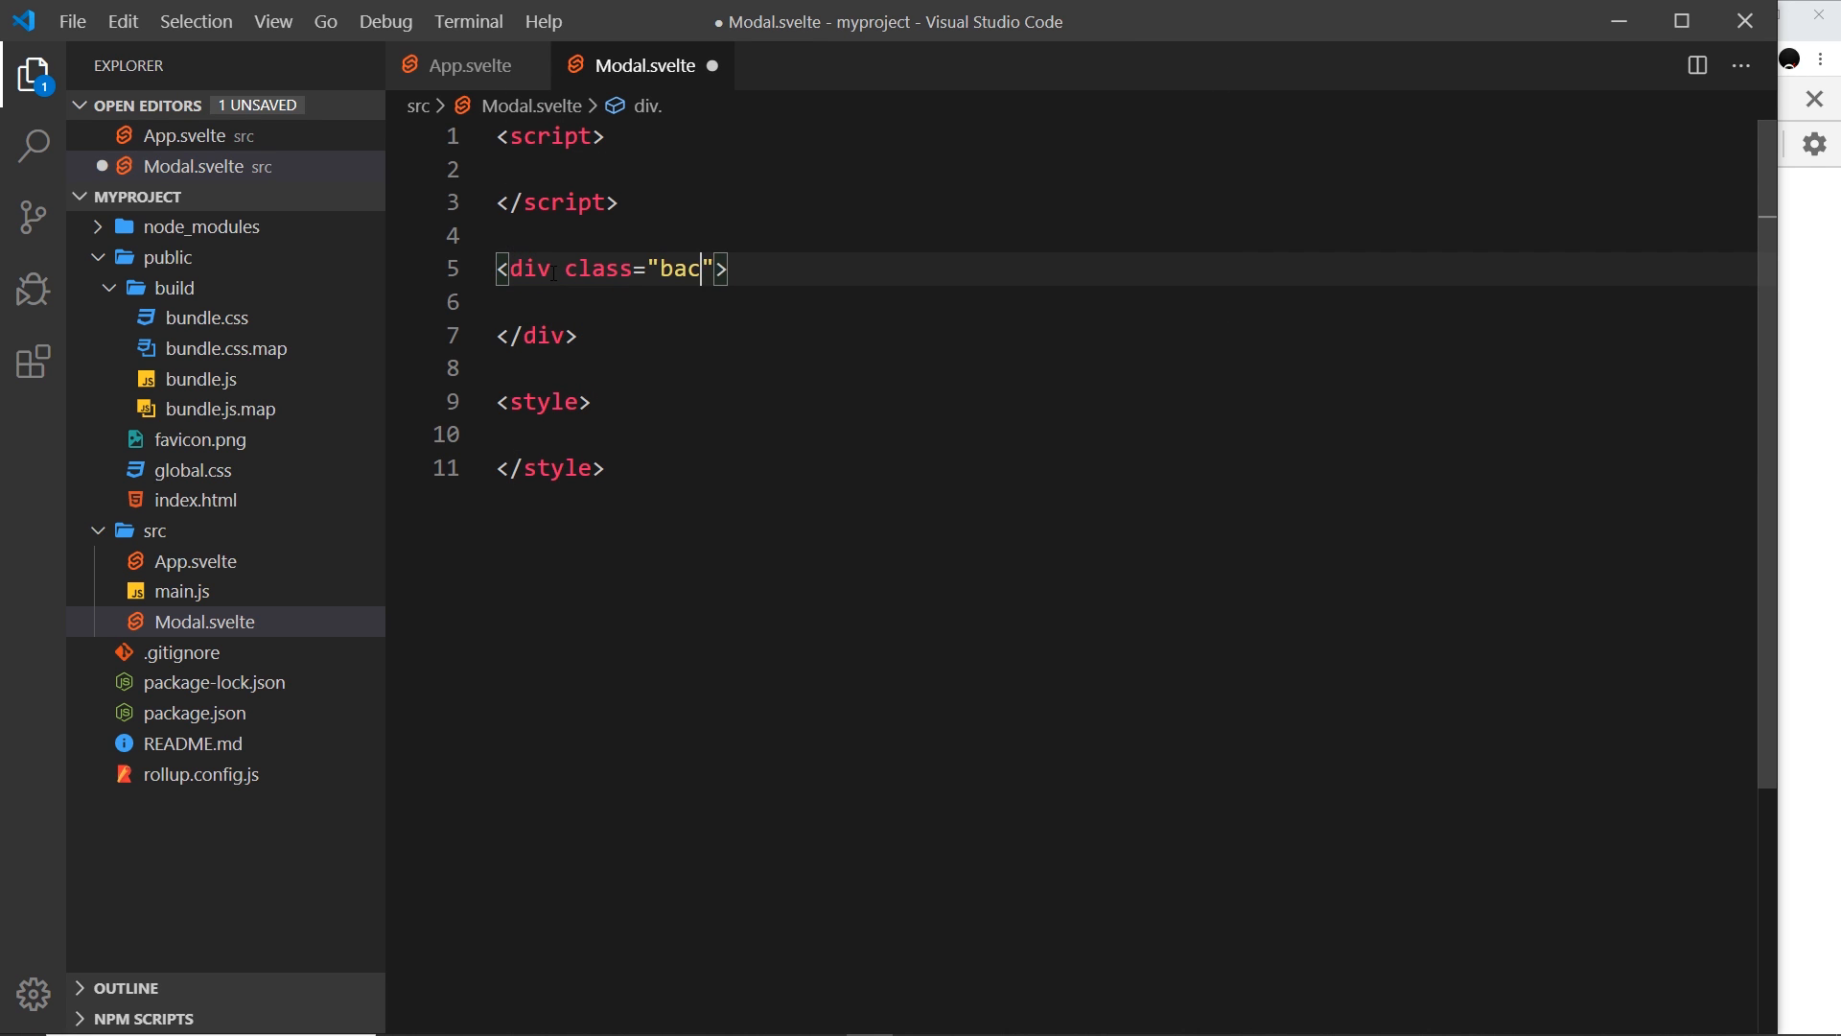
Make the div a backdrop wrapping a div.modal with a 'Sign up for offers!' paragraph, and save.
text(kdrop)
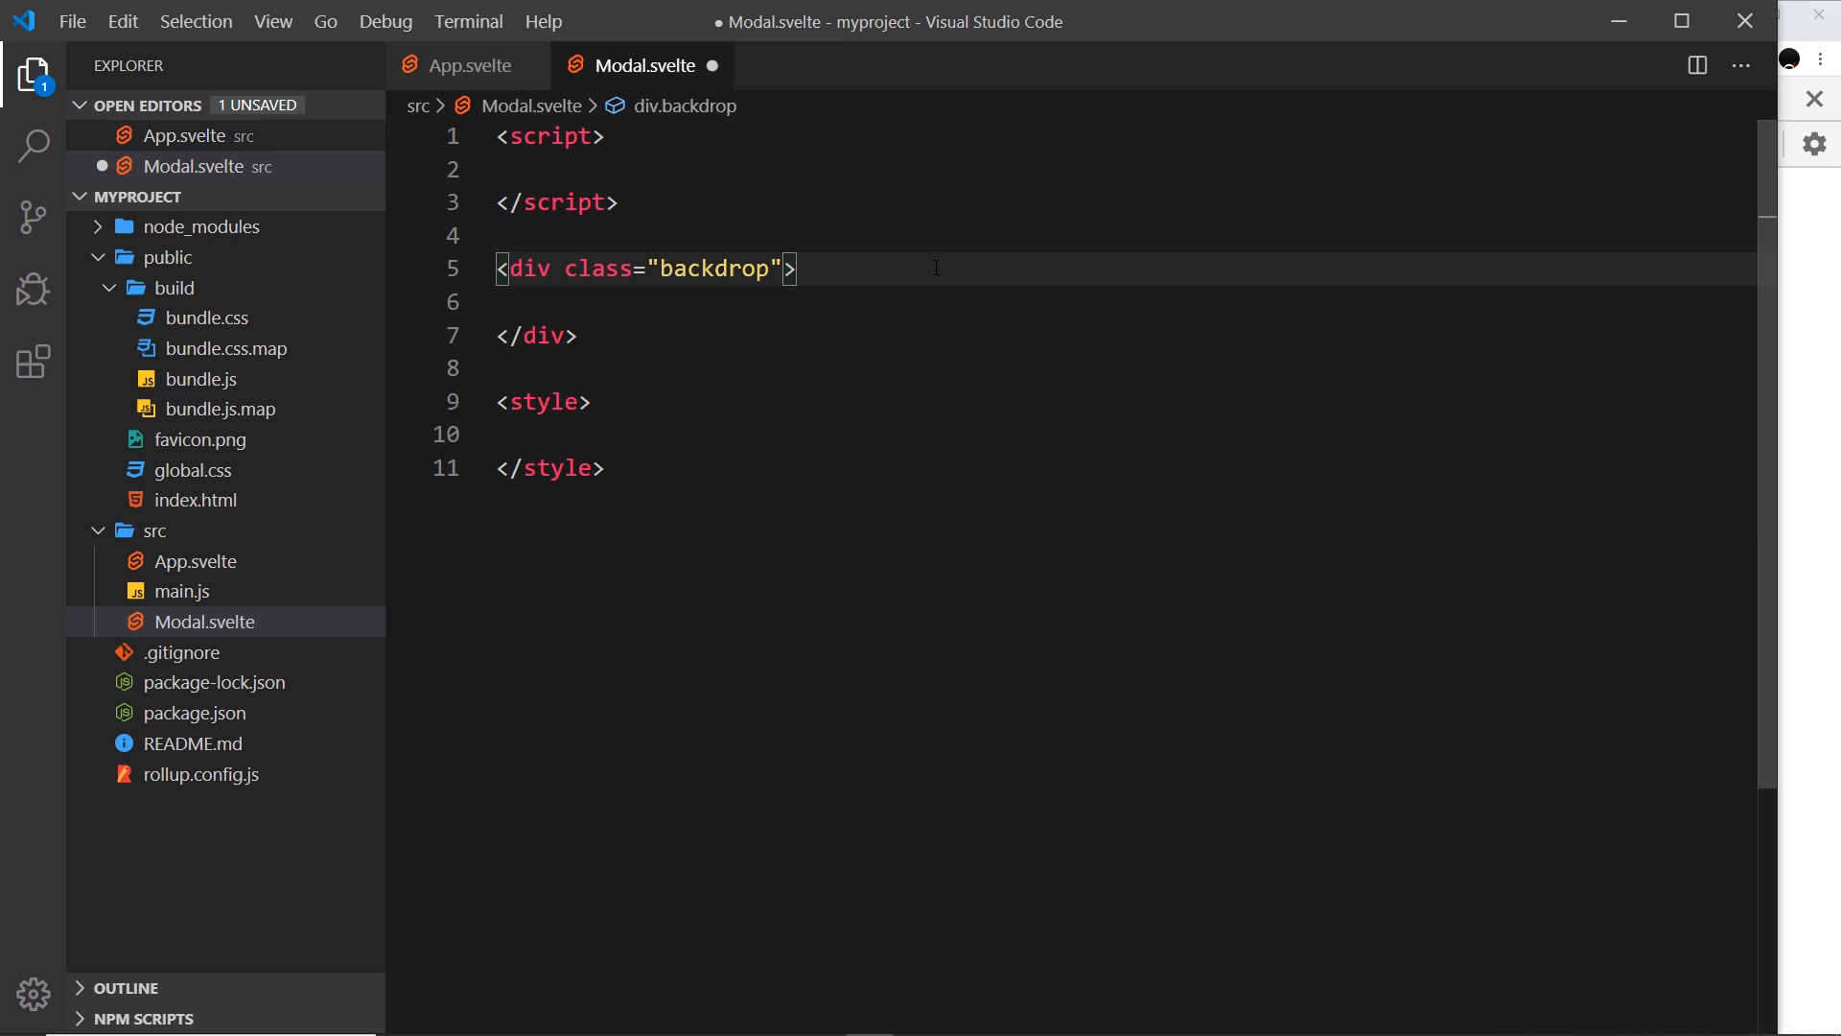
mouse_move(725, 326)
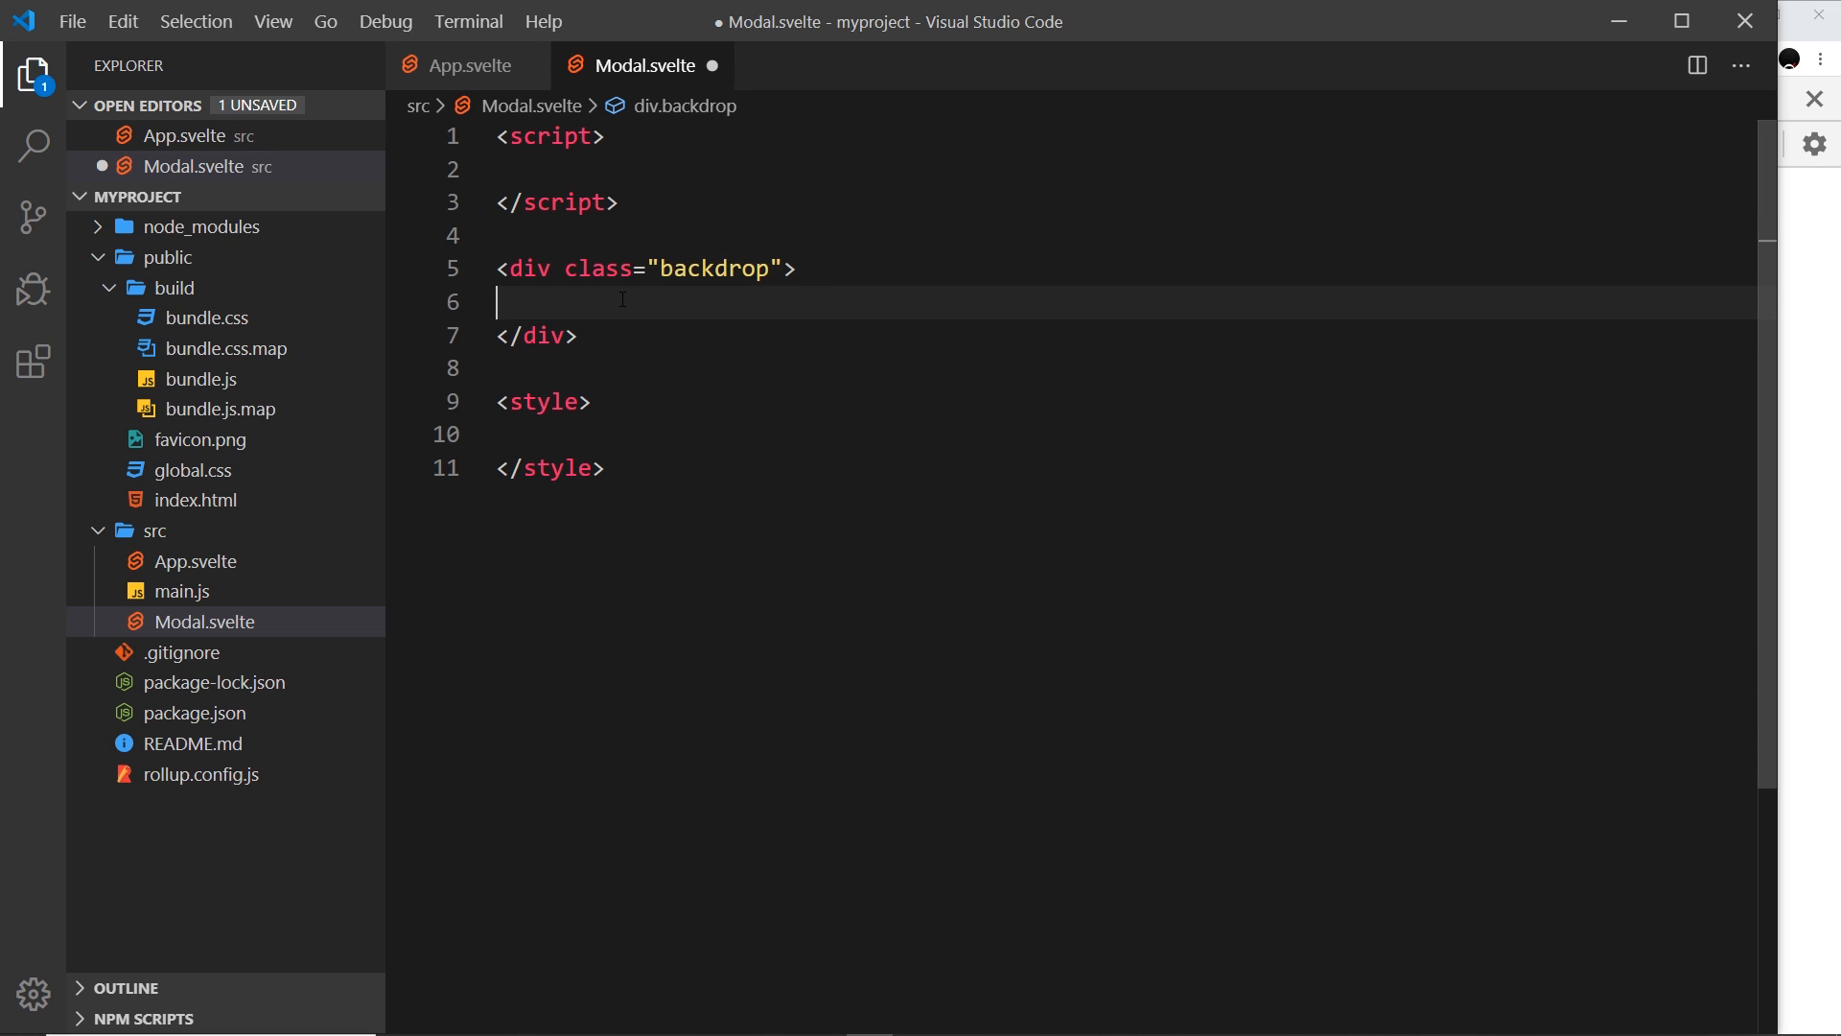
text(div.)
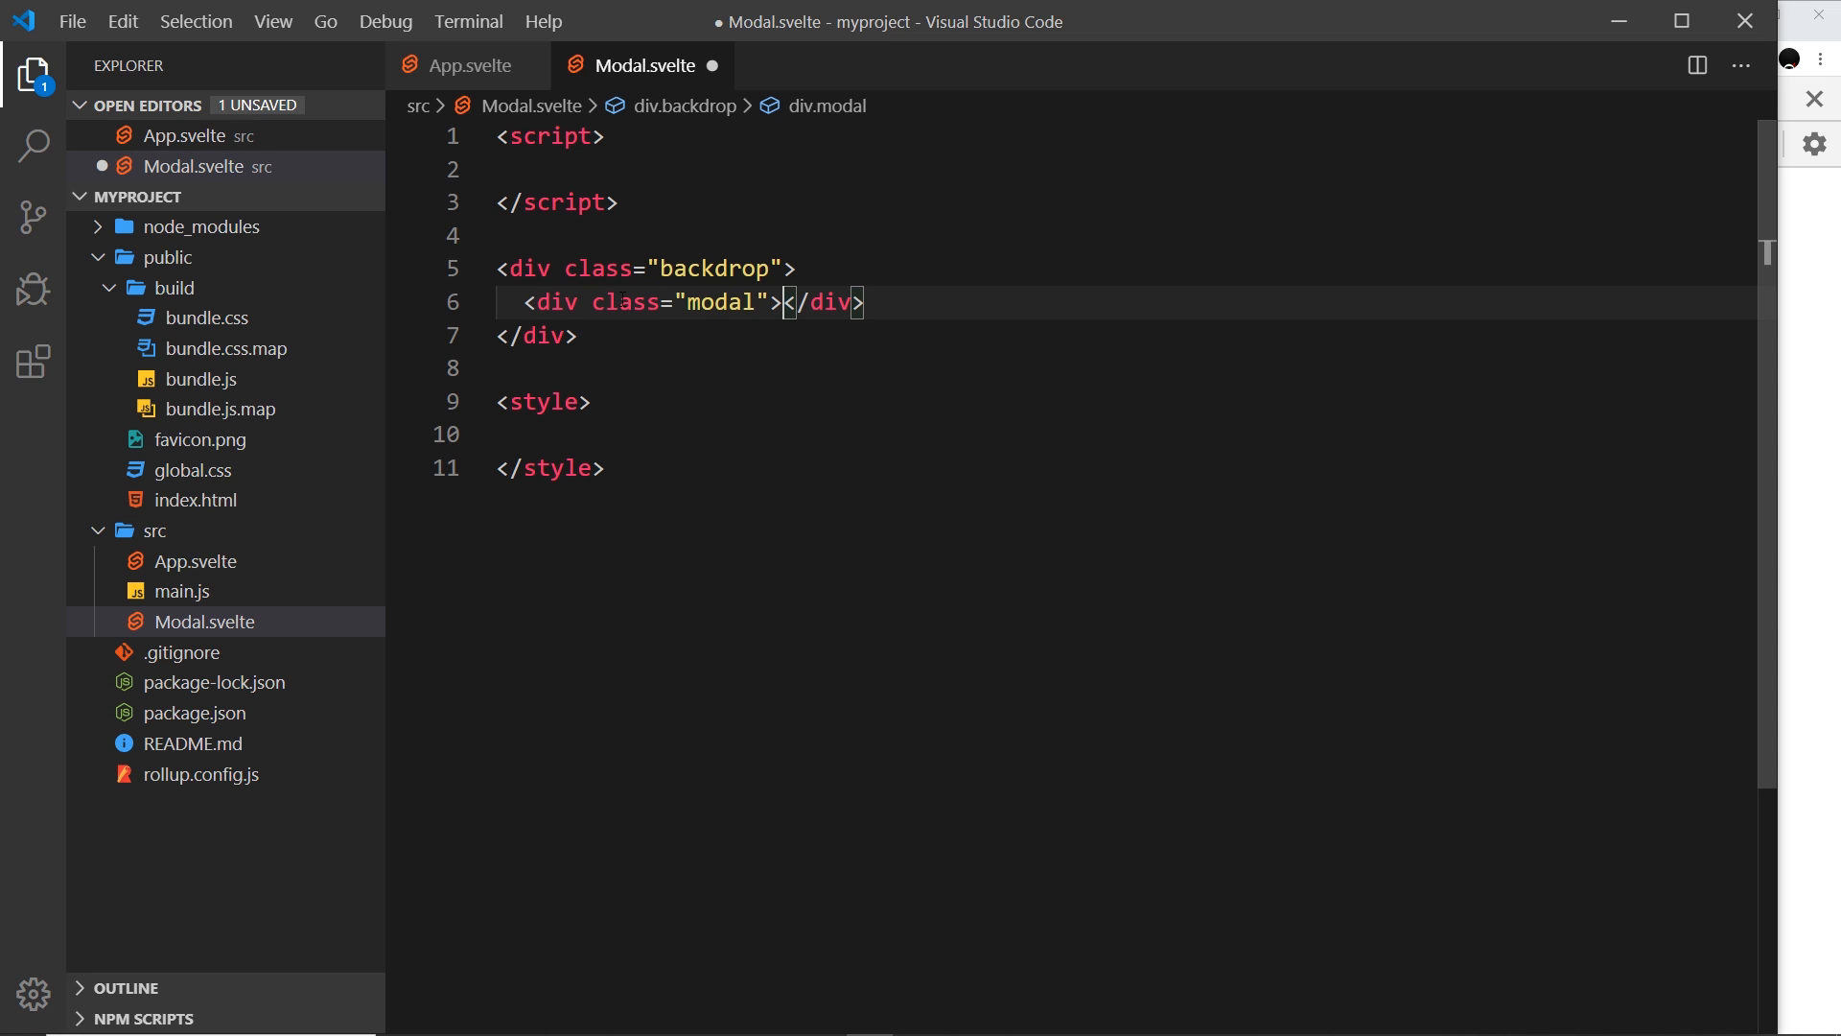
key(Enter)
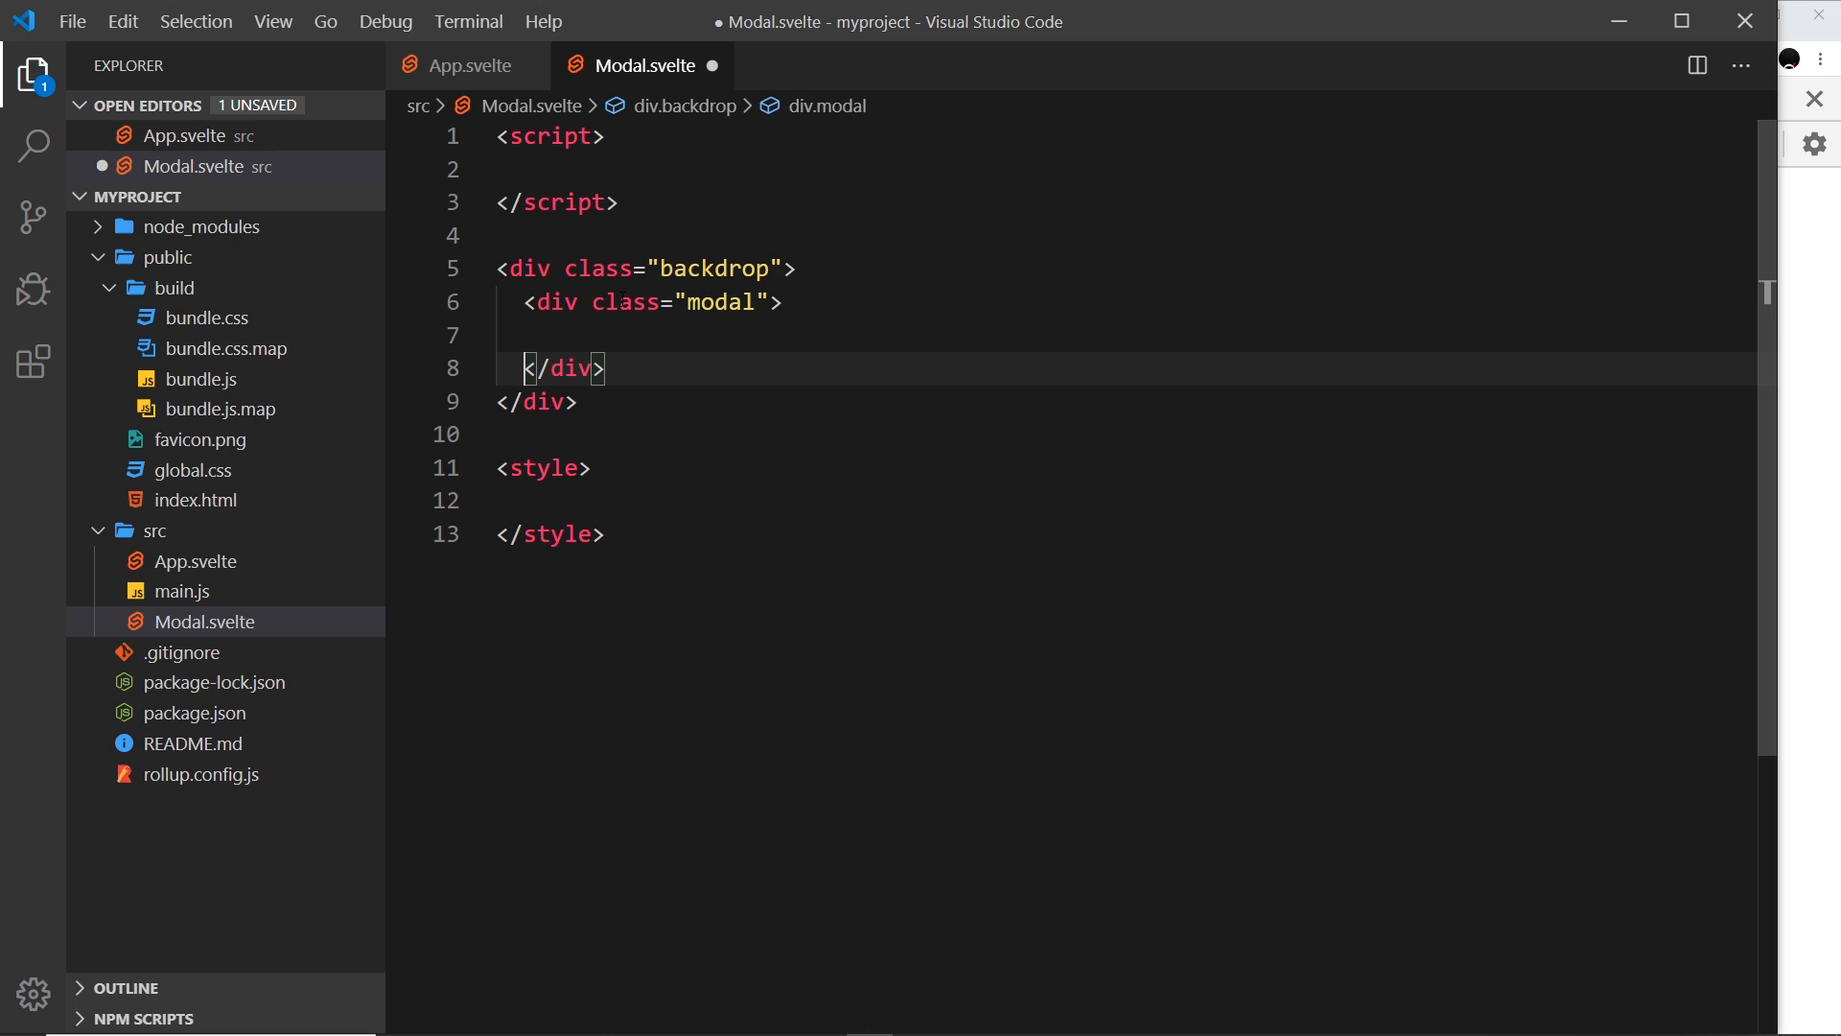
text(p>Sign up for off</p>)
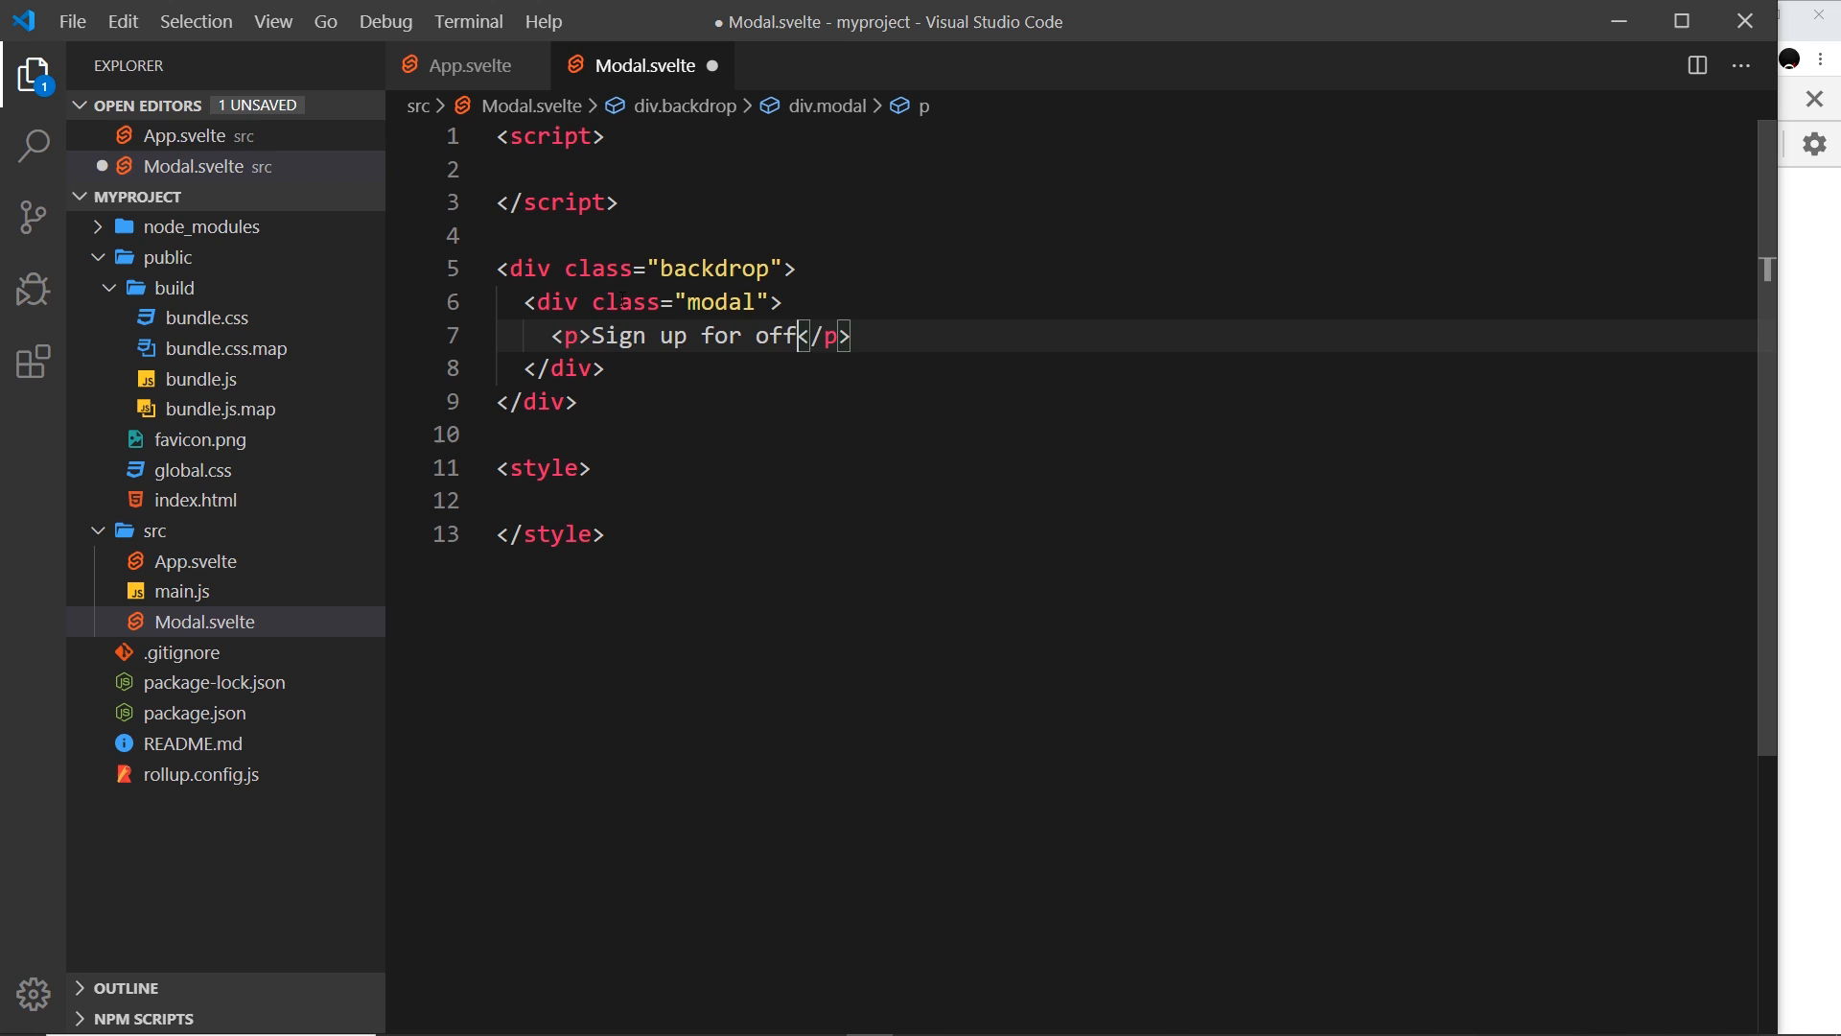
text(ers!)
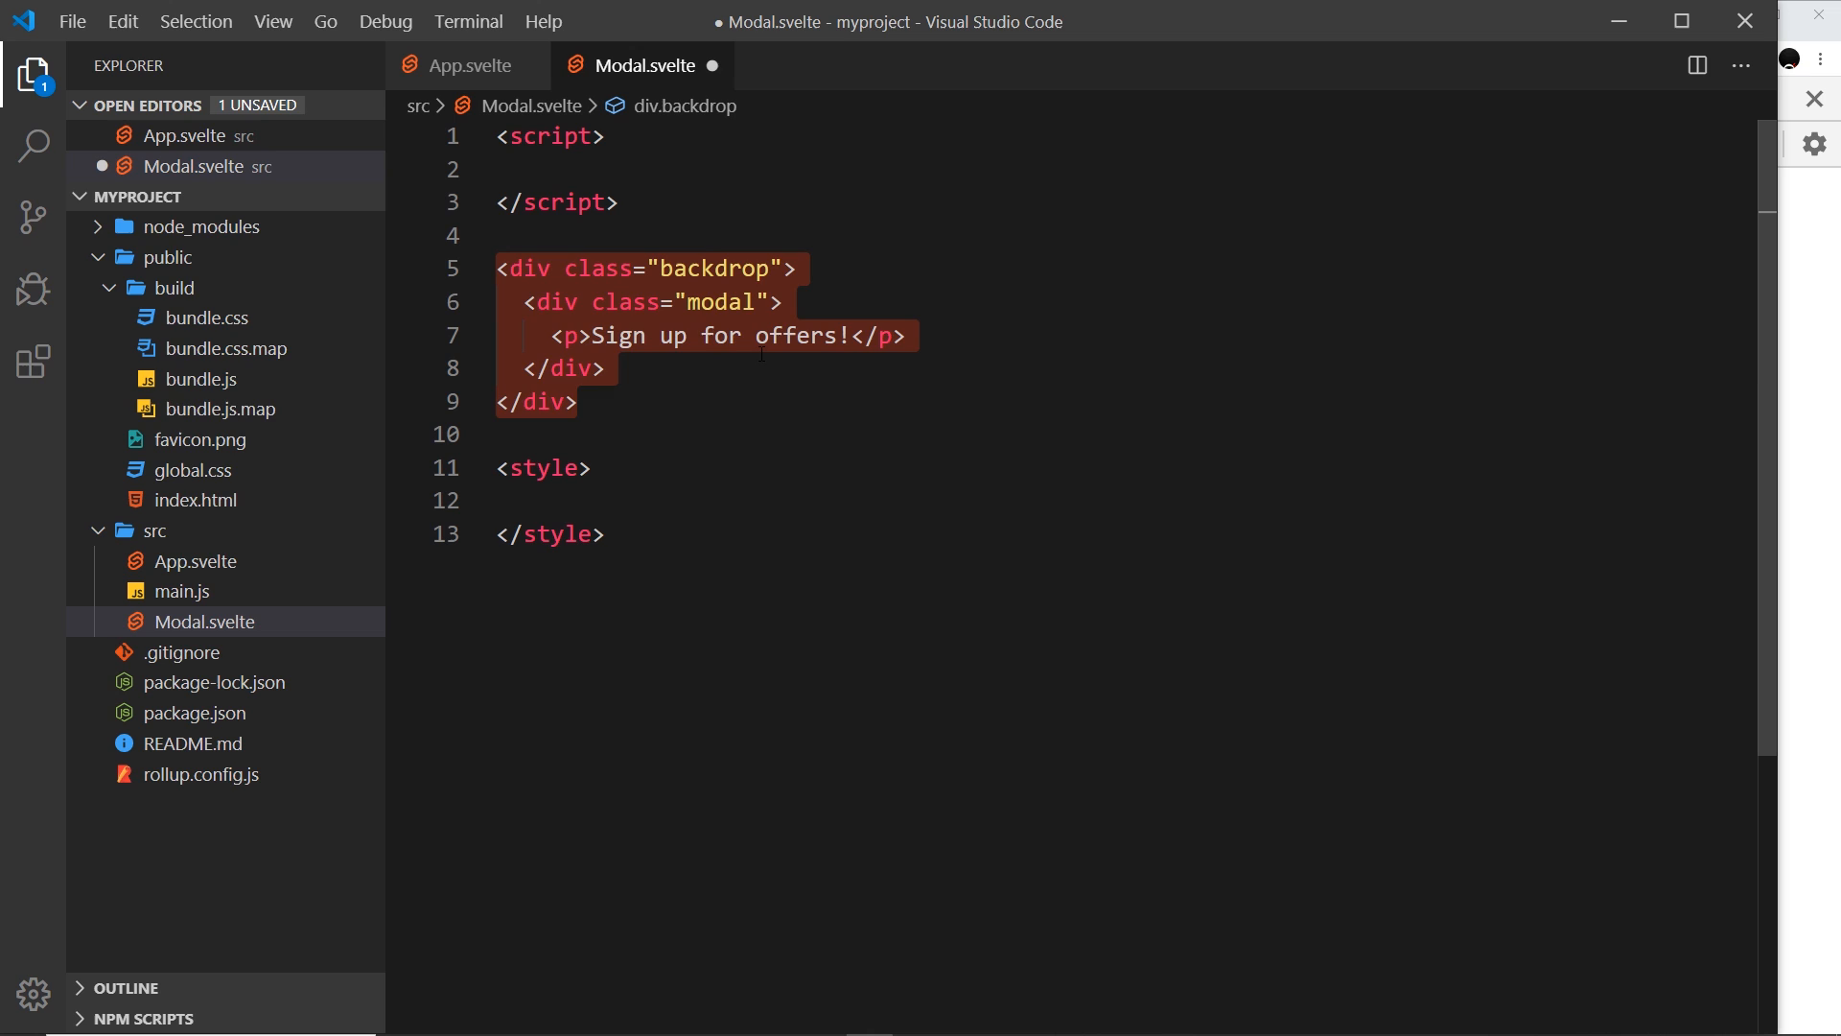
key(ctrl+s)
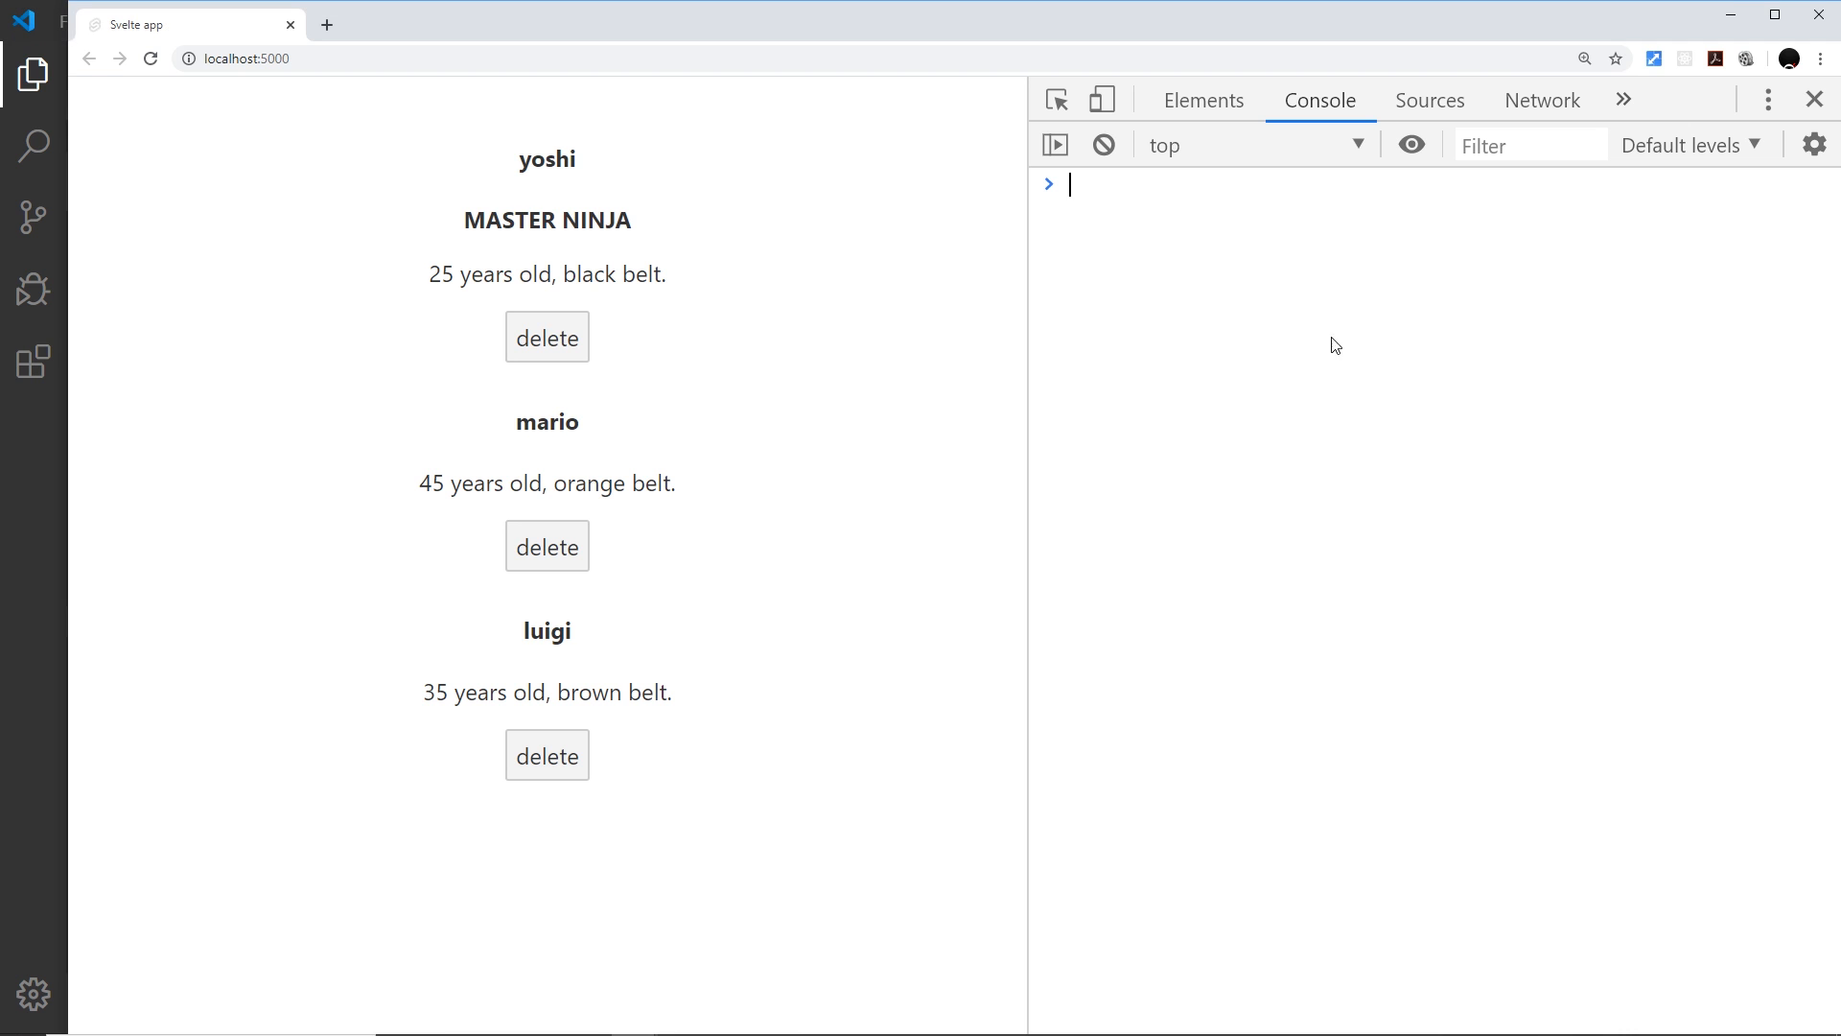
mouse_move(500, 374)
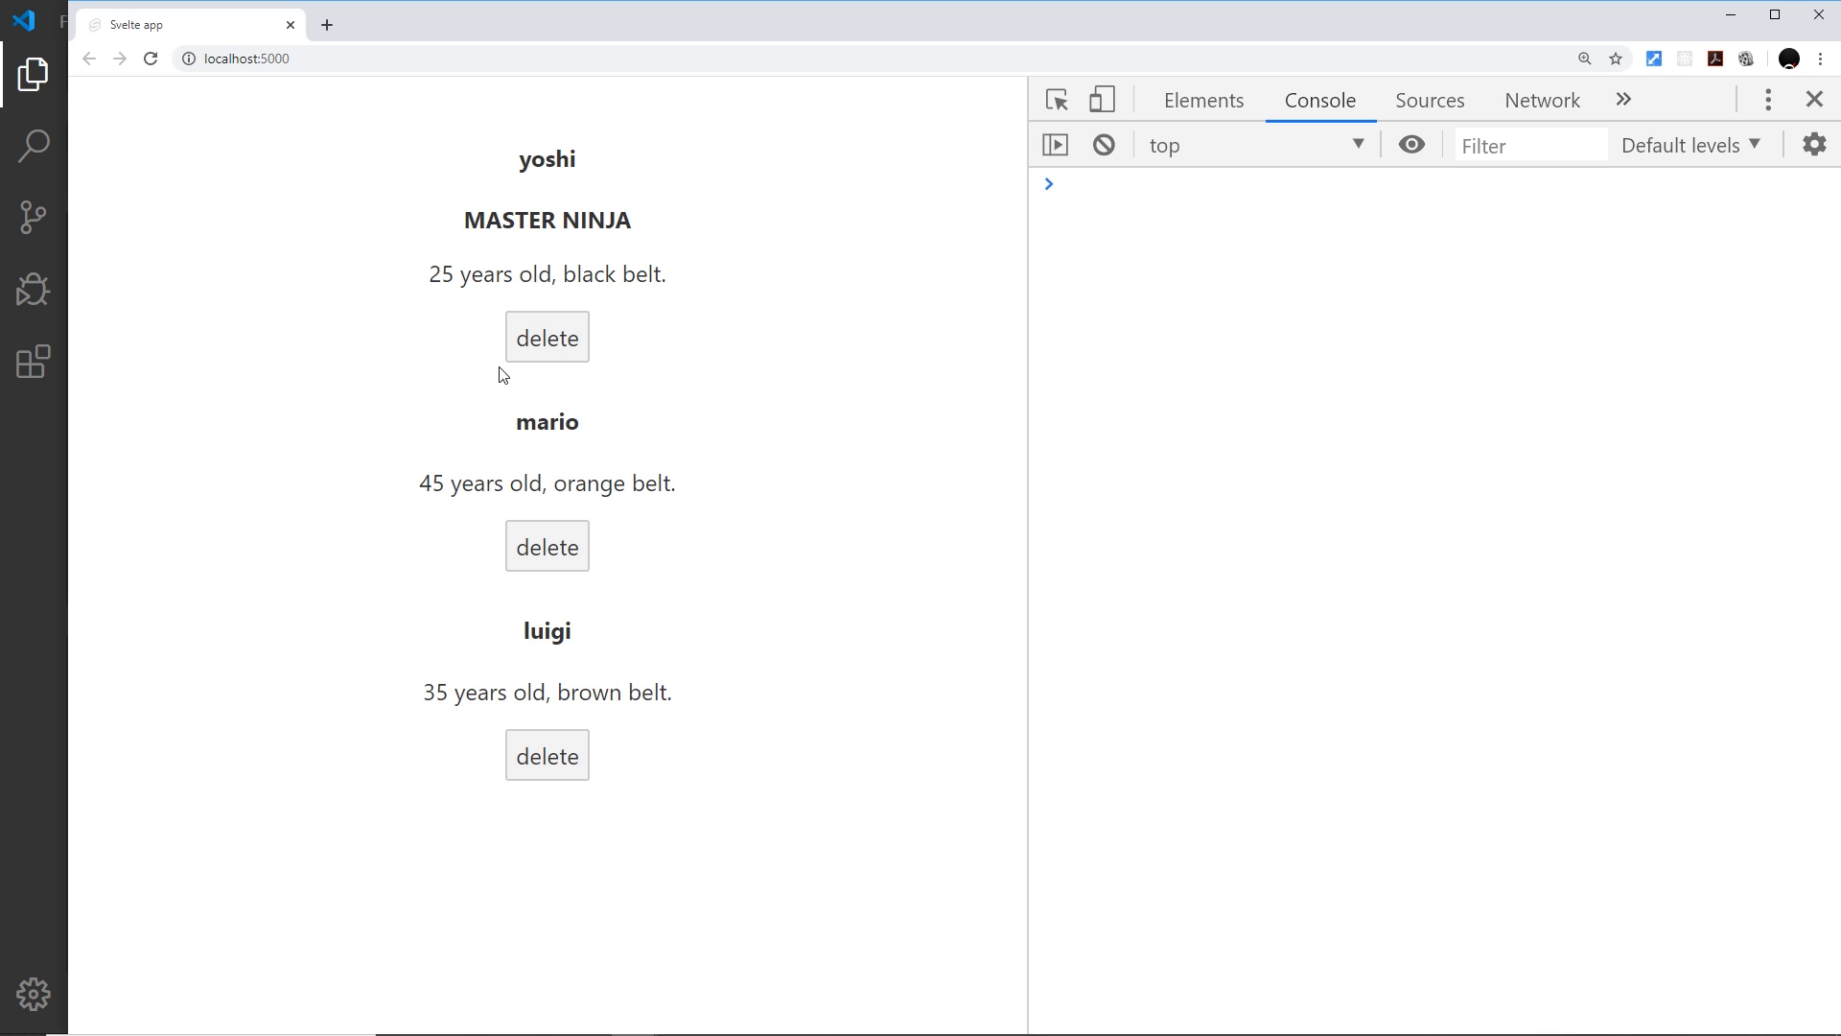
mouse_move(34, 500)
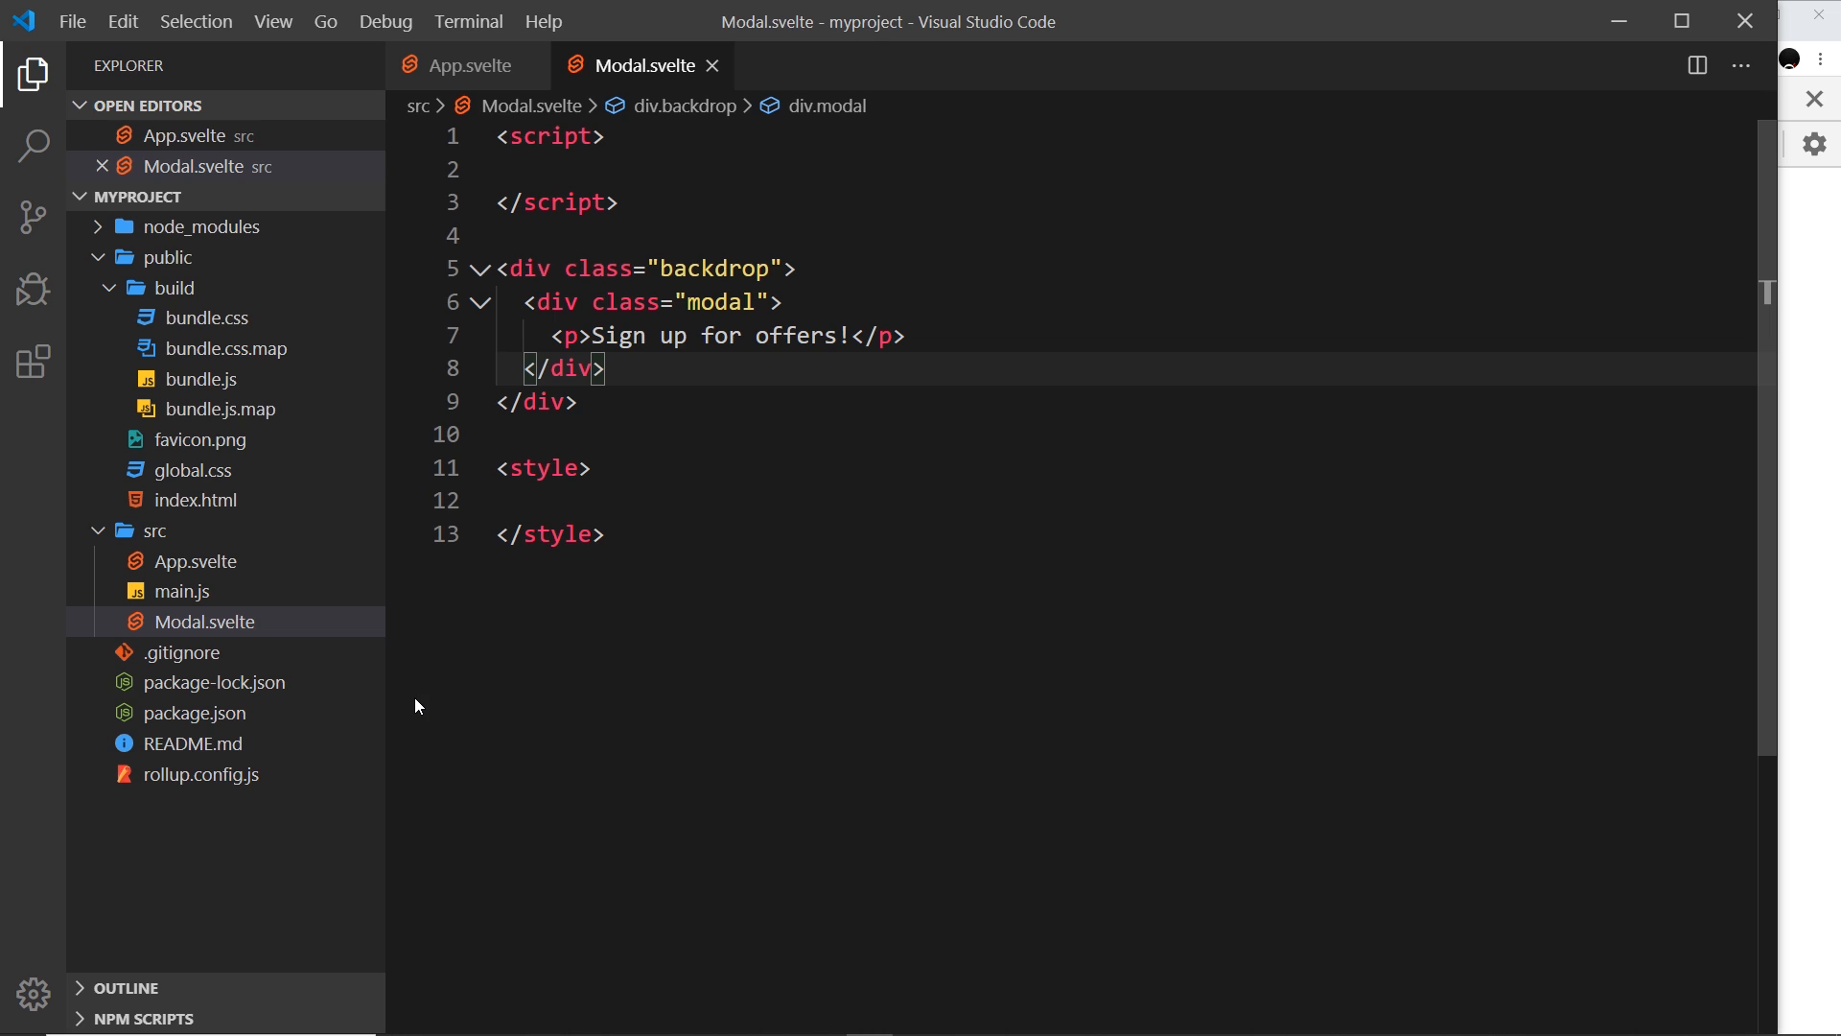
mouse_move(480, 706)
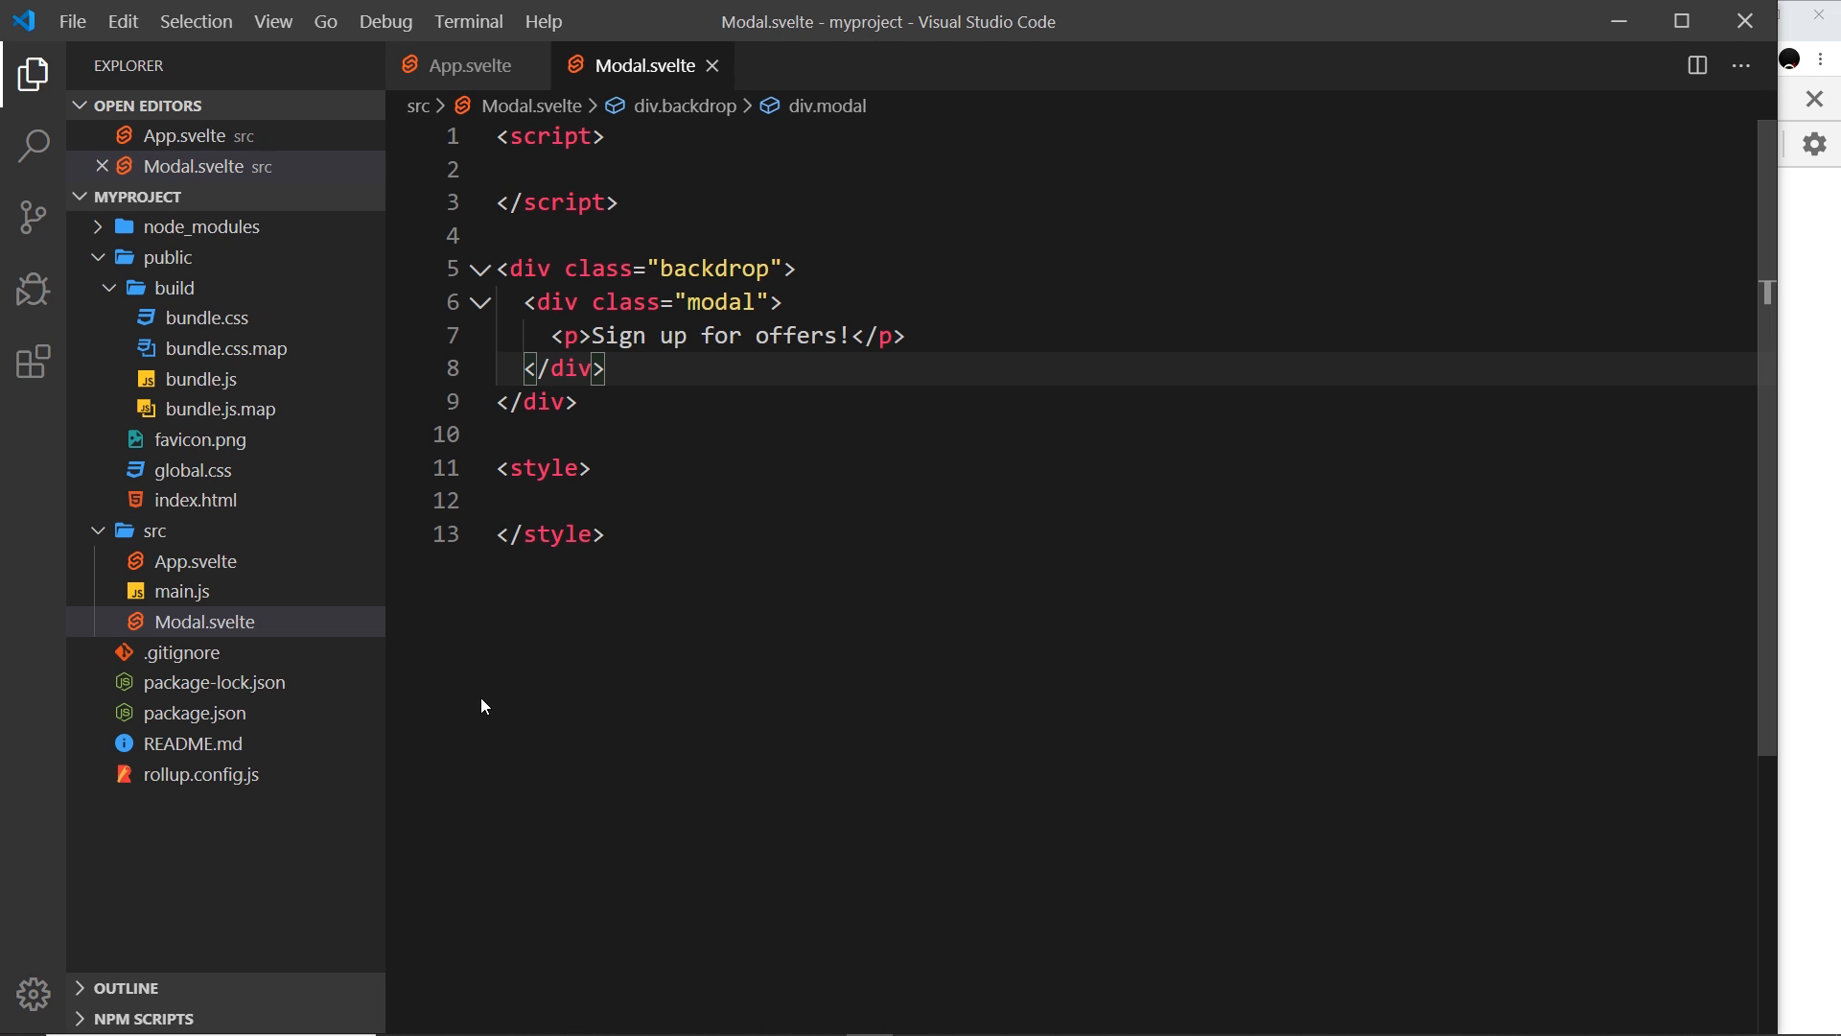
mouse_move(207, 622)
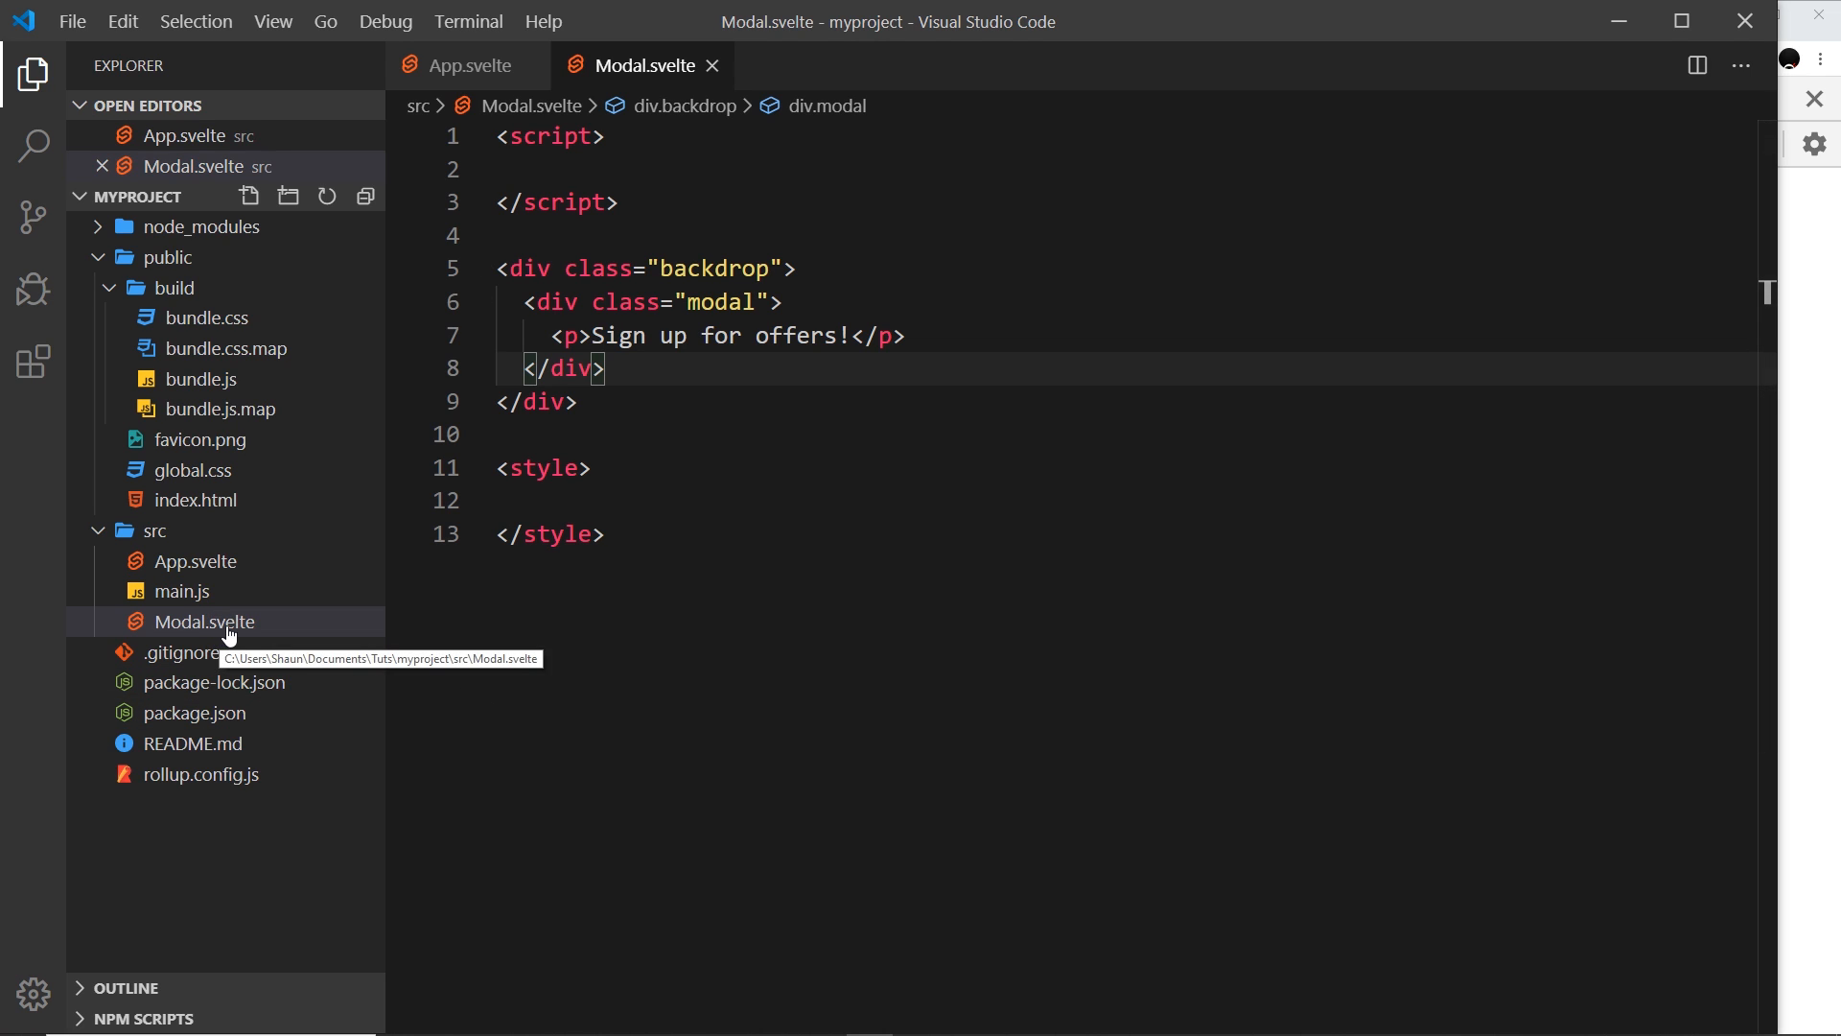
mouse_move(193, 562)
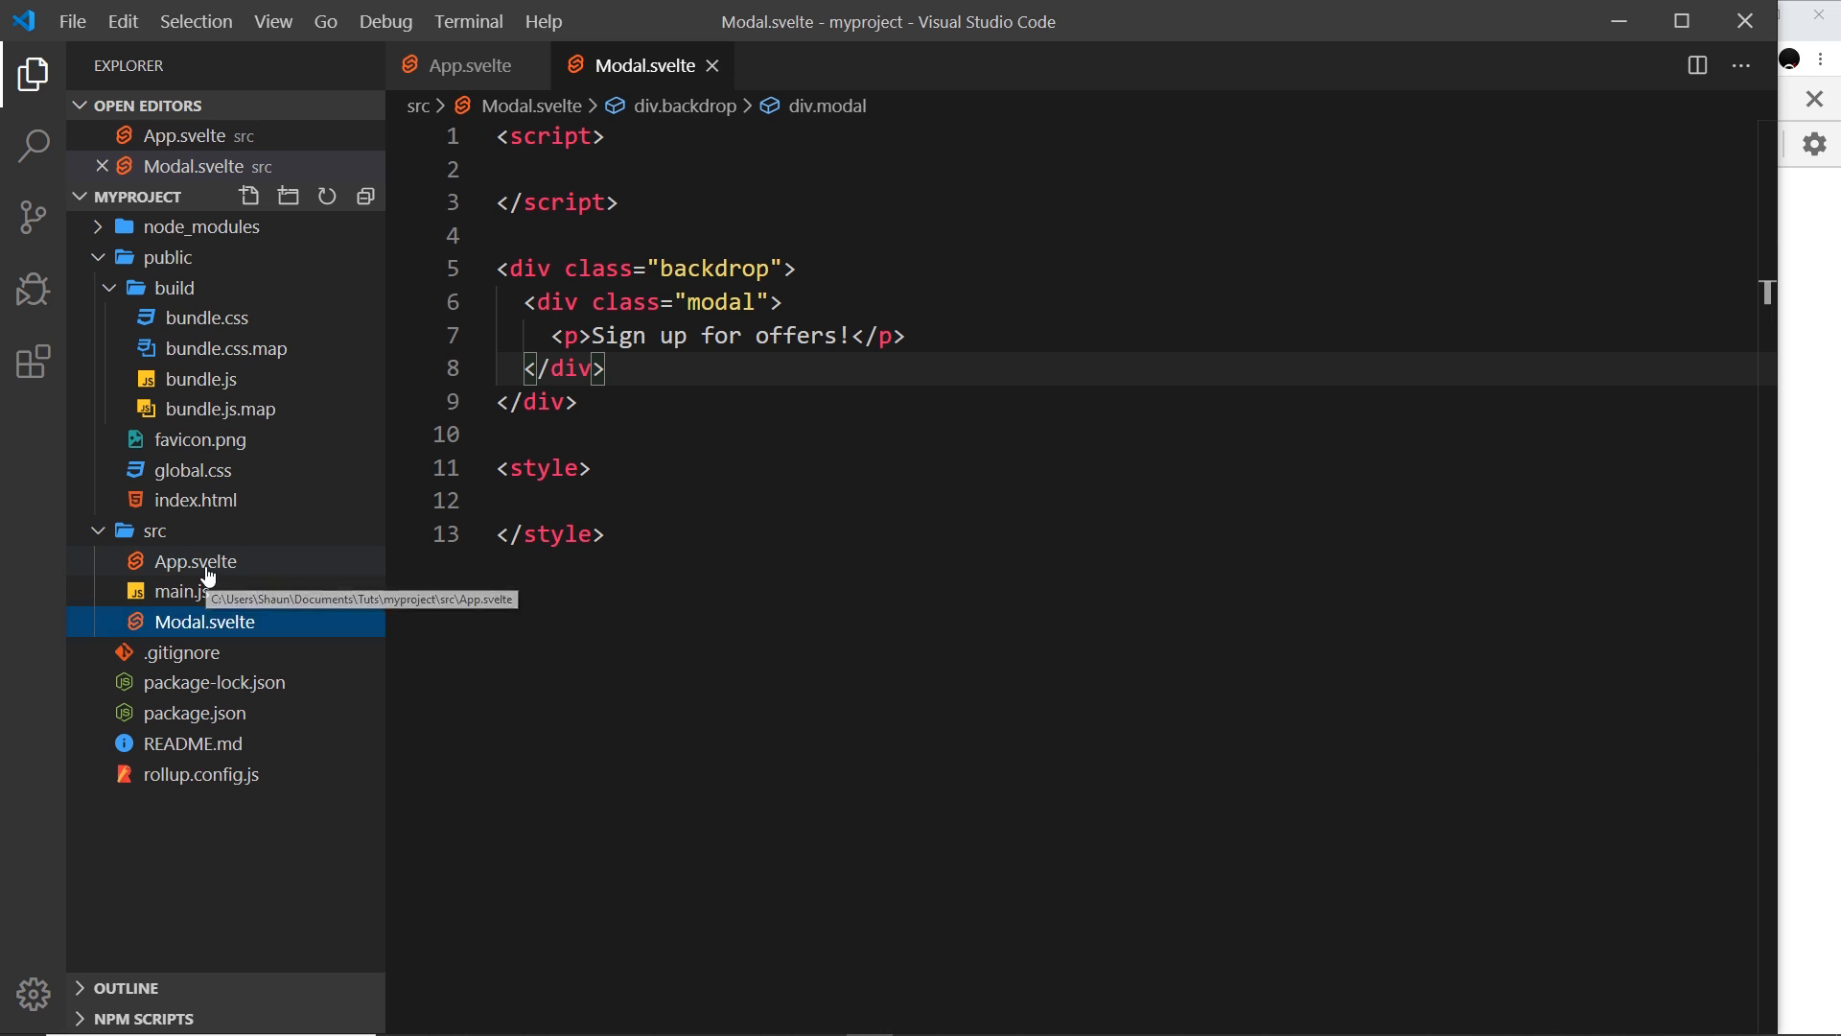
Switch to the App.svelte tab showing the people list and each block.
click(195, 560)
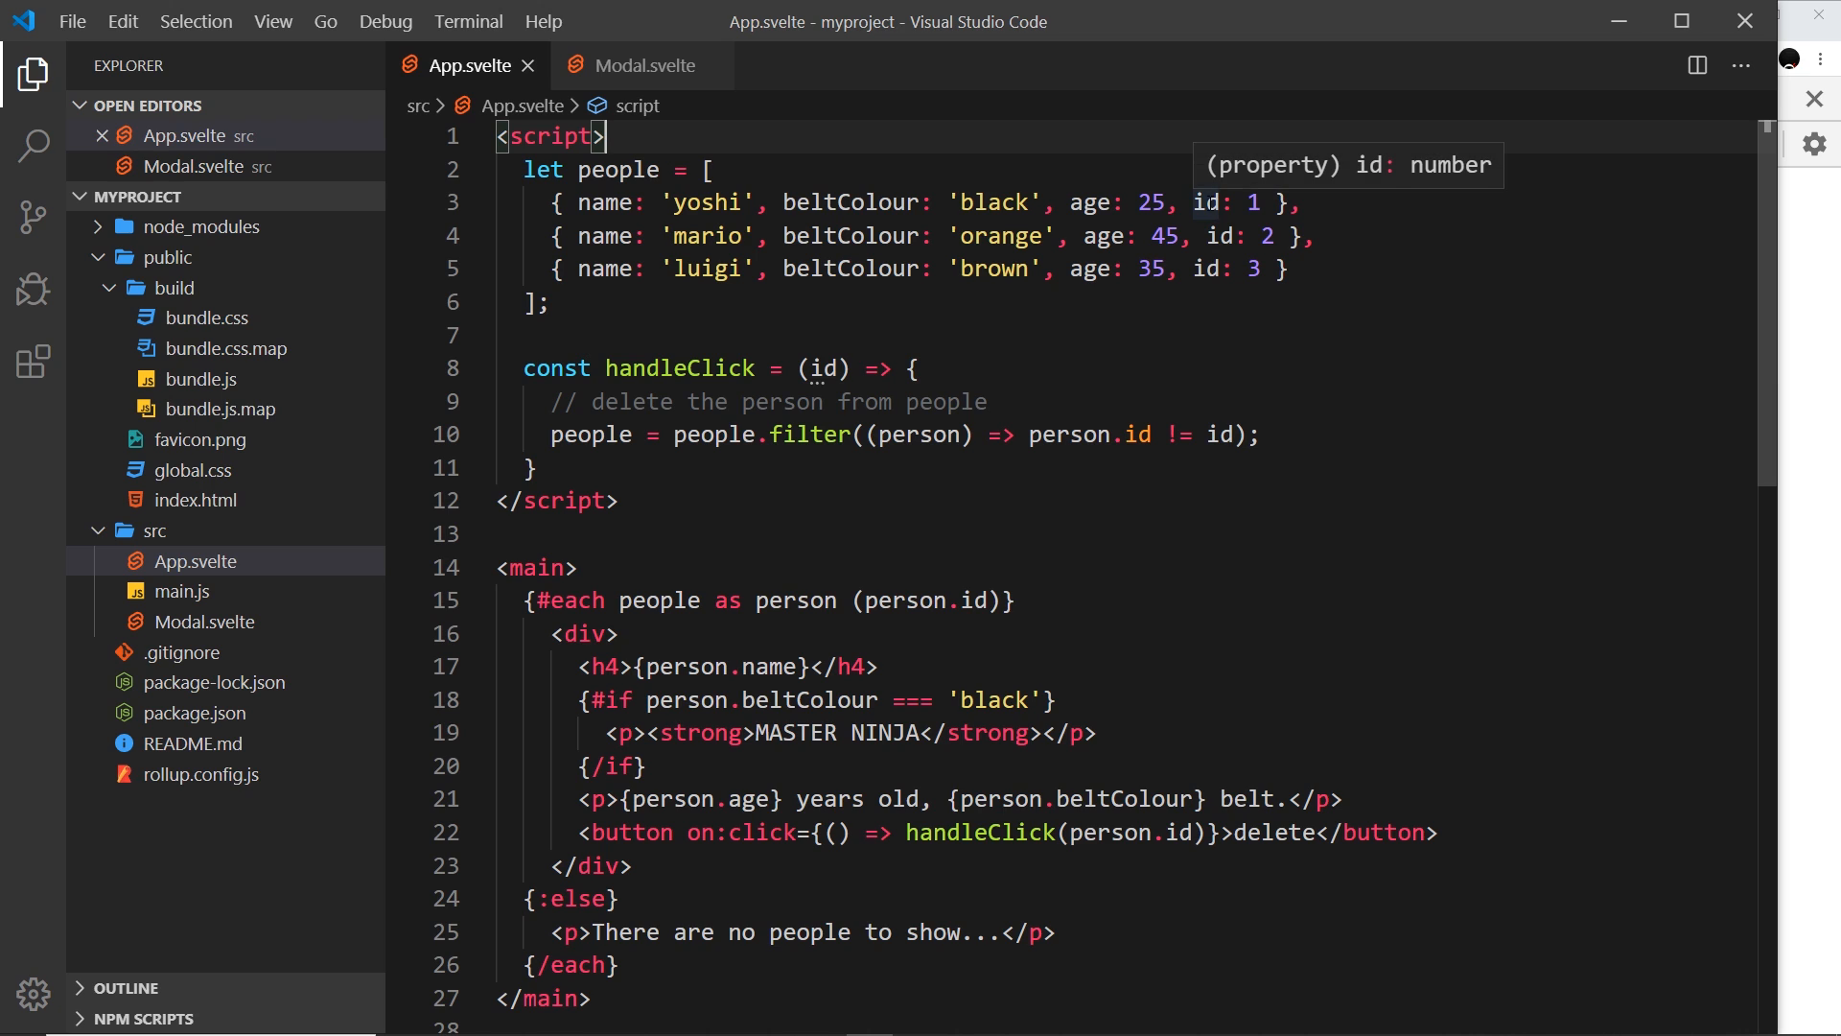
Add import Foo from './Modal.svelte'; at the top of App.svelte's script.
key(Enter)
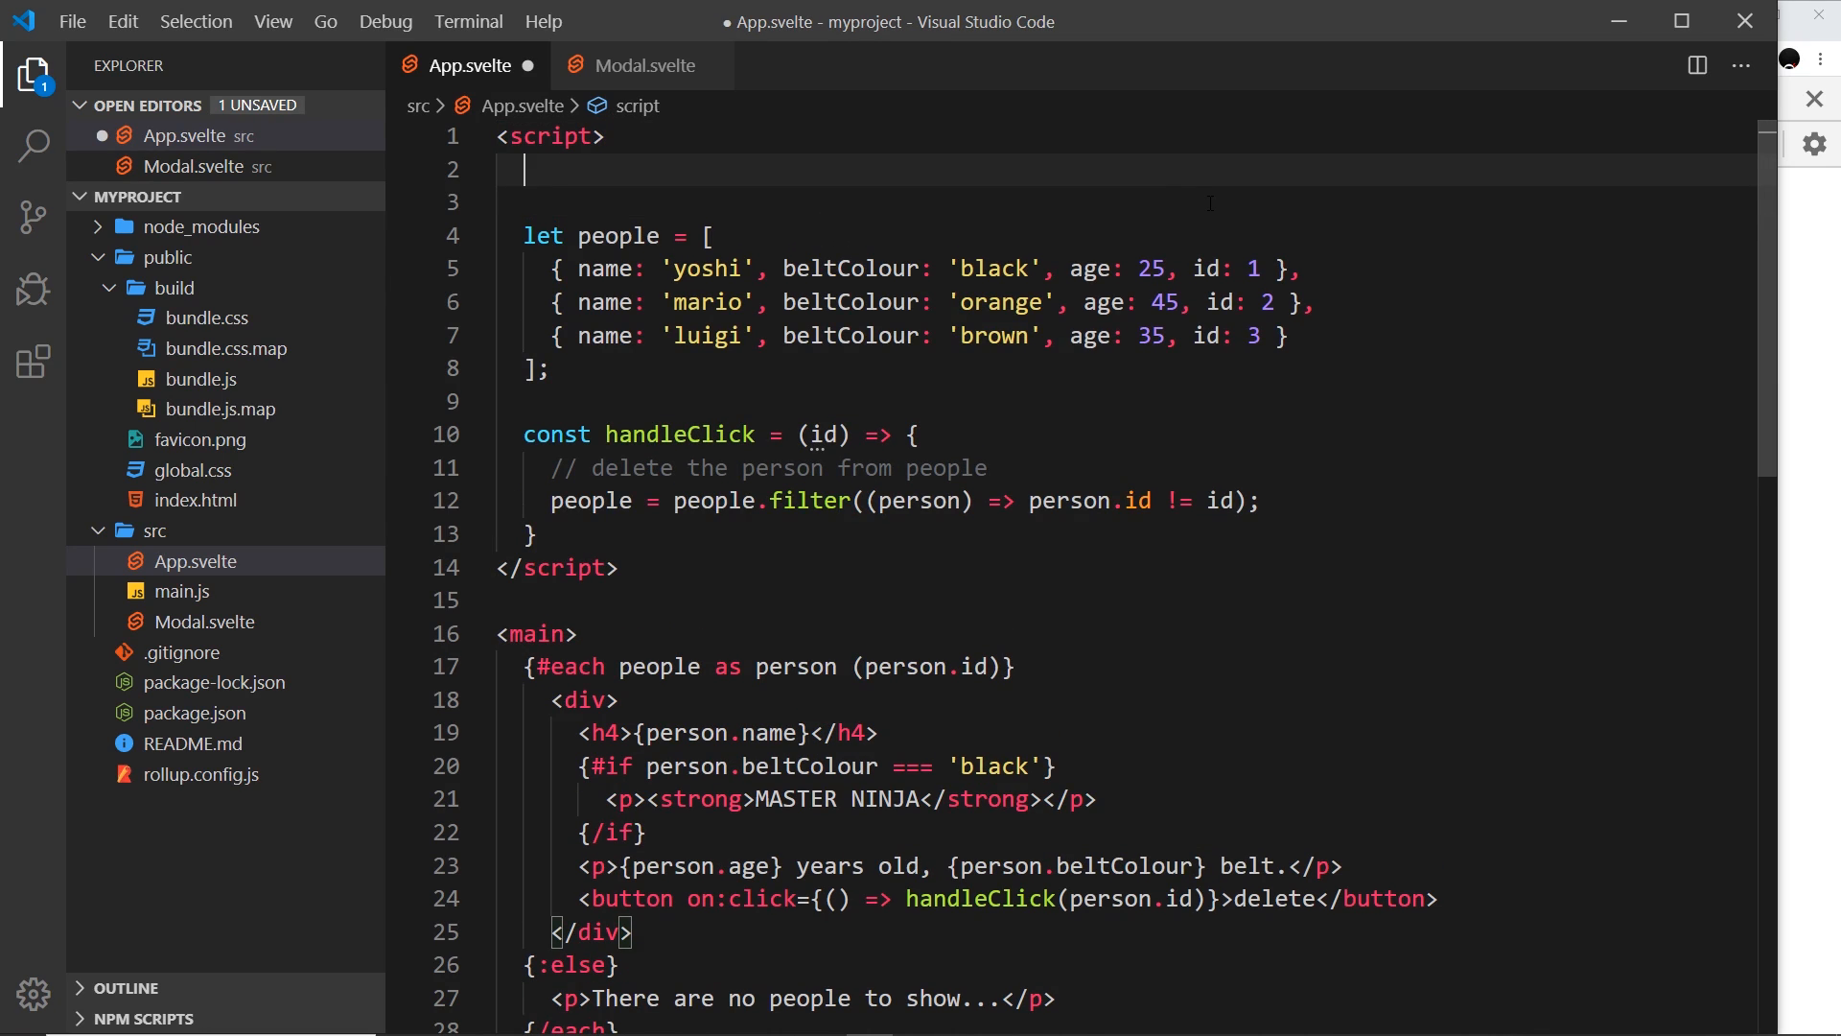
text(import)
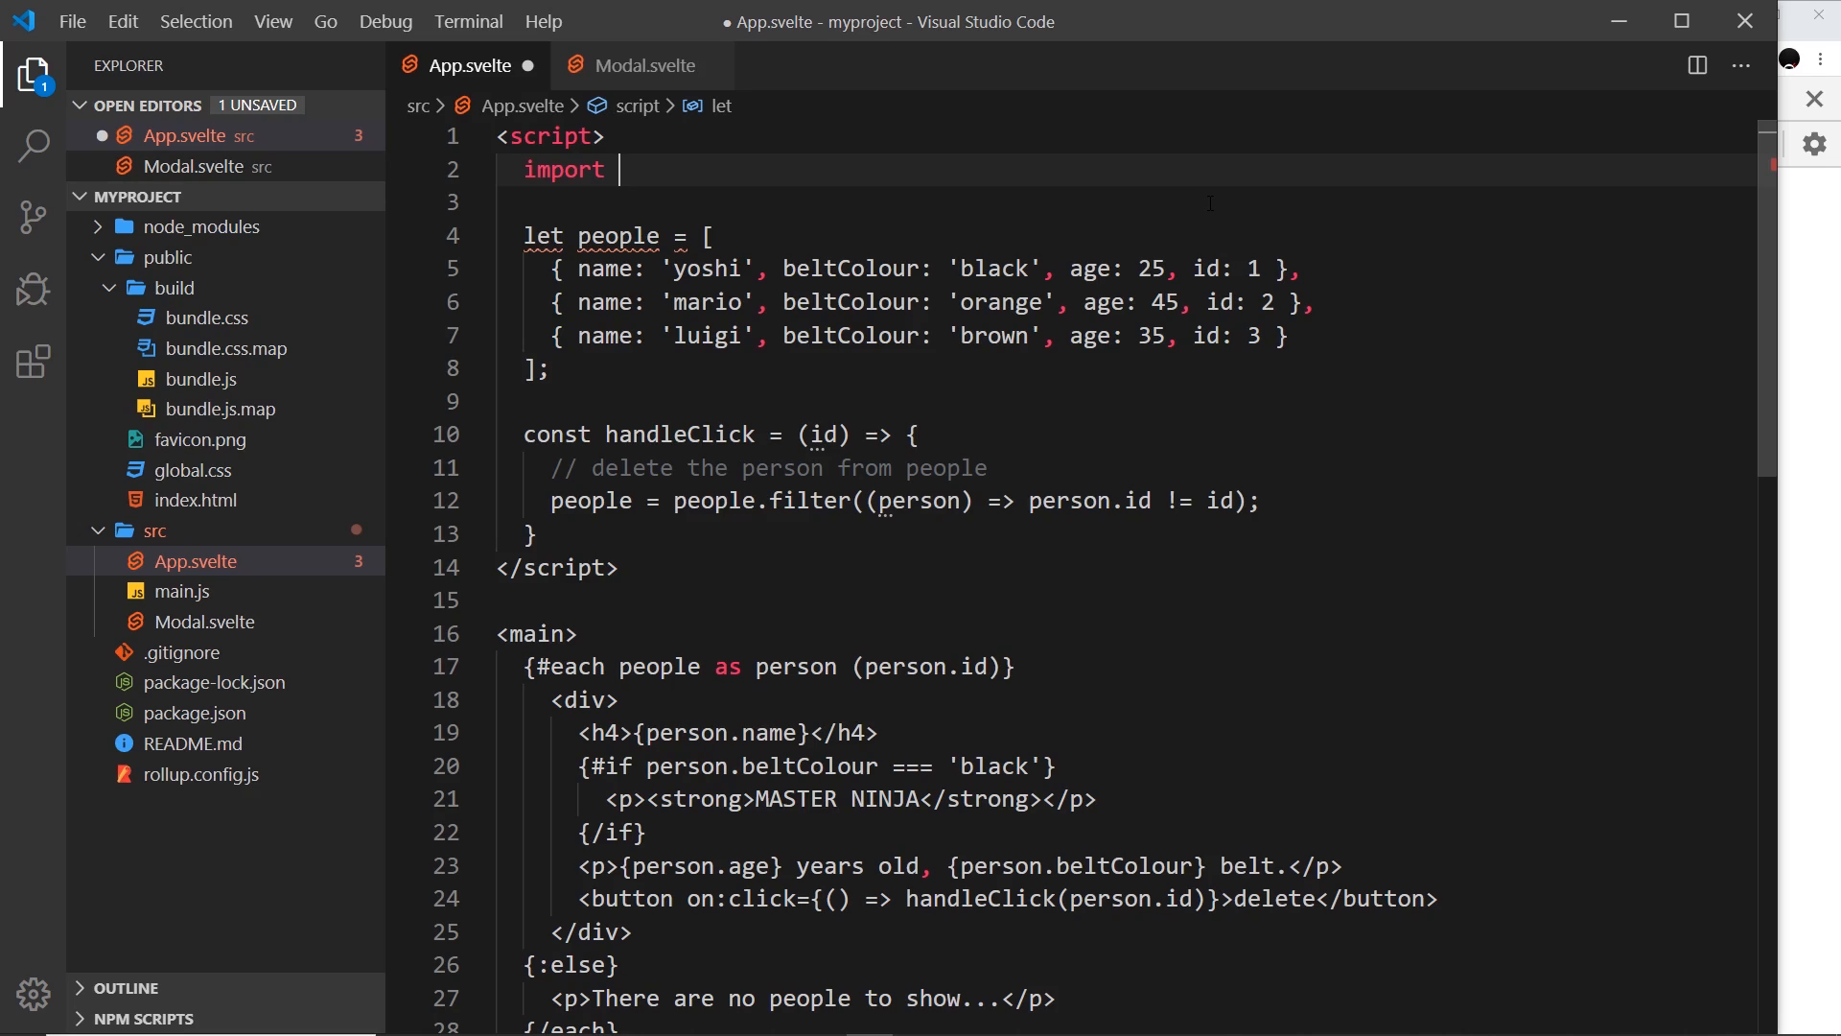
text('/')
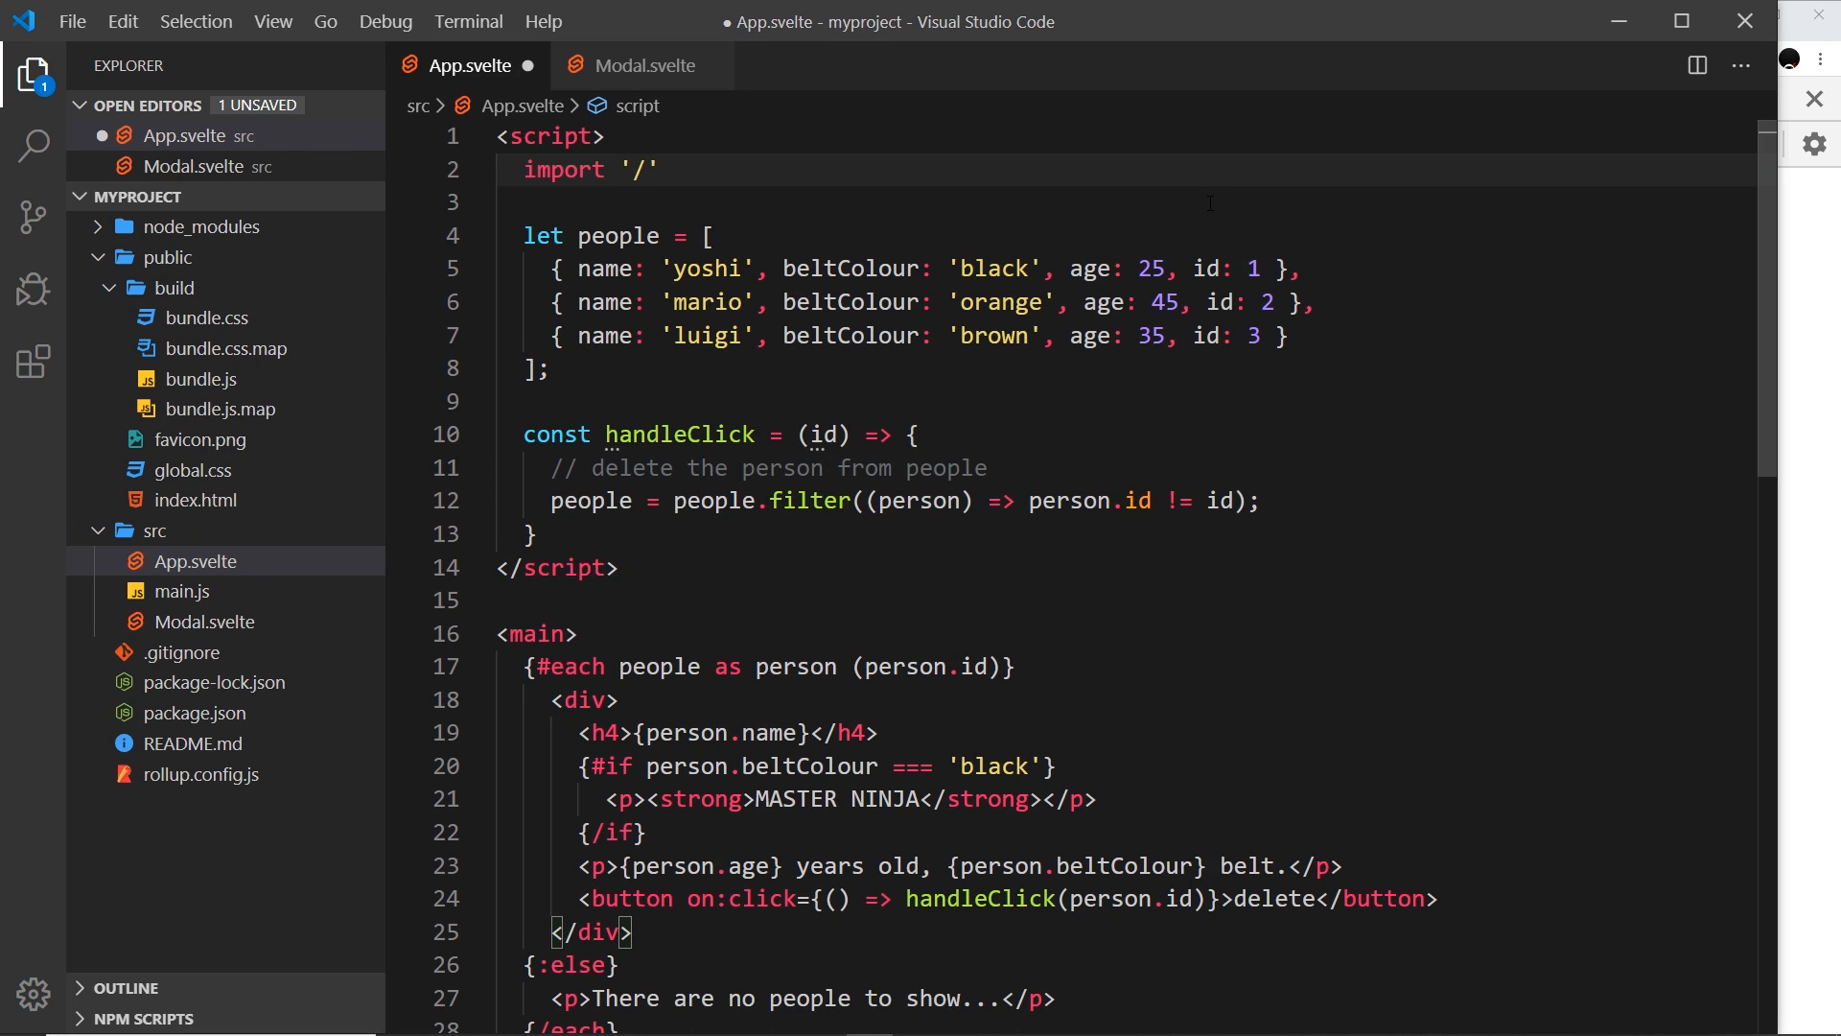
text(./)
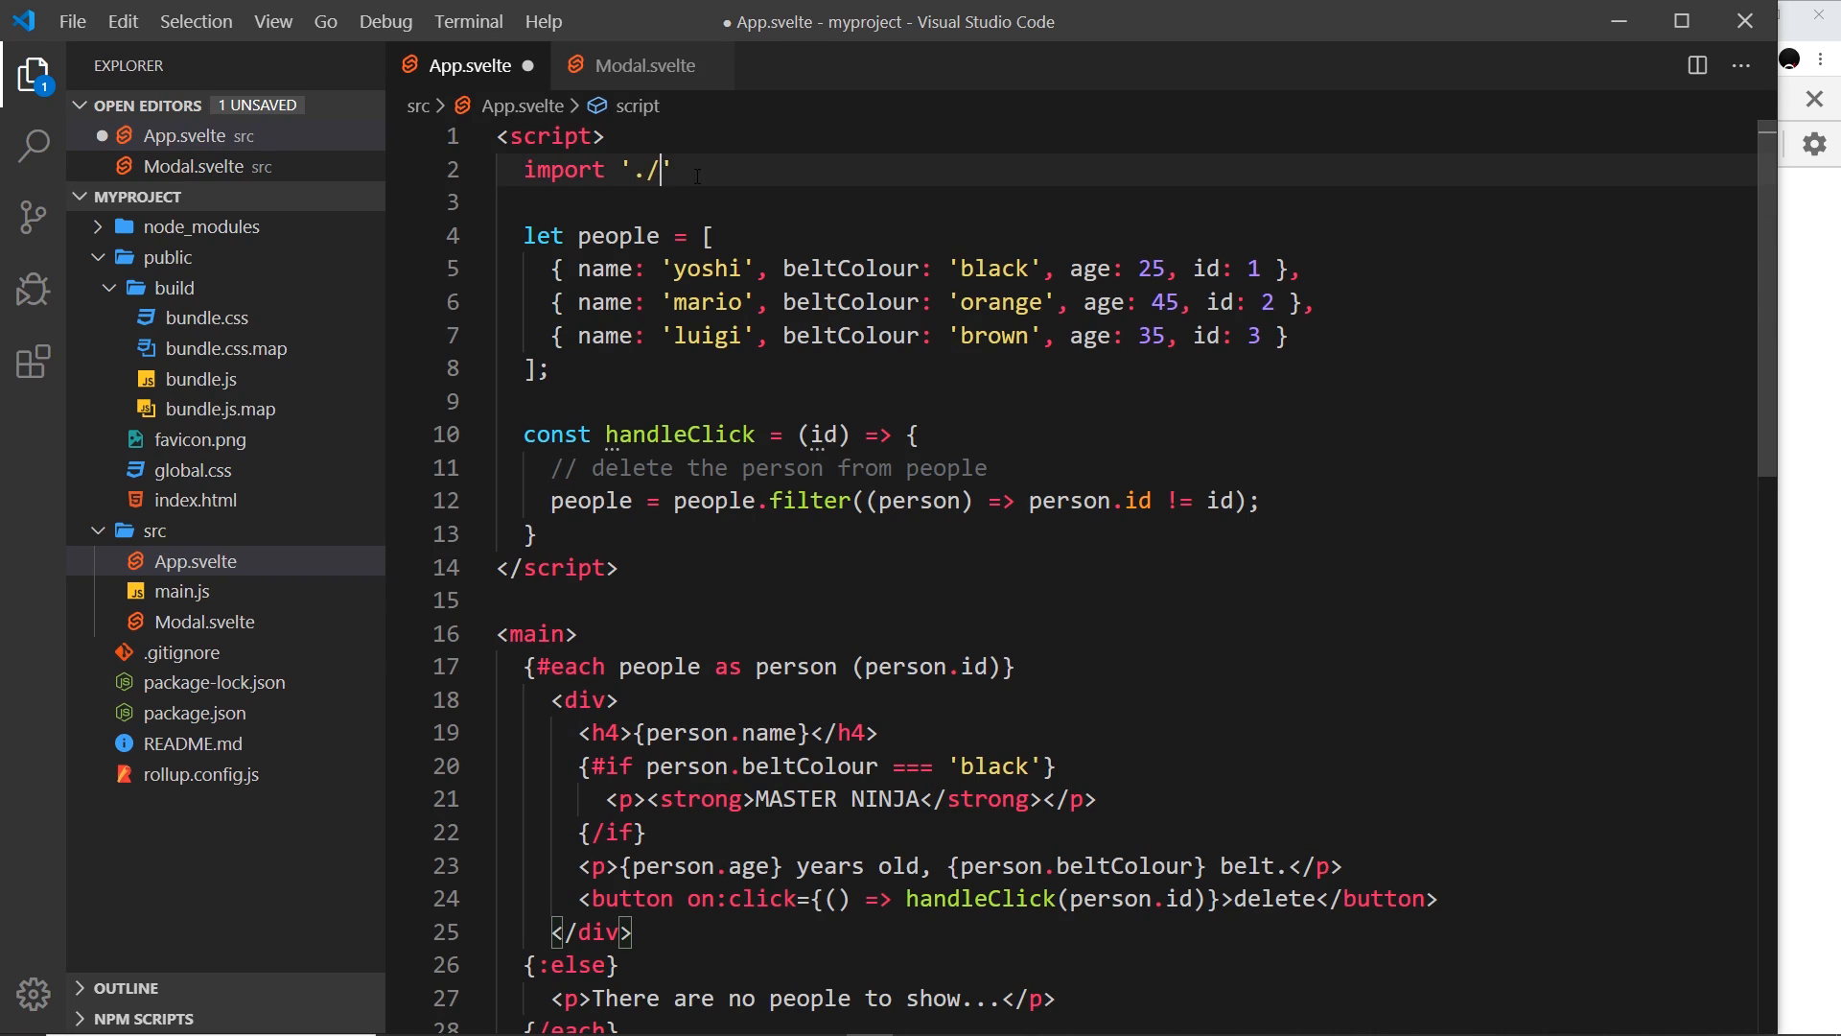
text(Modal.)
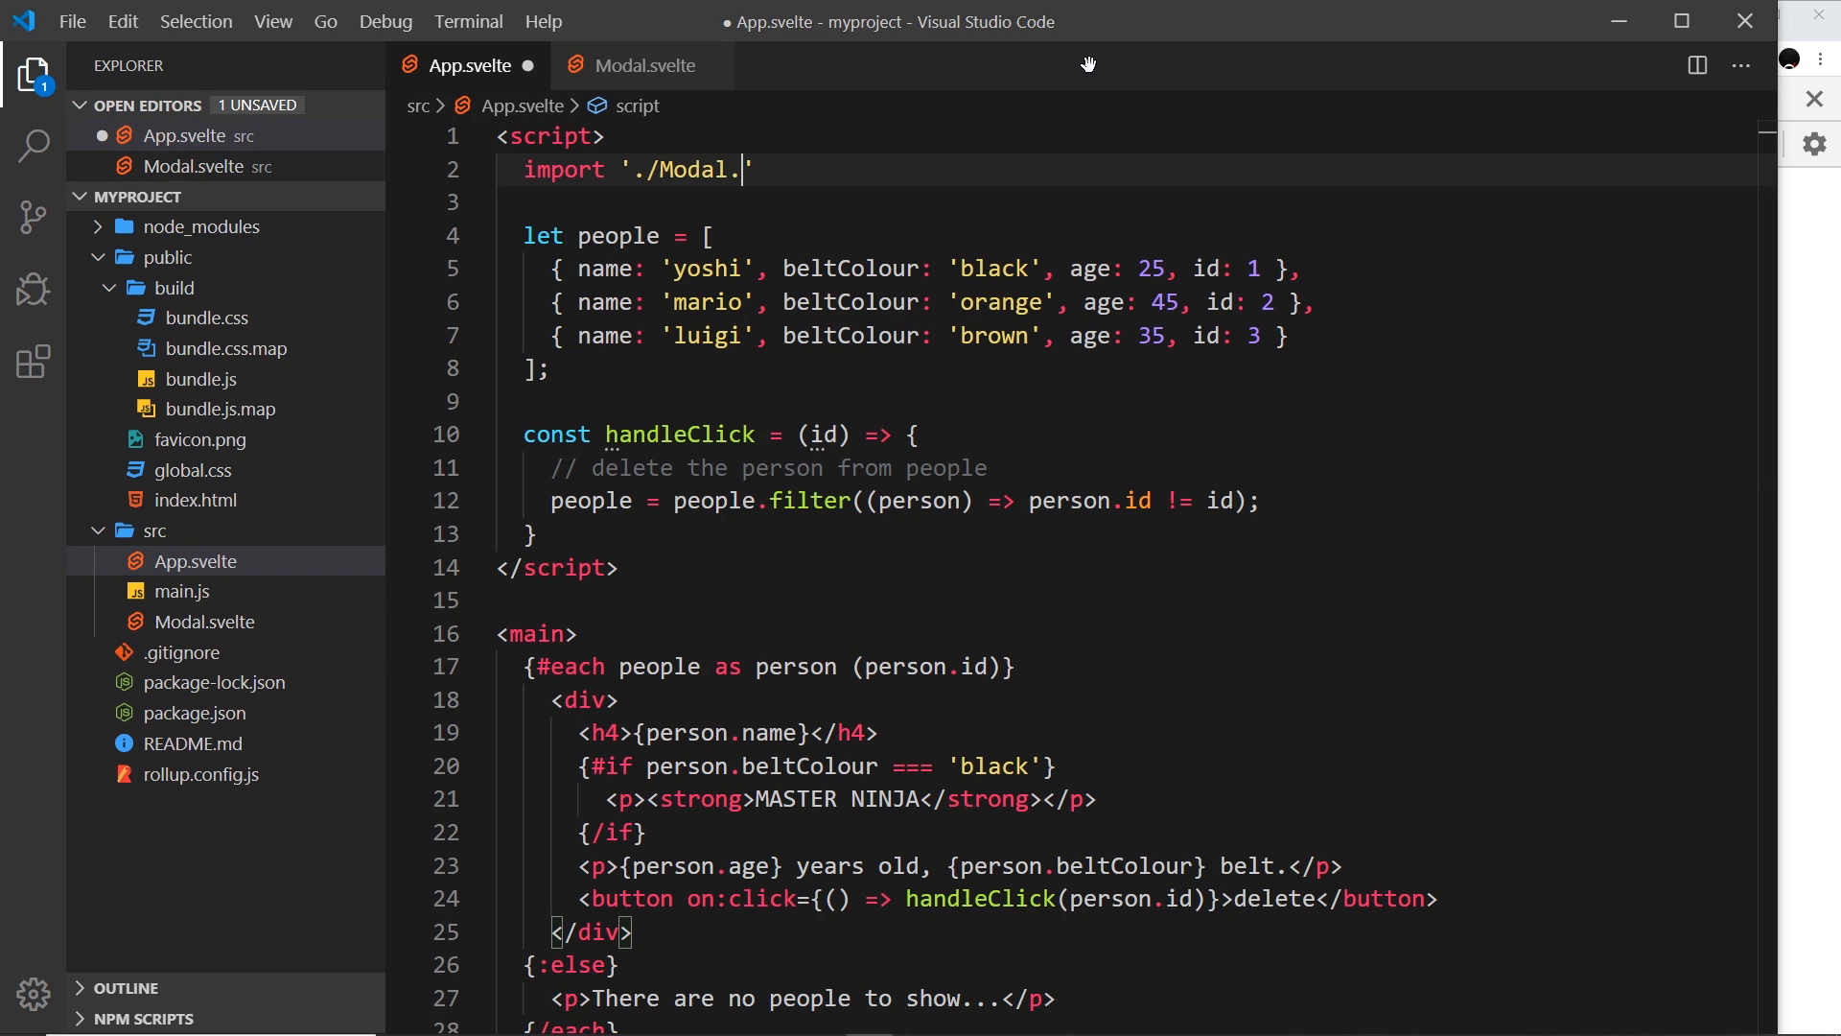
text(svelte)
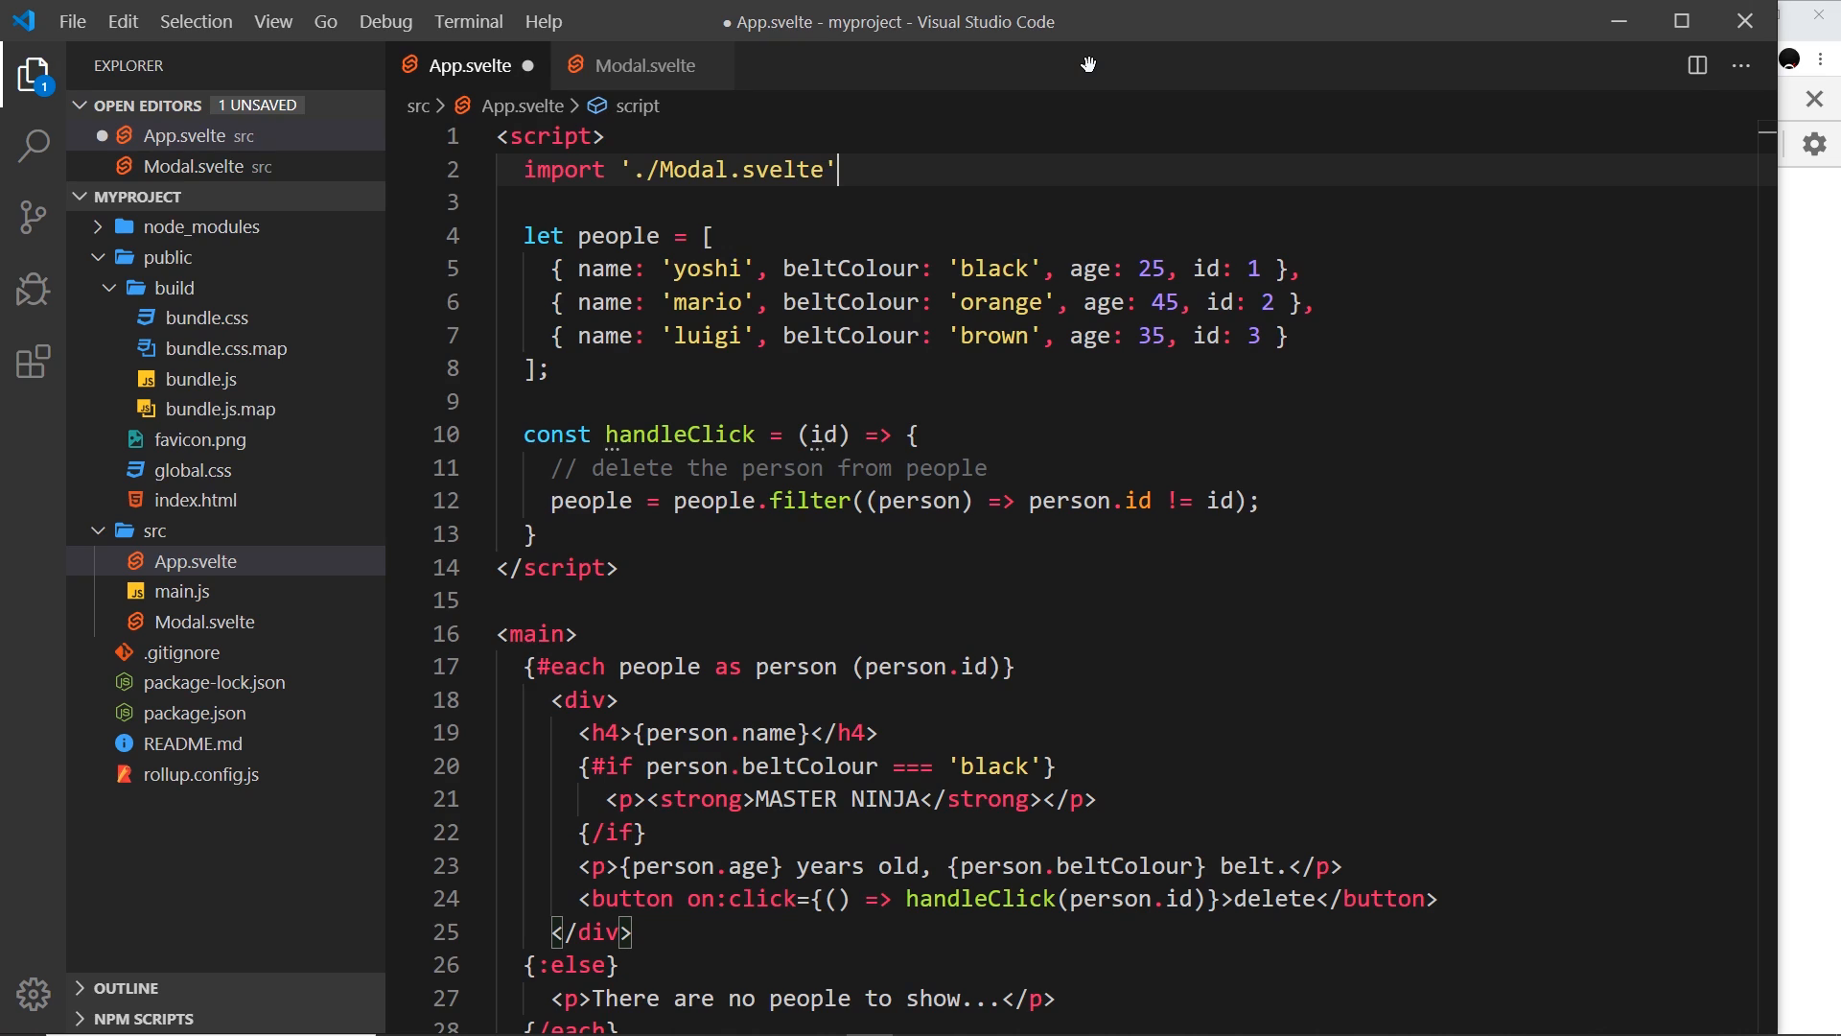
text(;)
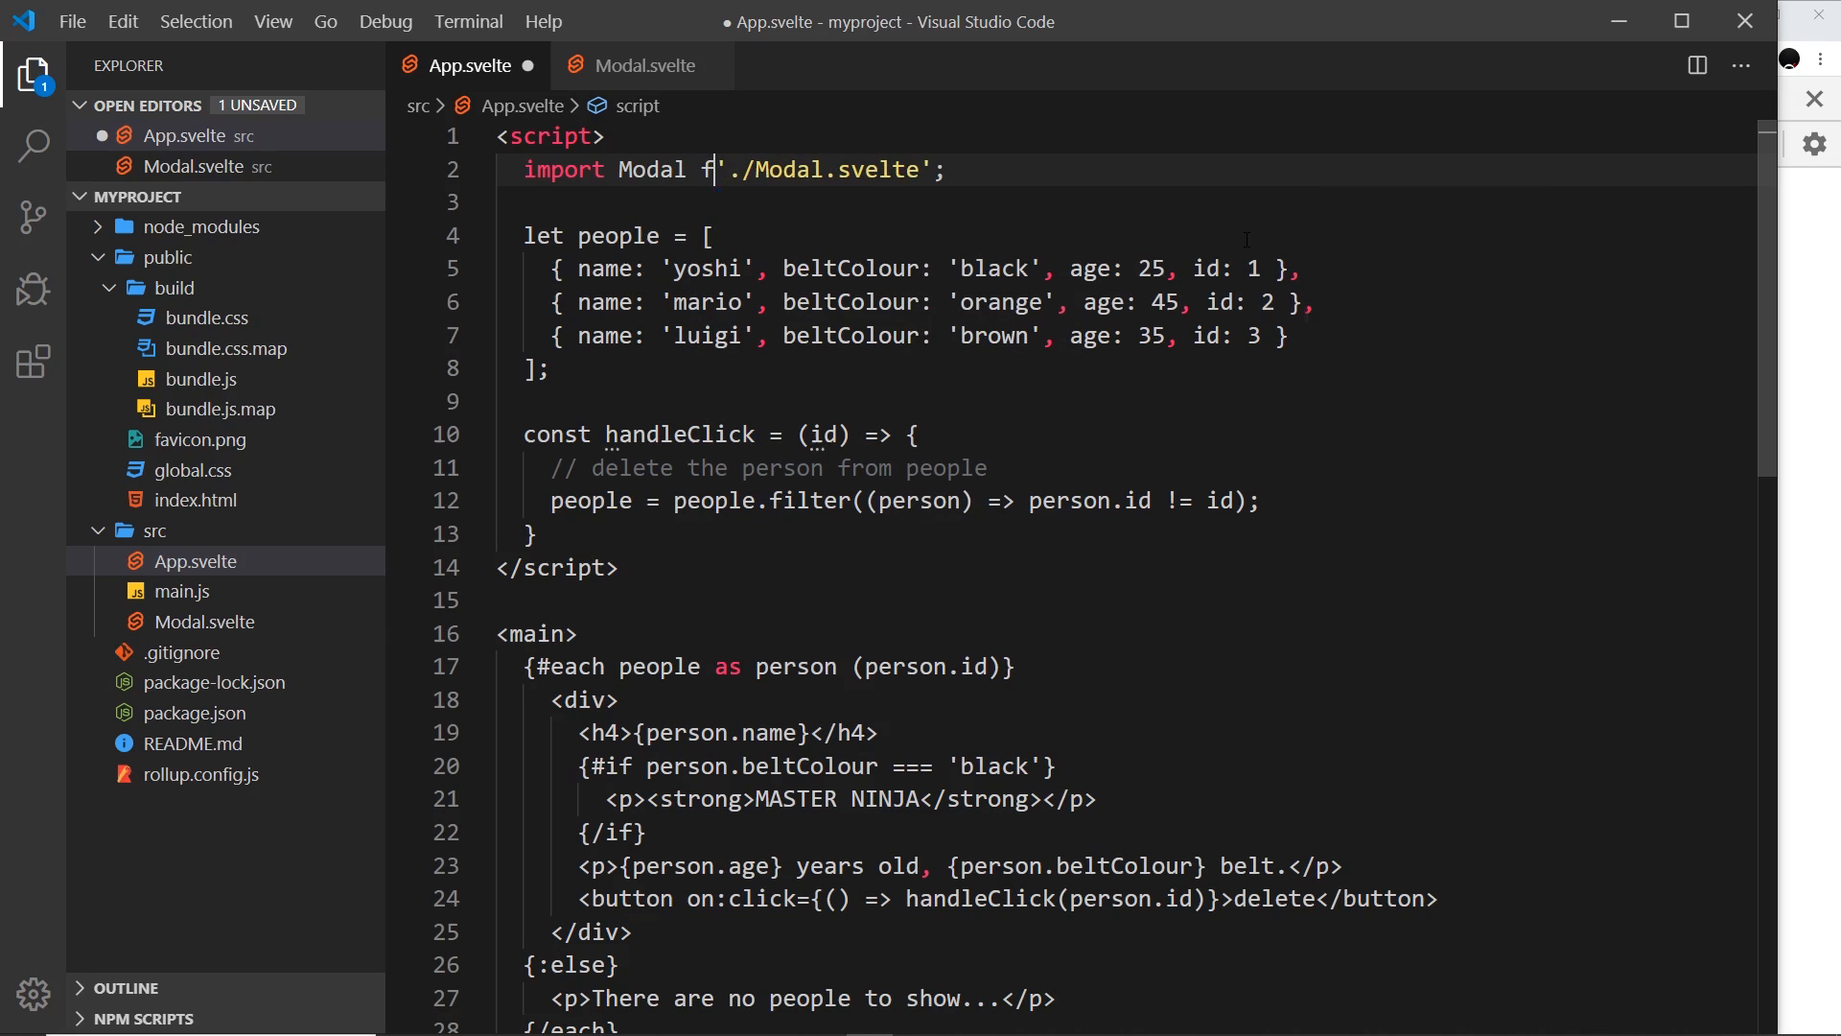
text(rom)
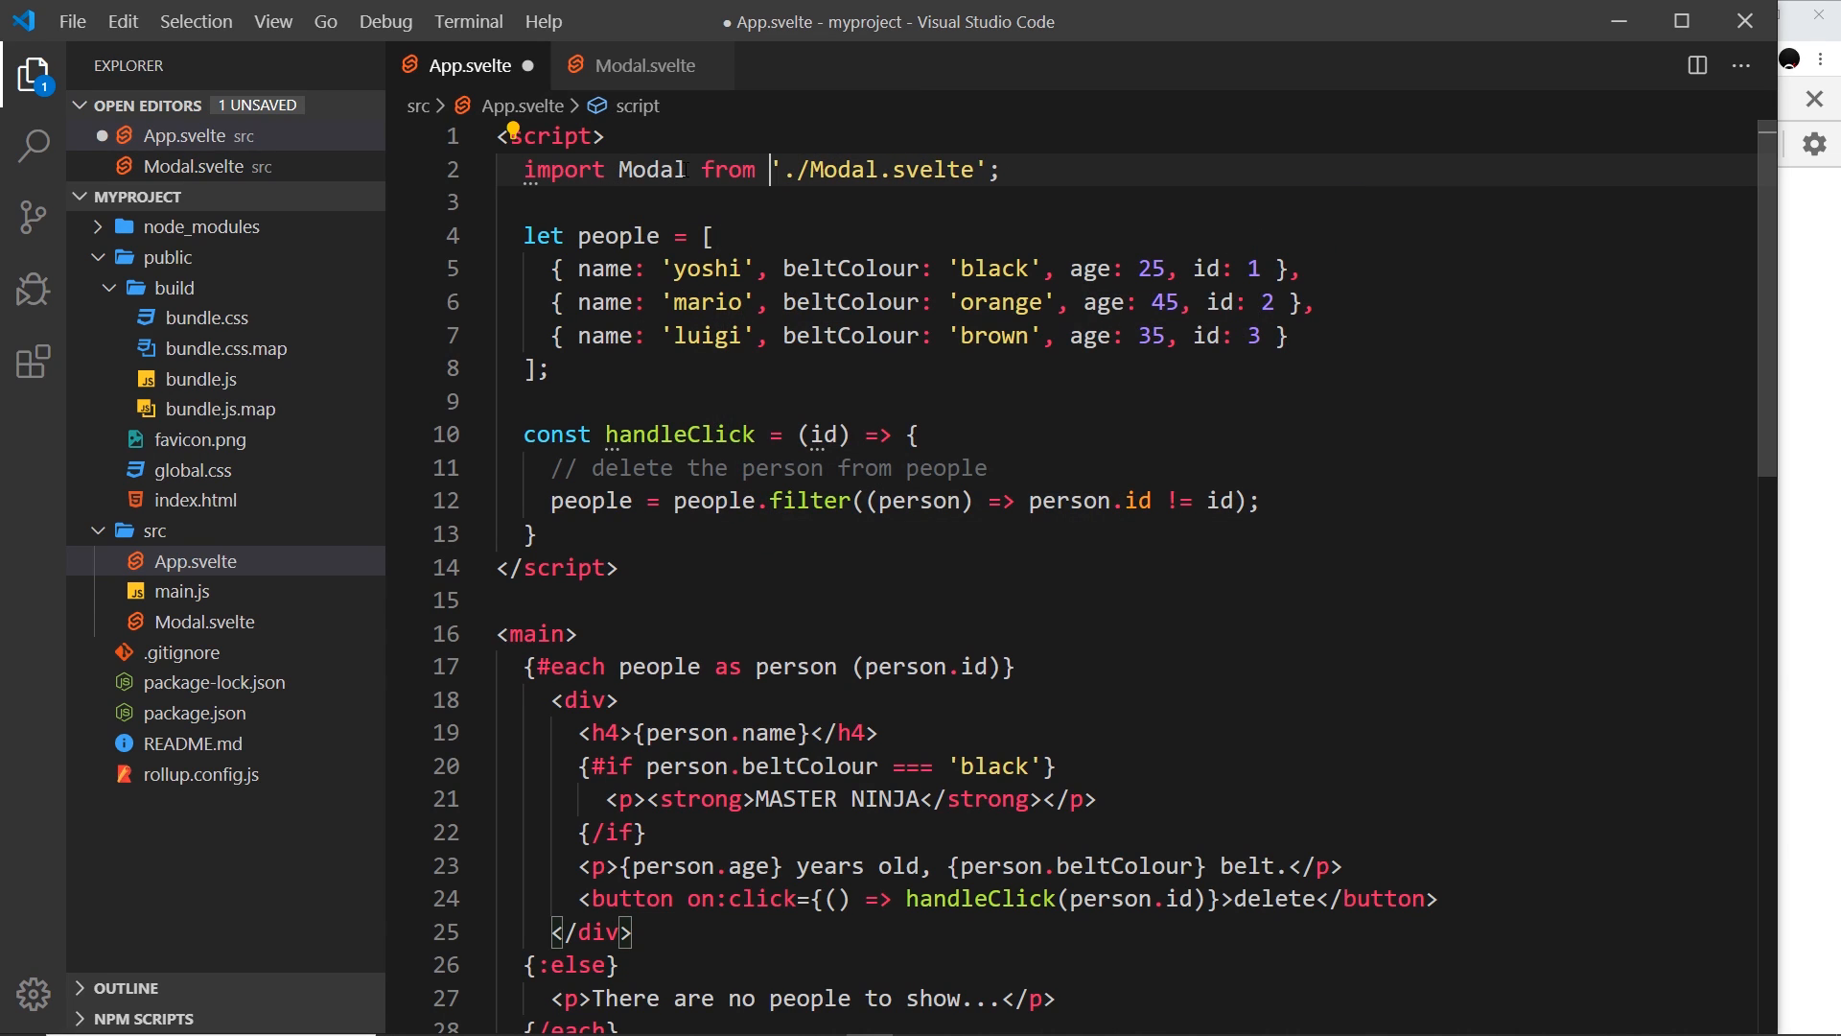
text(F)
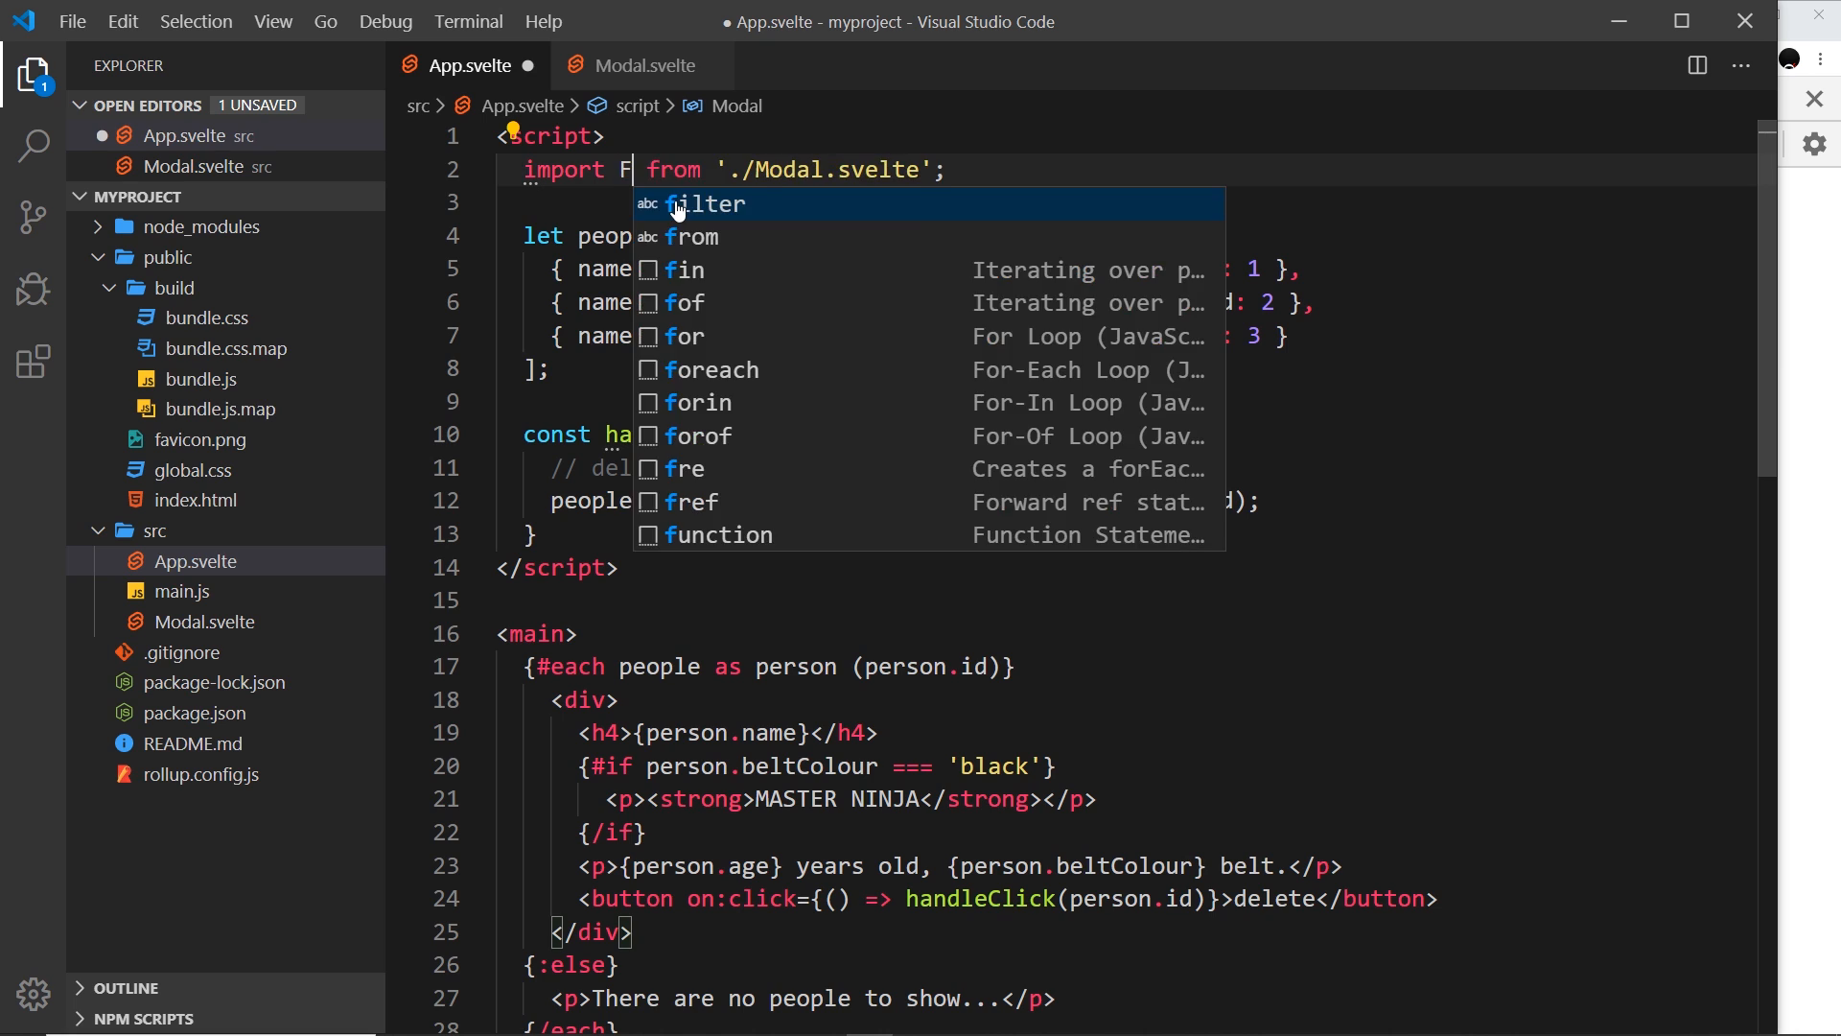
text(oo)
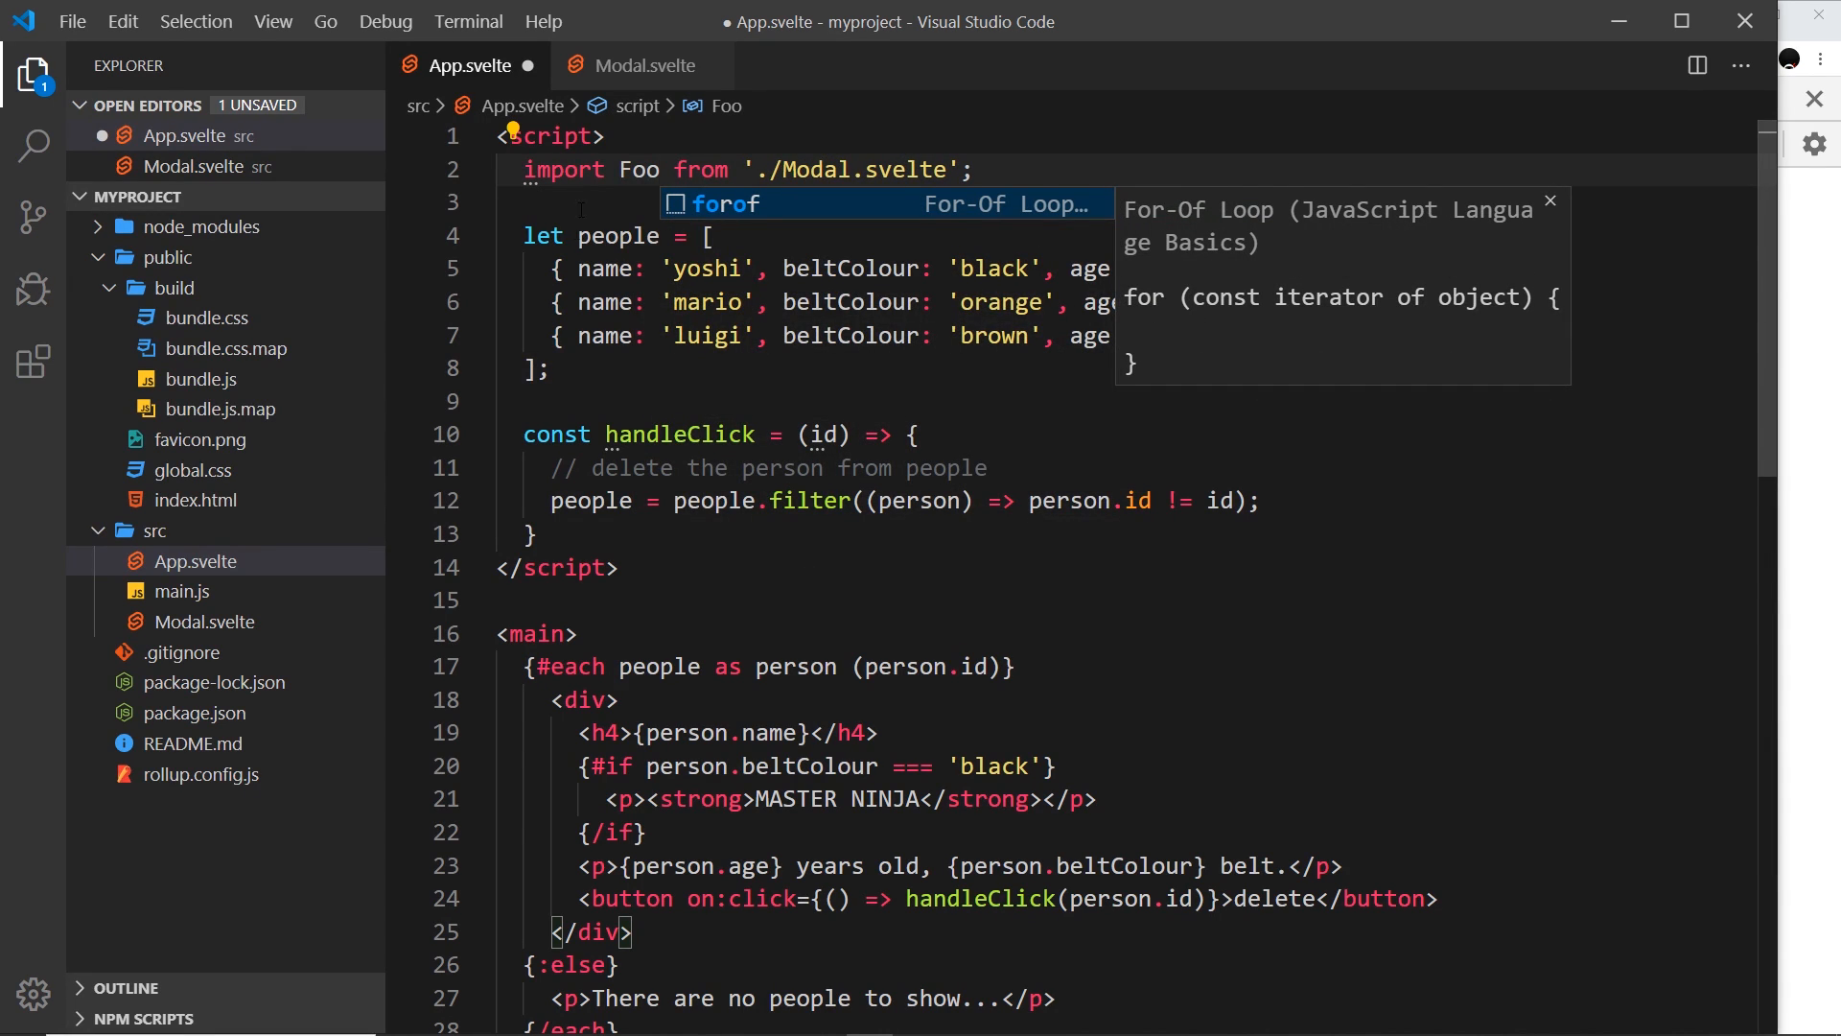
key(Escape)
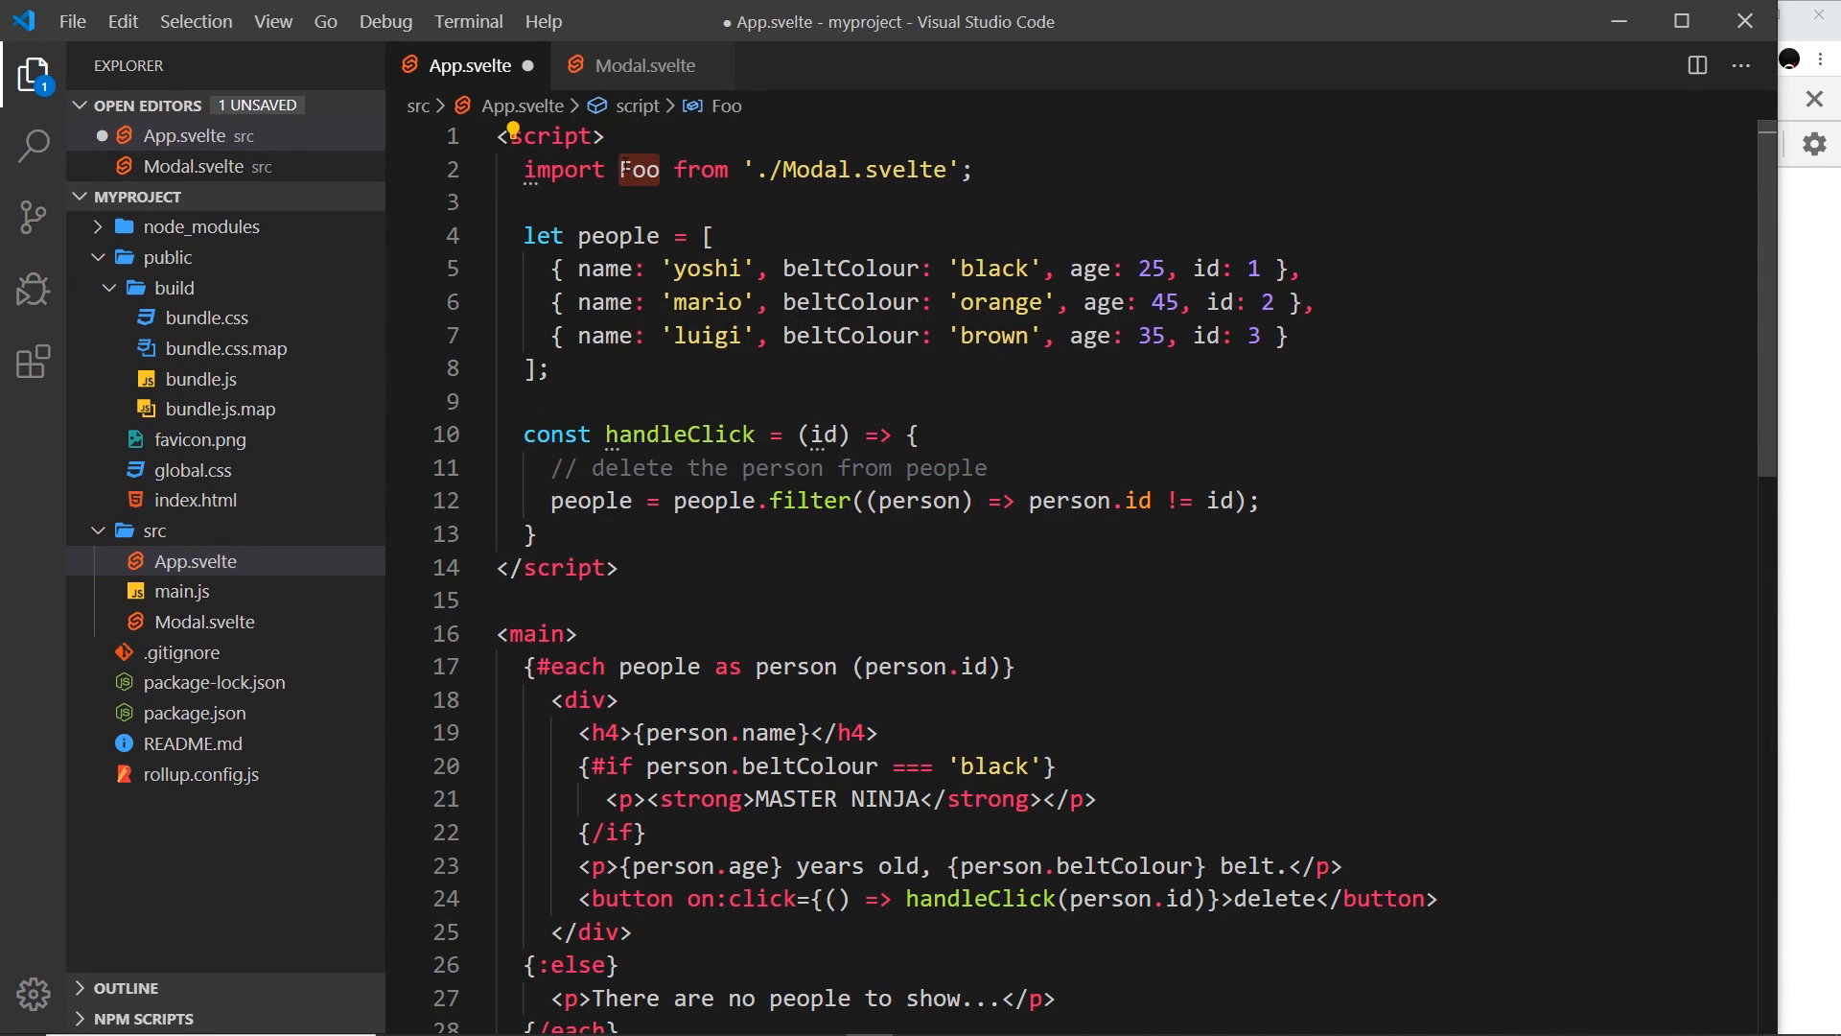
Rename the import to Modal, render <Modal /> above <main>, and save App.svelte.
text(Modal)
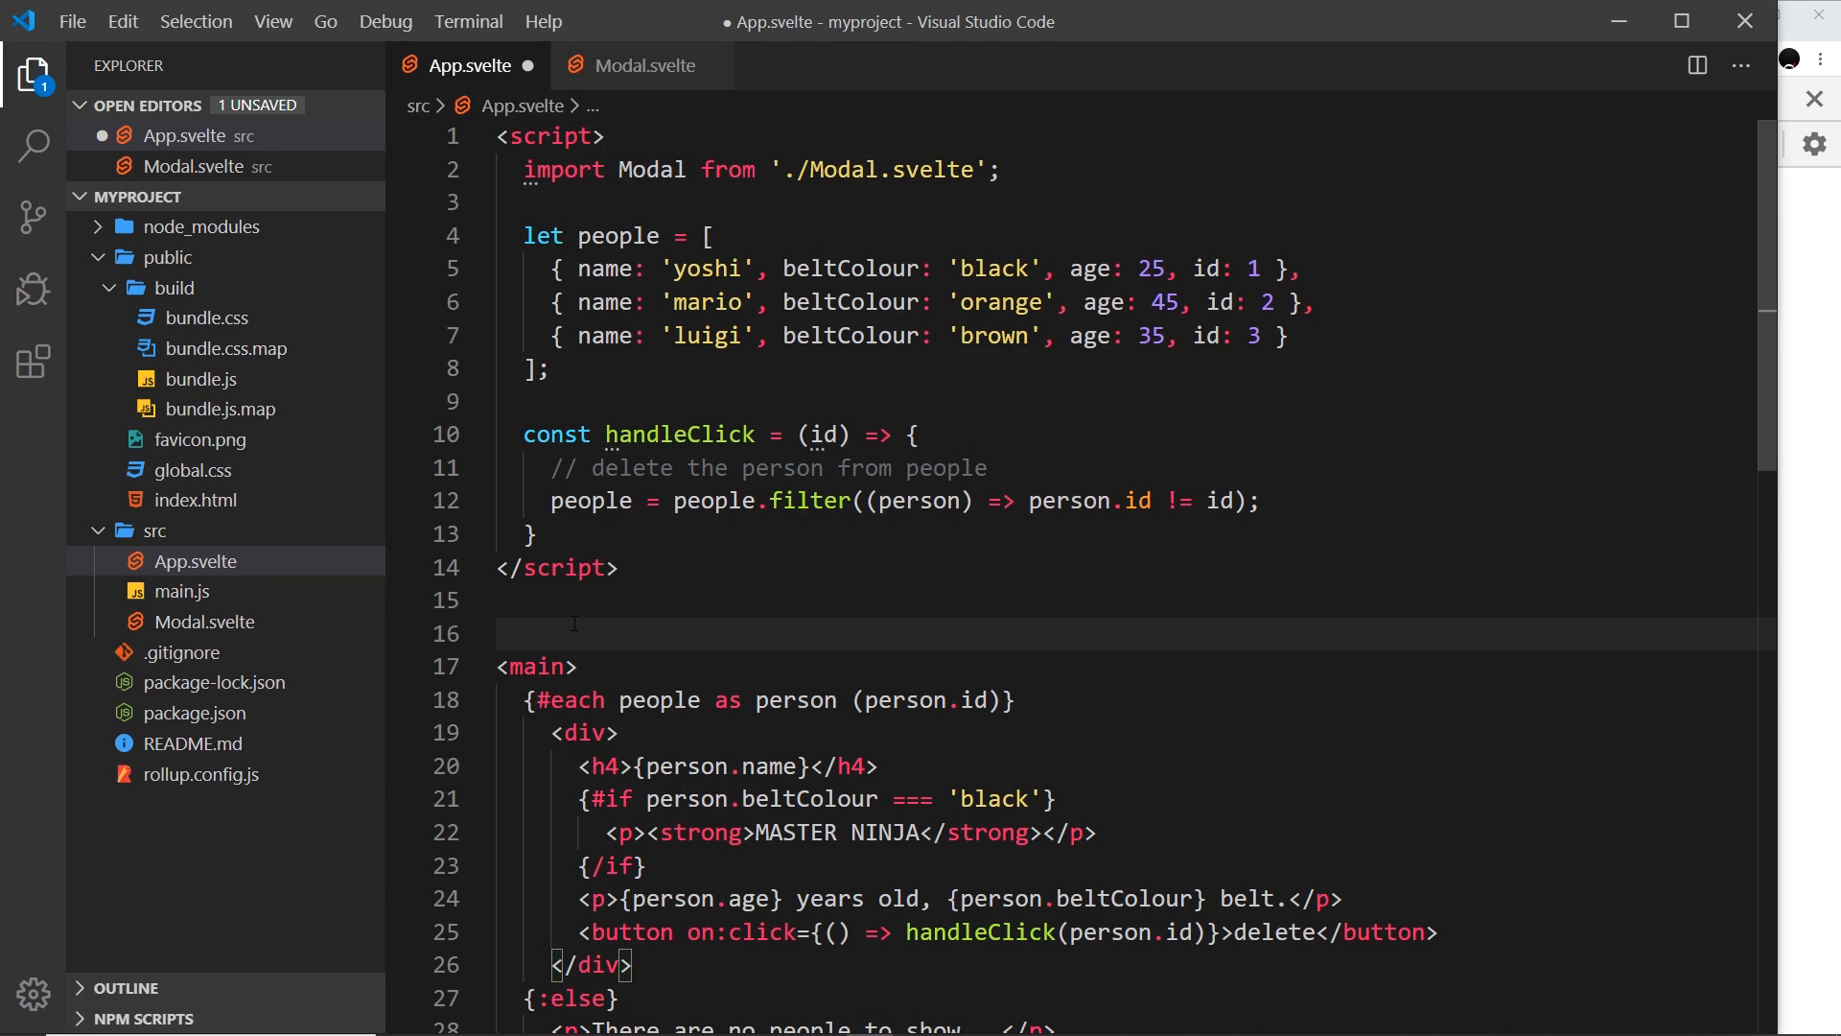
text(<Modal />)
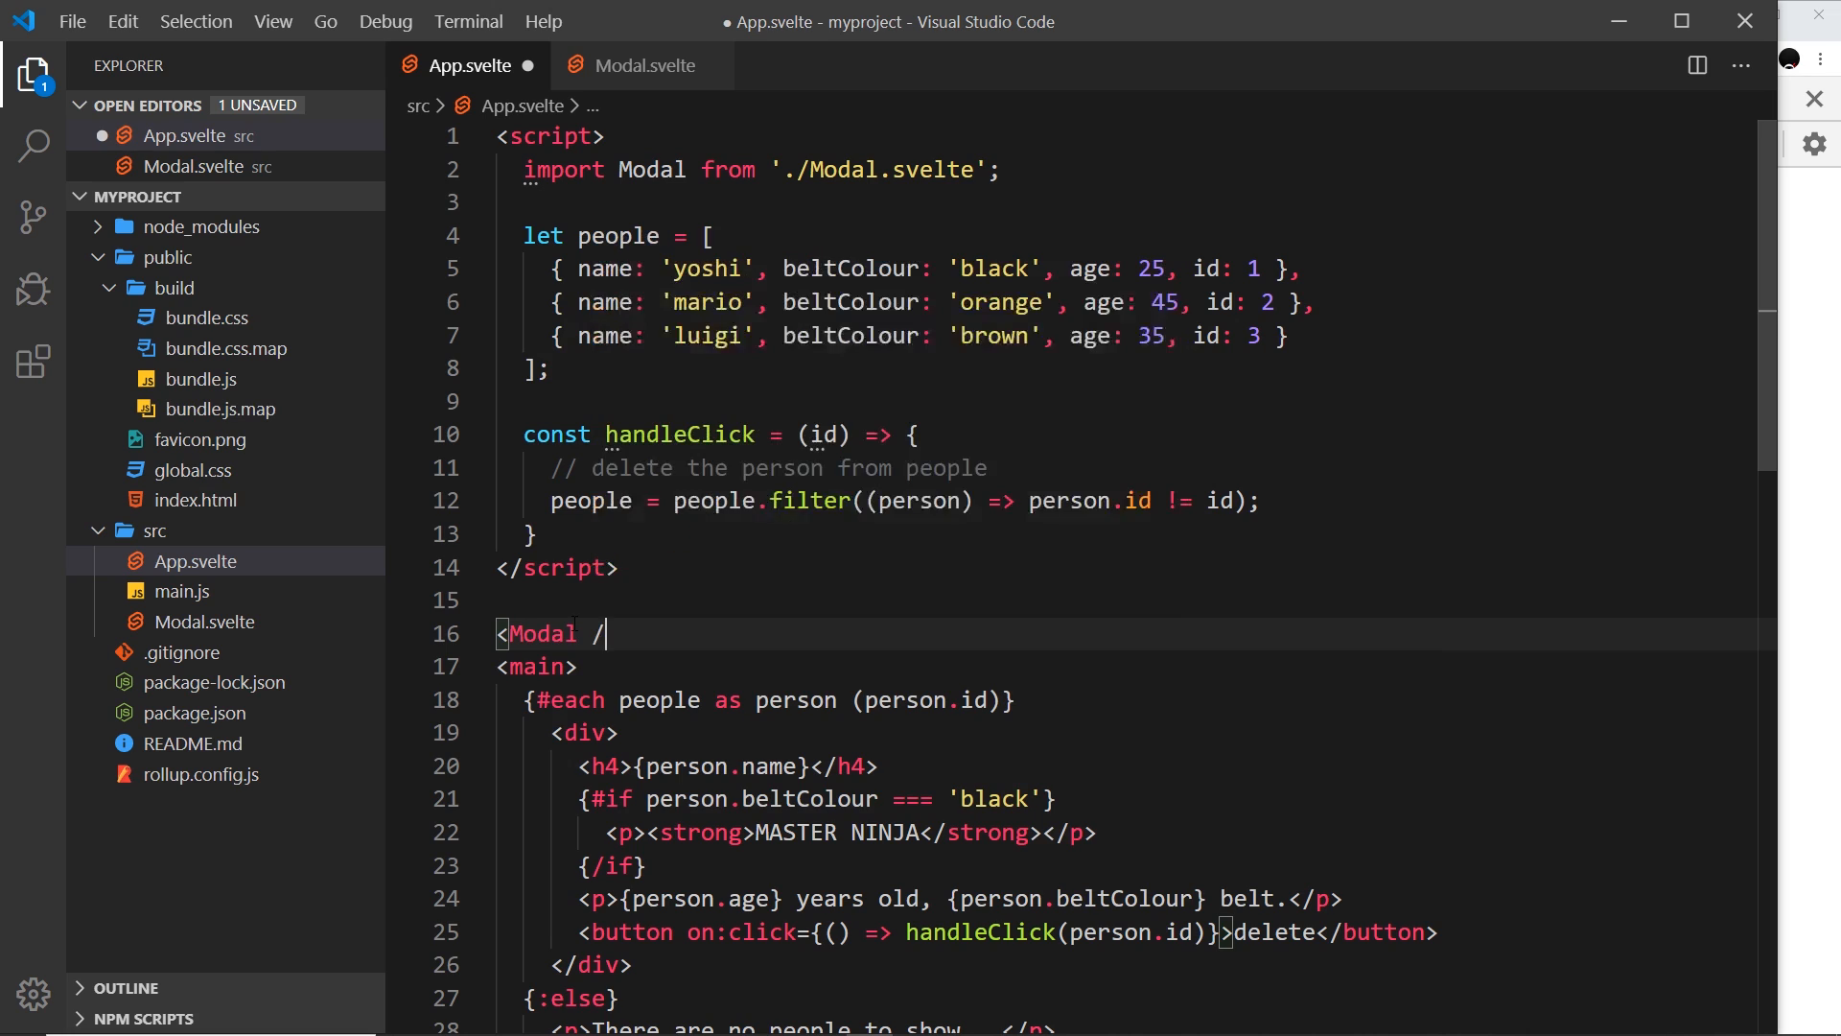
text(>)
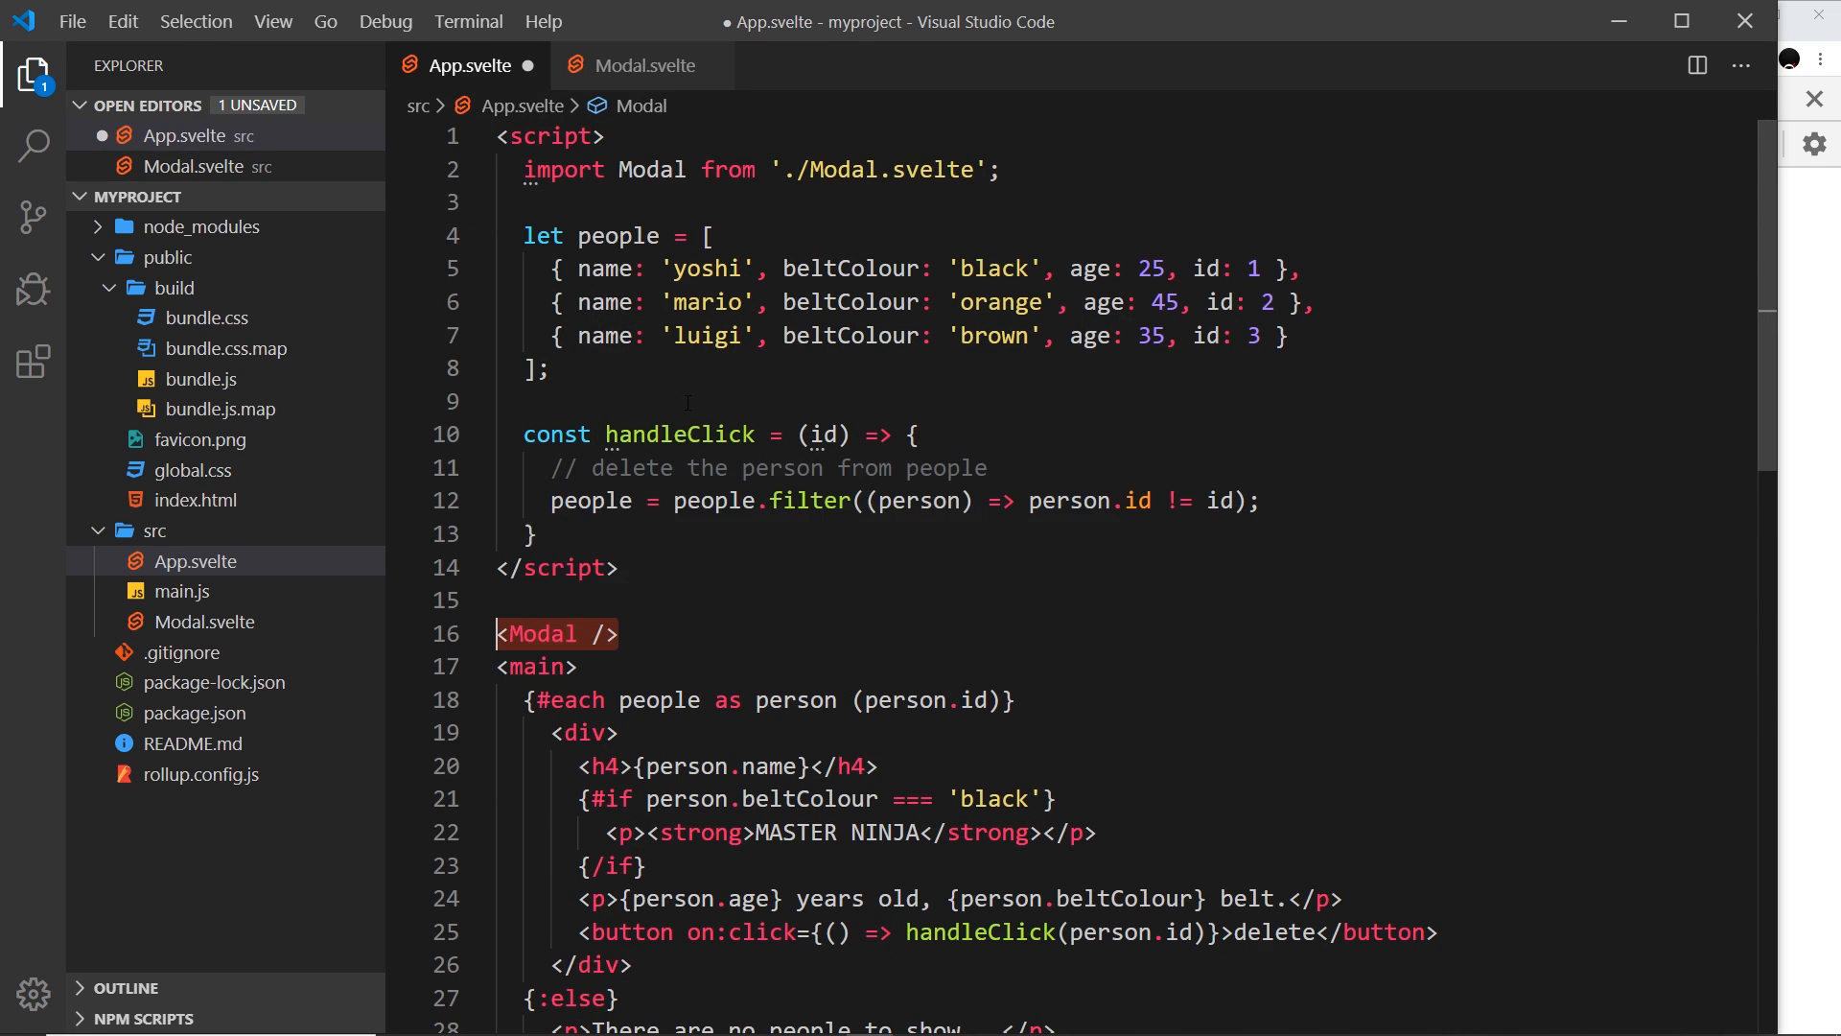
mouse_move(205, 621)
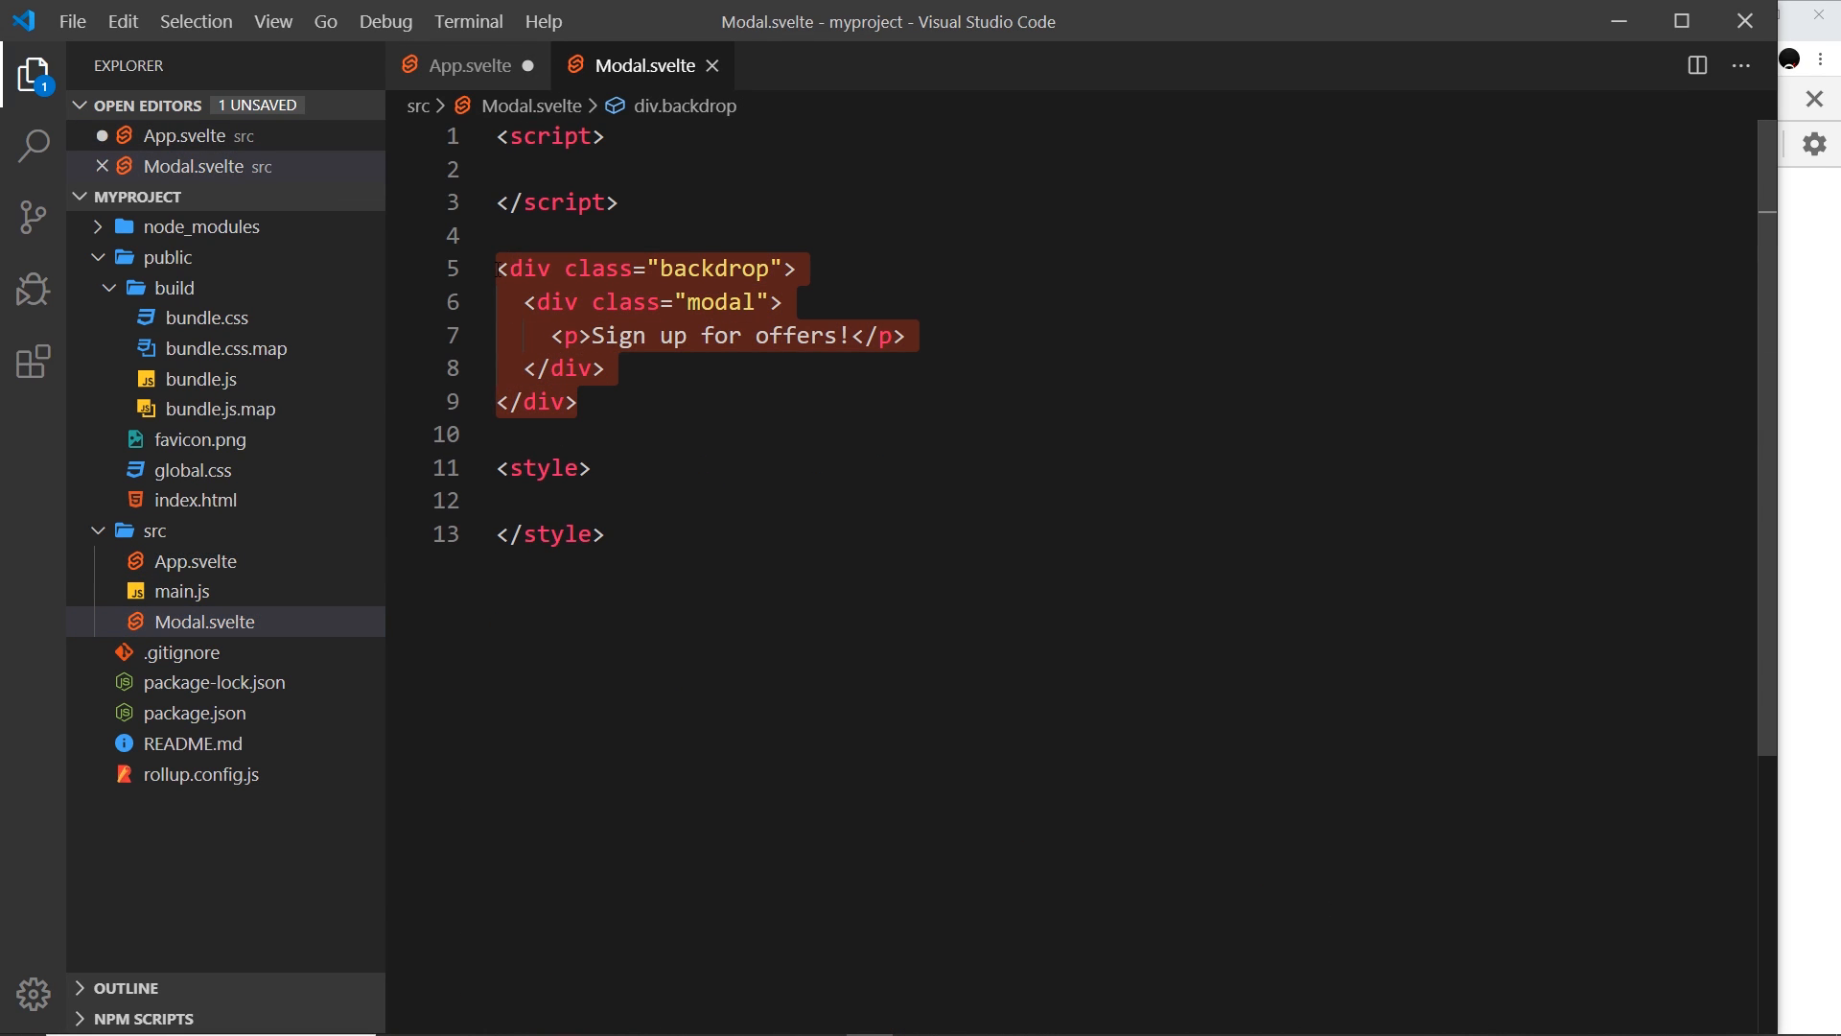
click(466, 65)
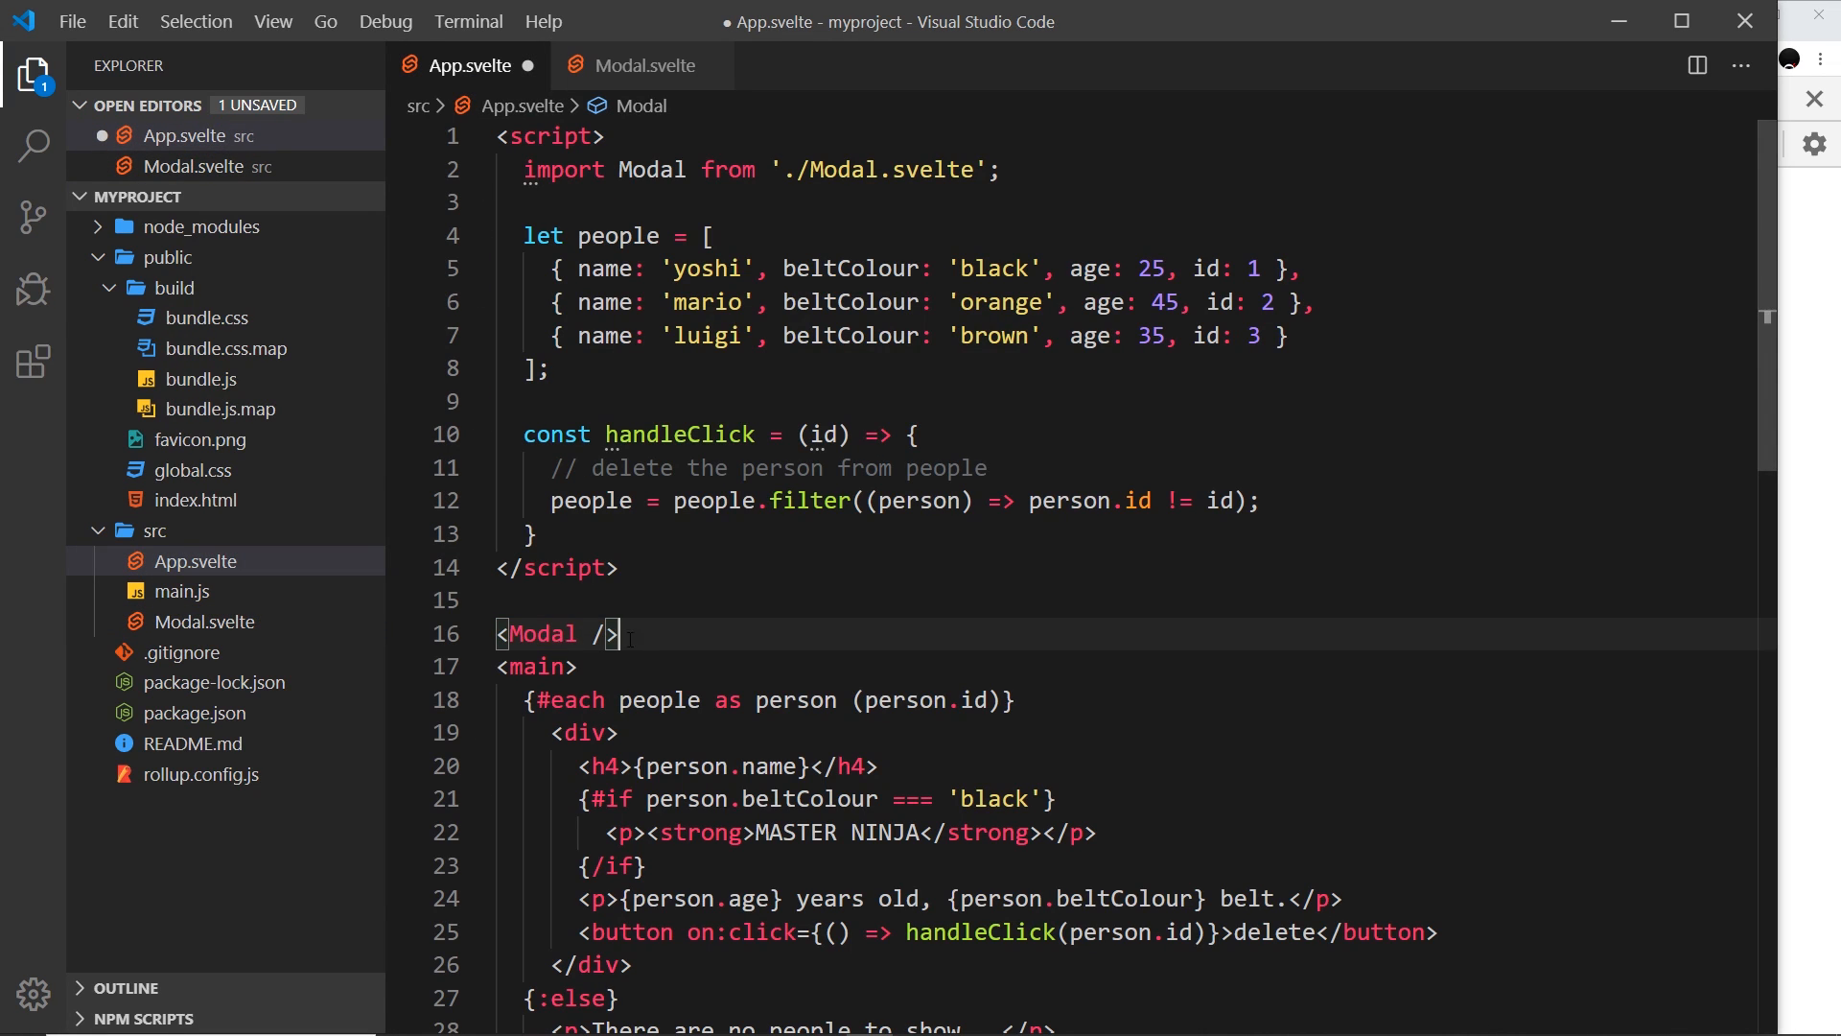
scroll(down, 3)
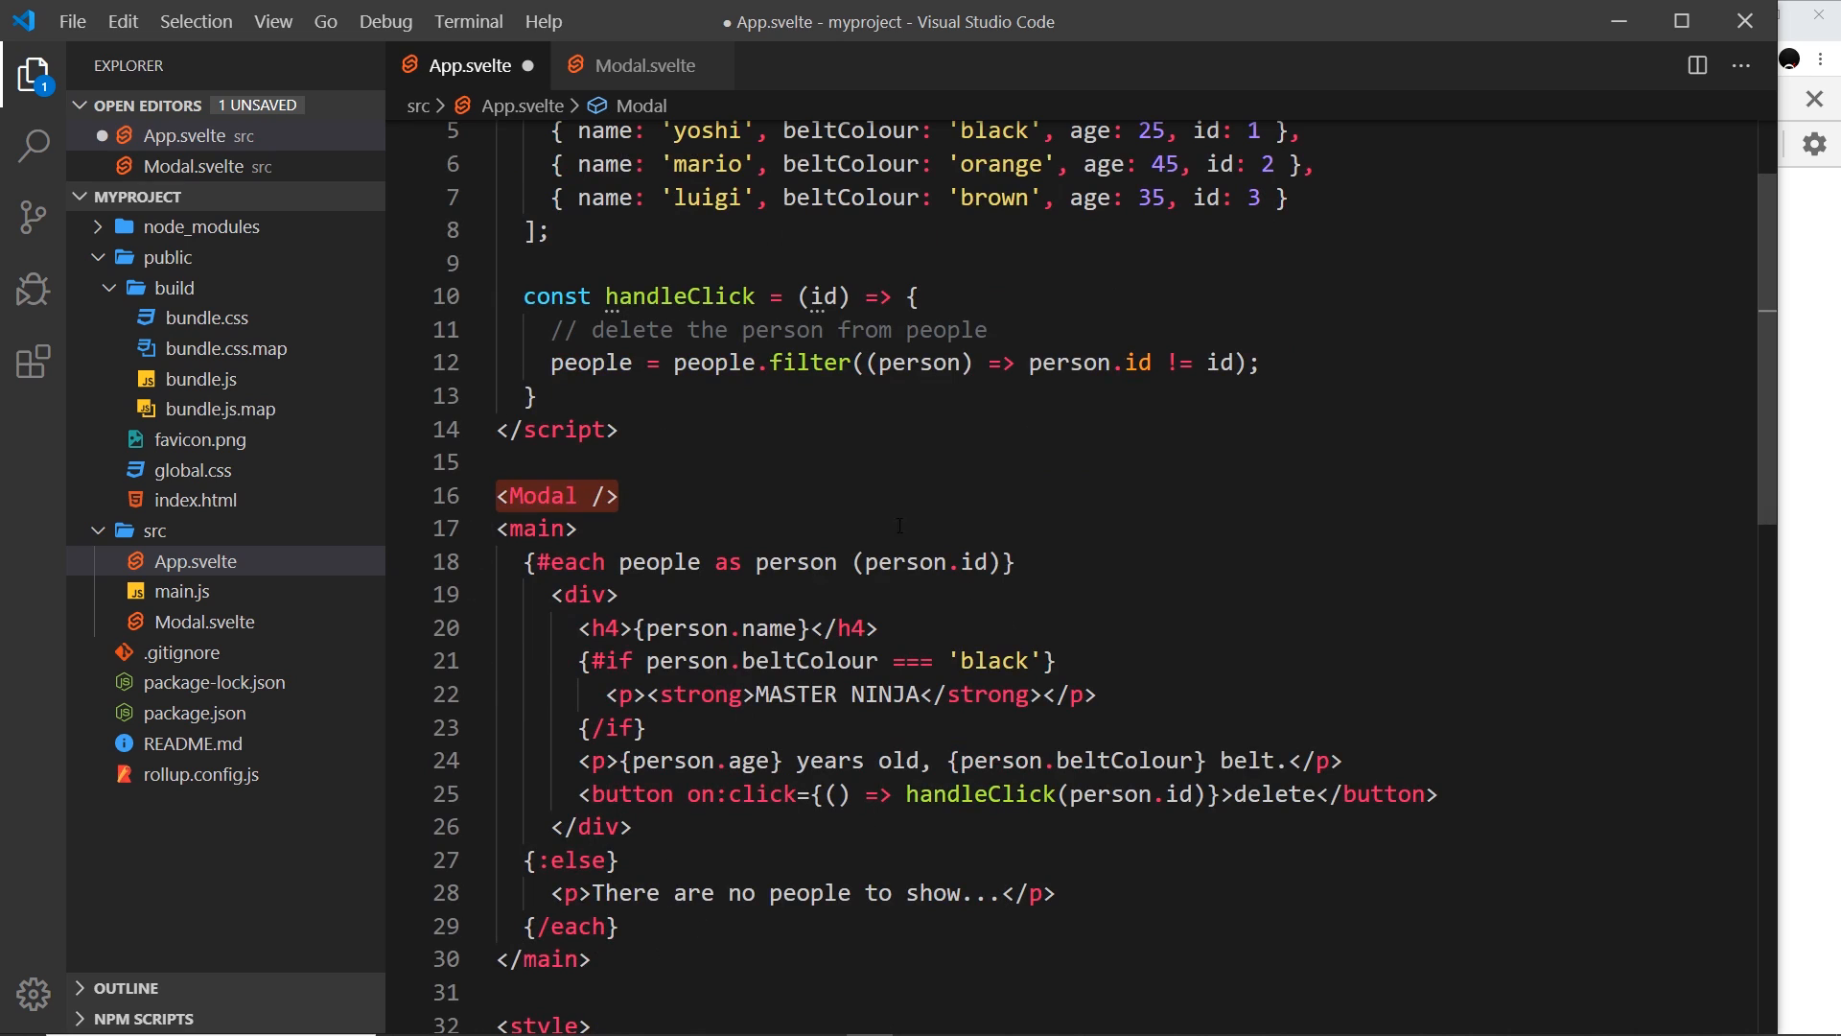
mouse_move(990, 694)
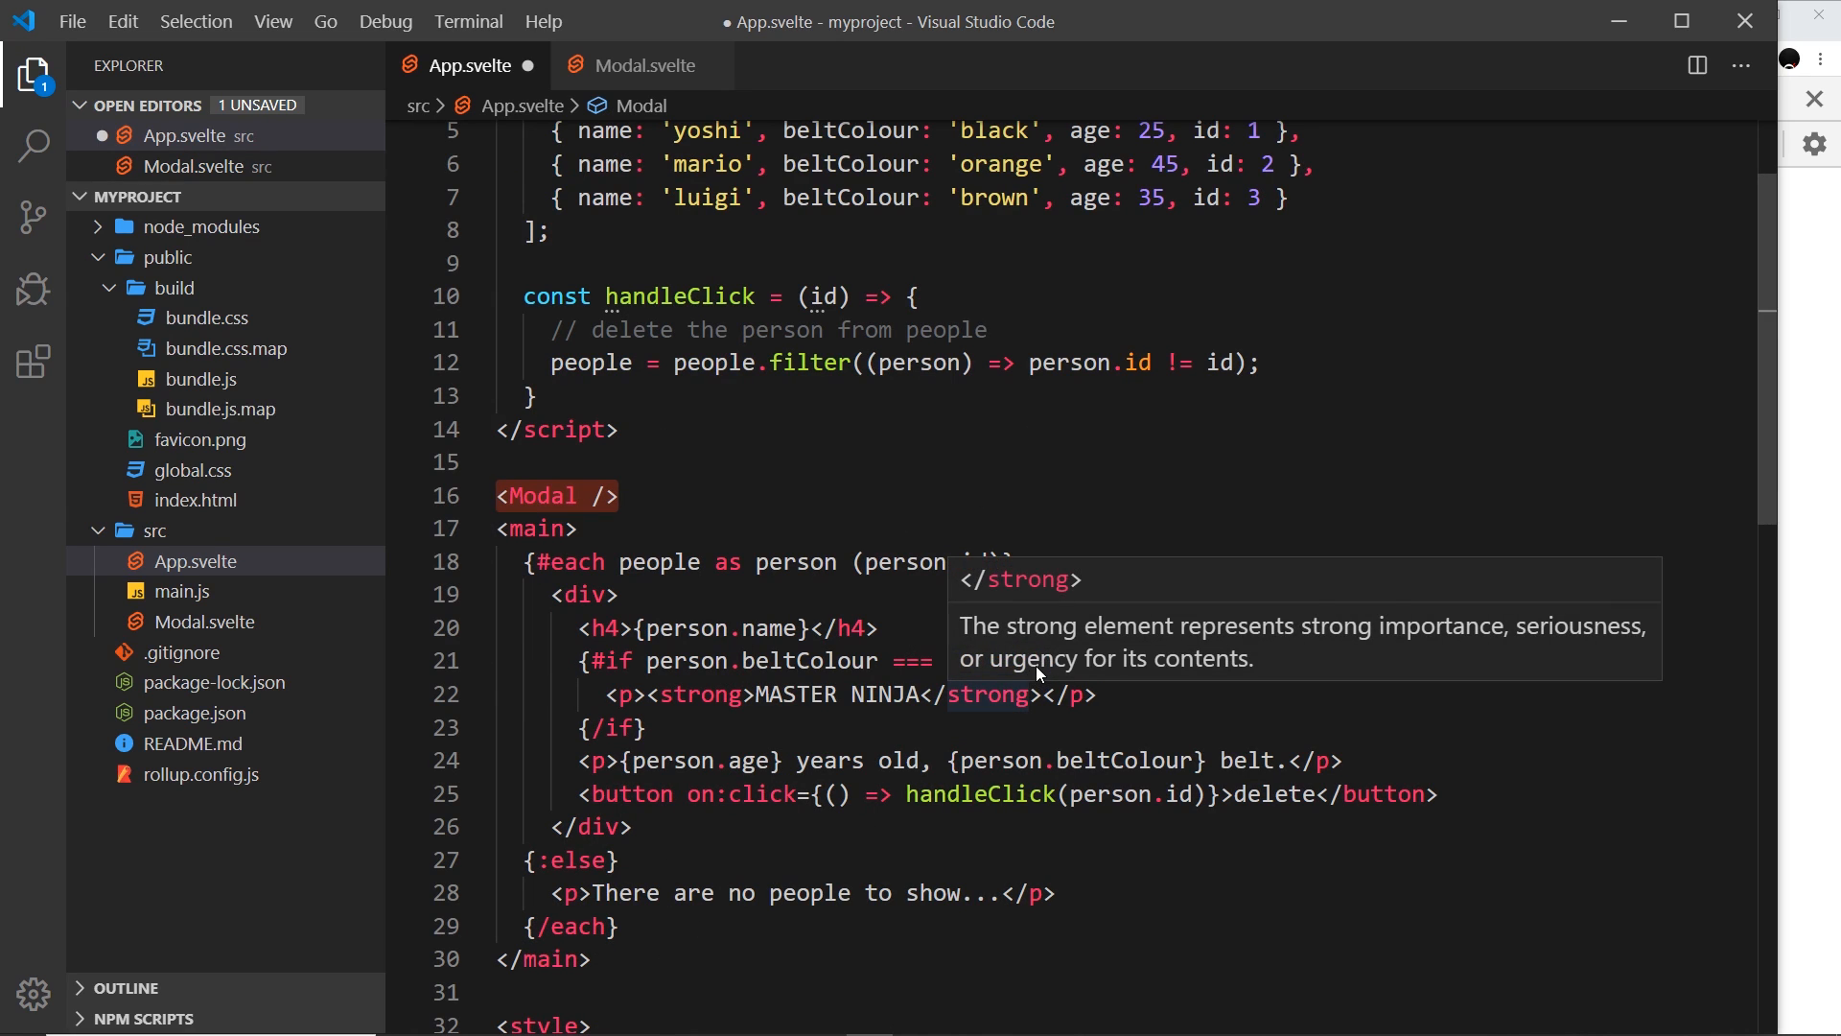
key(ctrl+s)
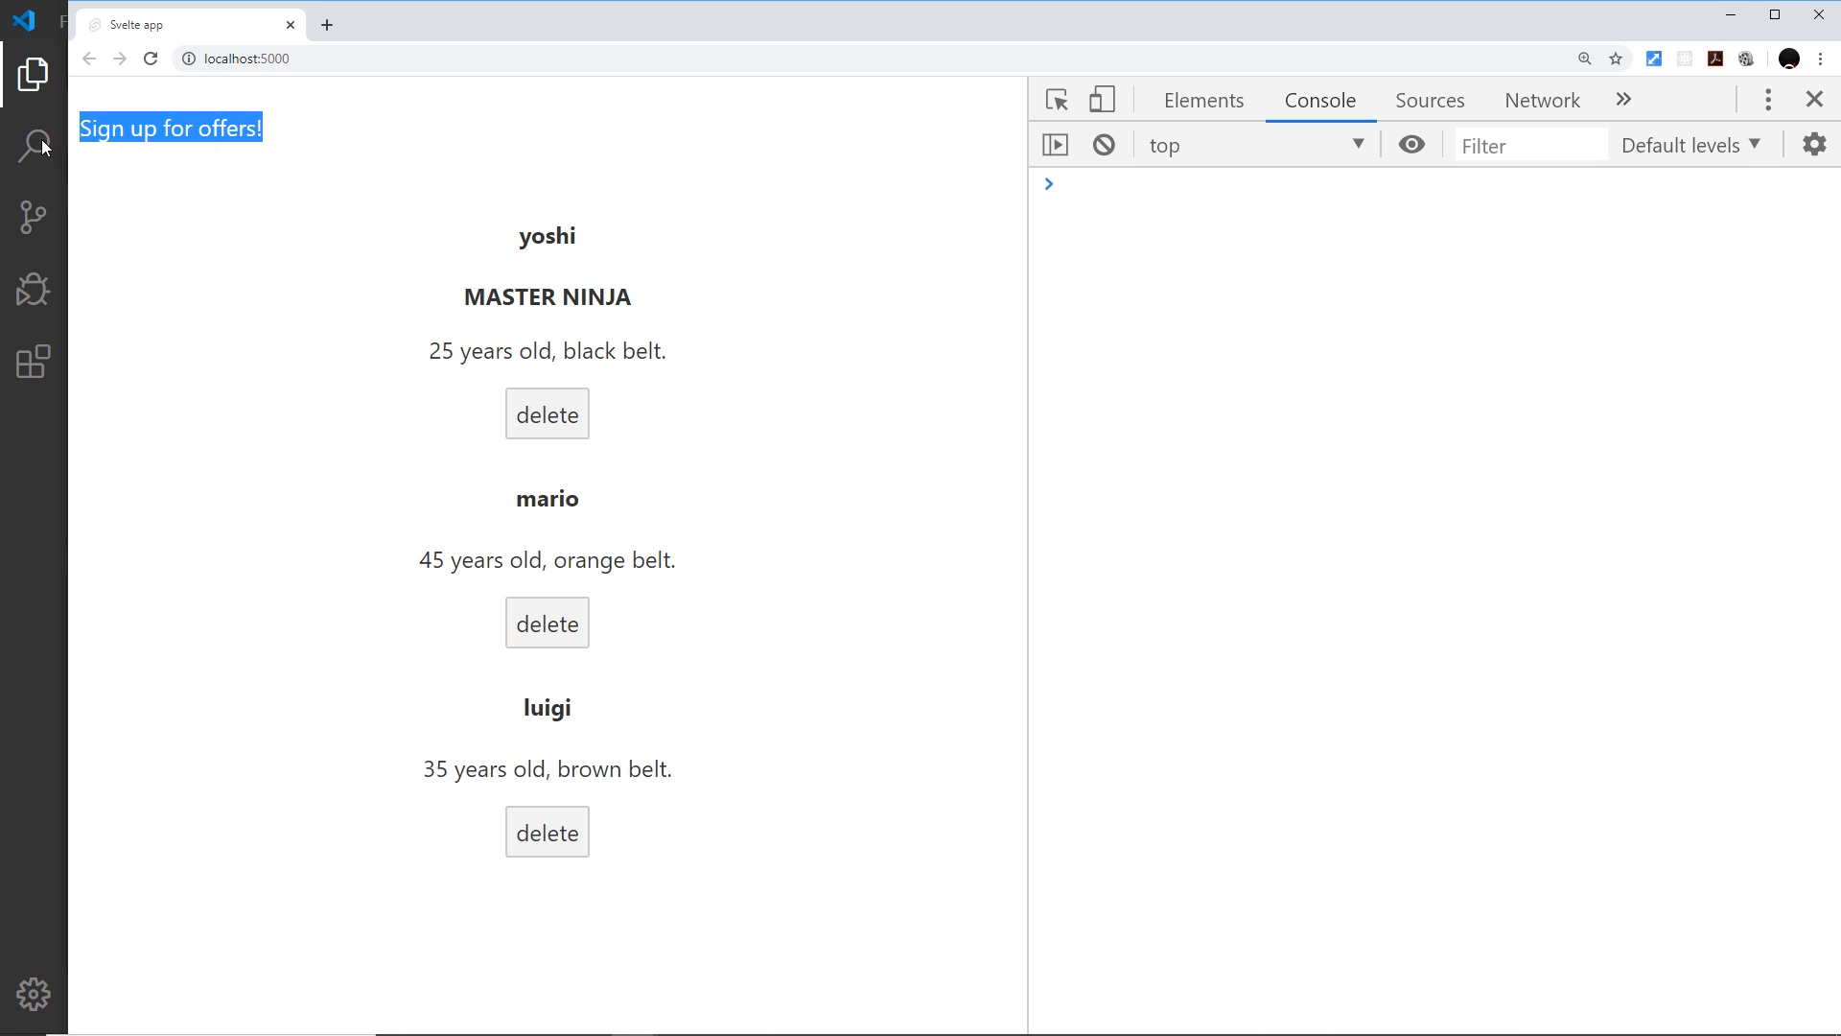
mouse_move(14, 593)
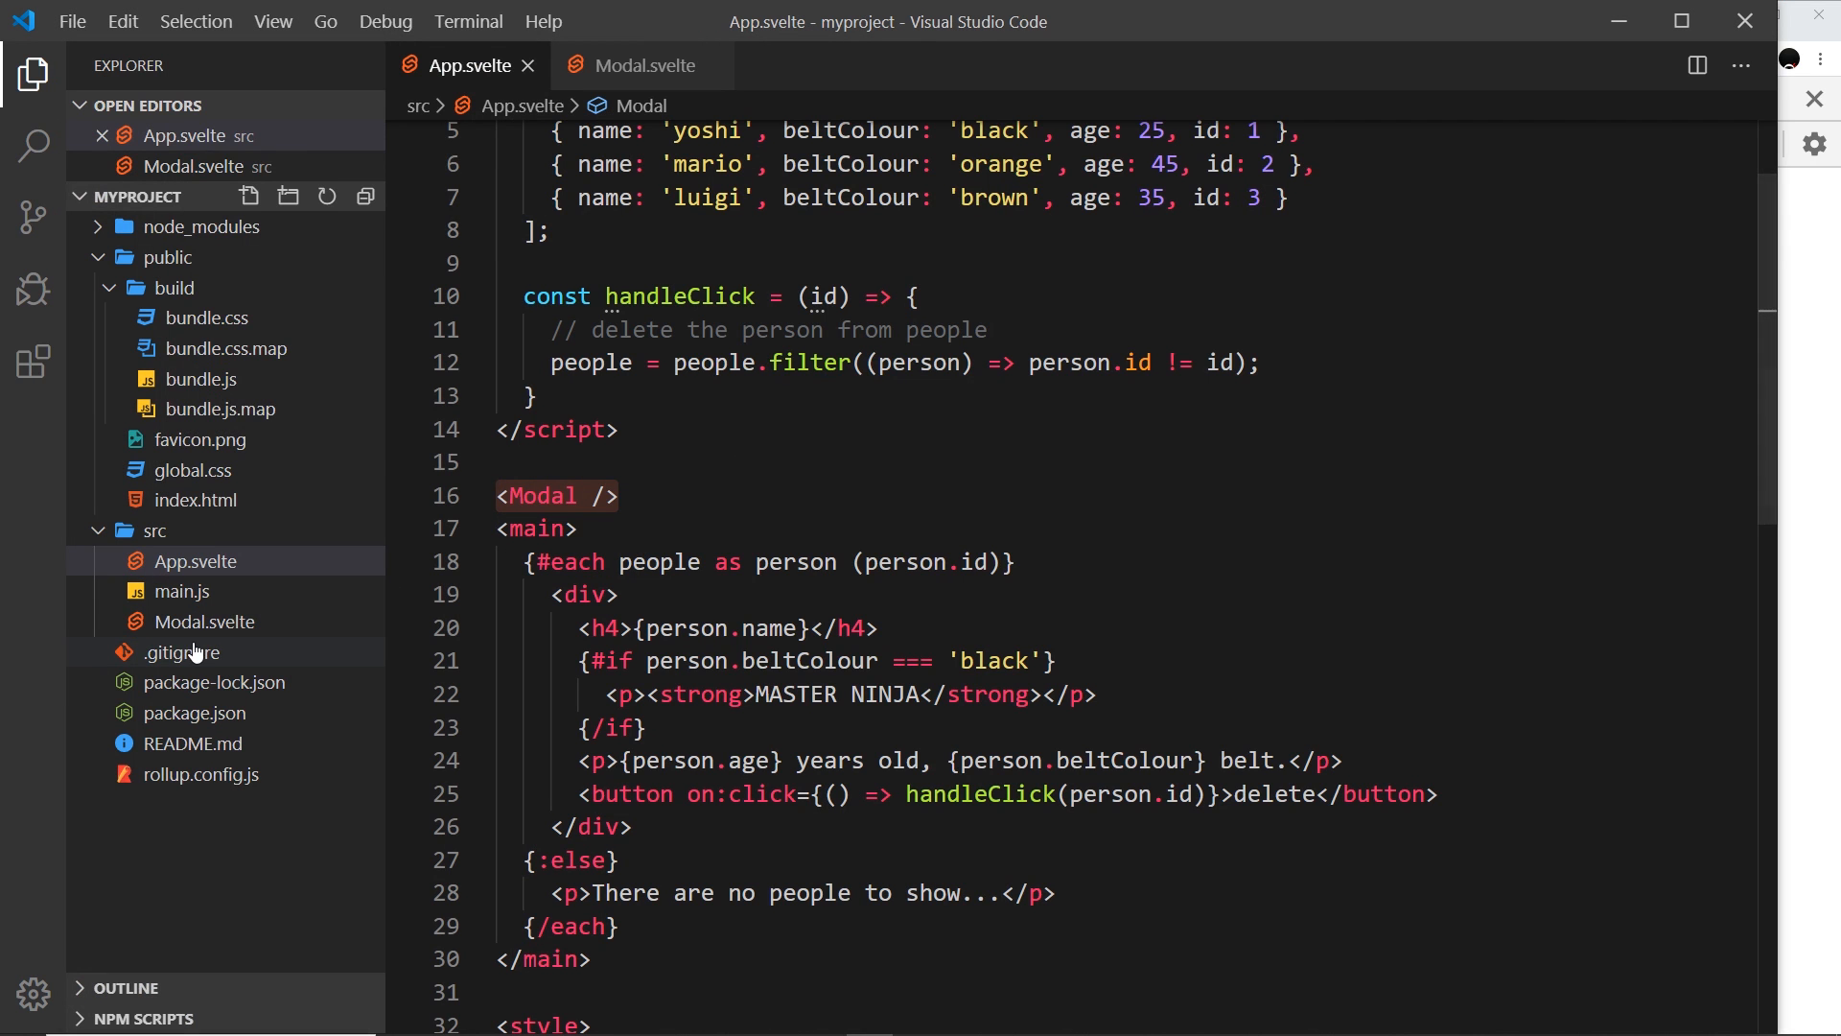
mouse_move(205, 621)
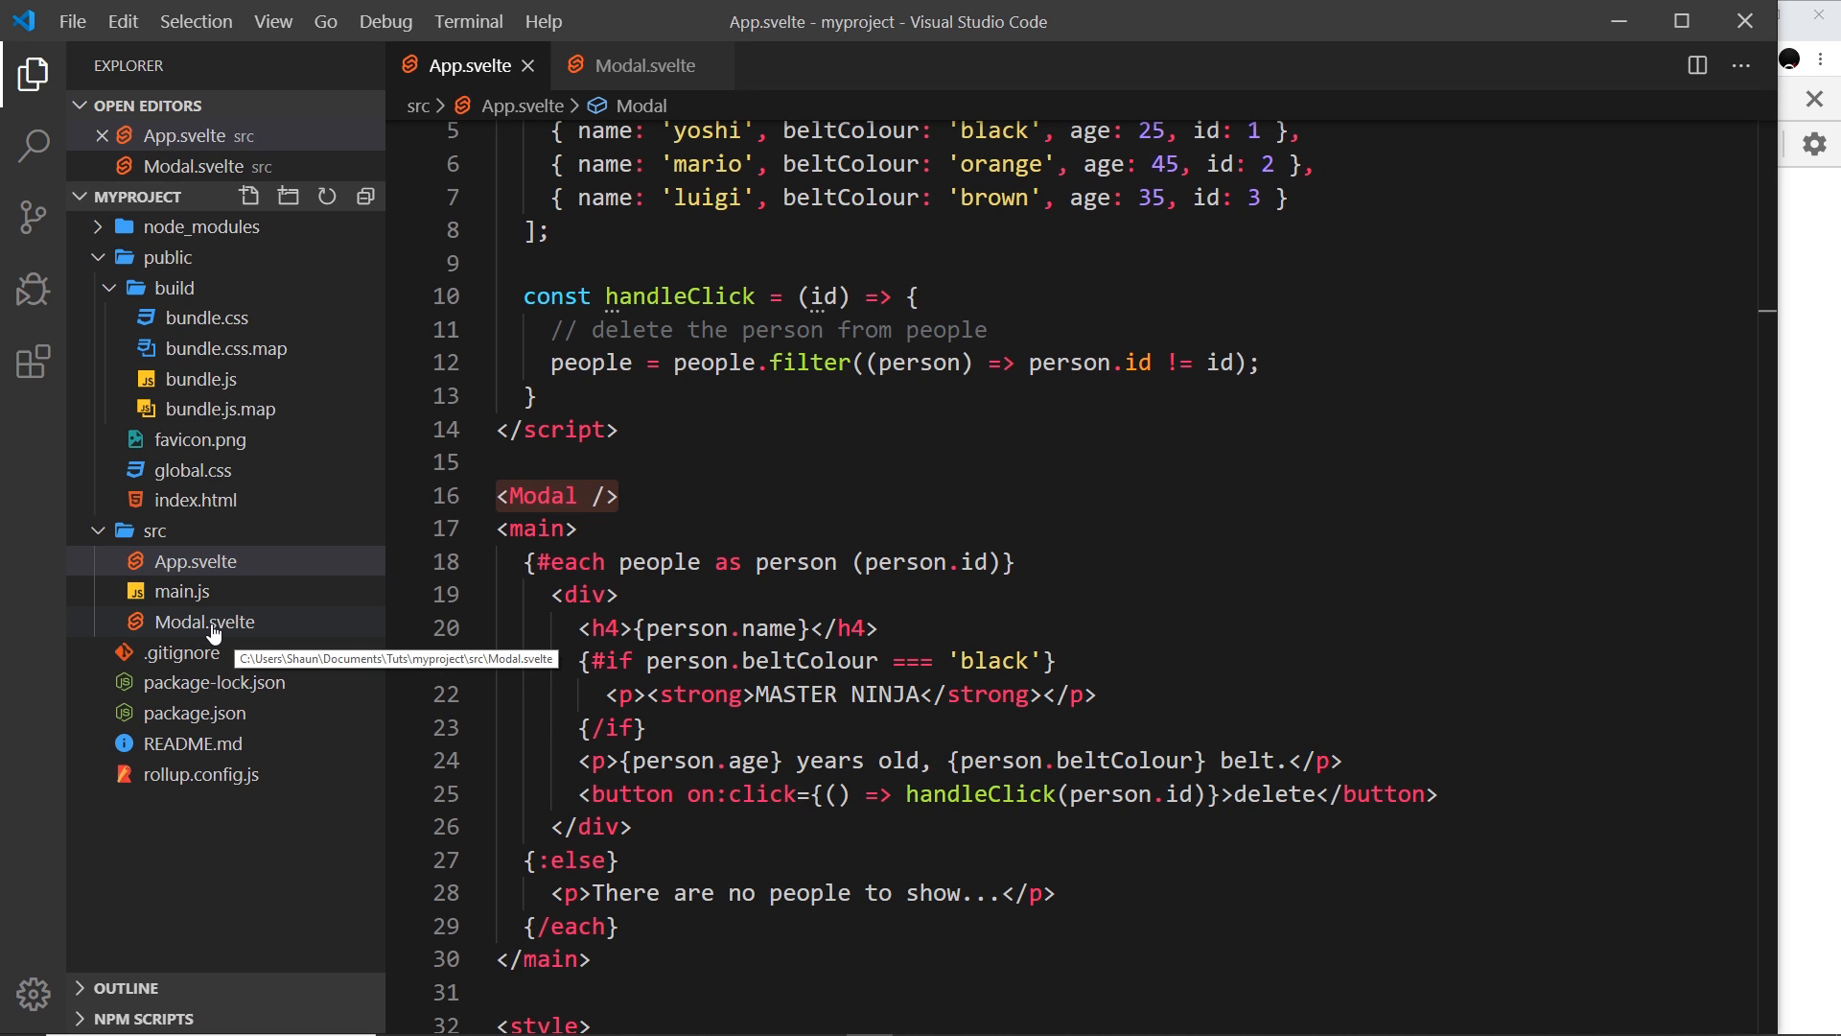
Glance at Modal.svelte's markup, then return to App.svelte.
click(201, 622)
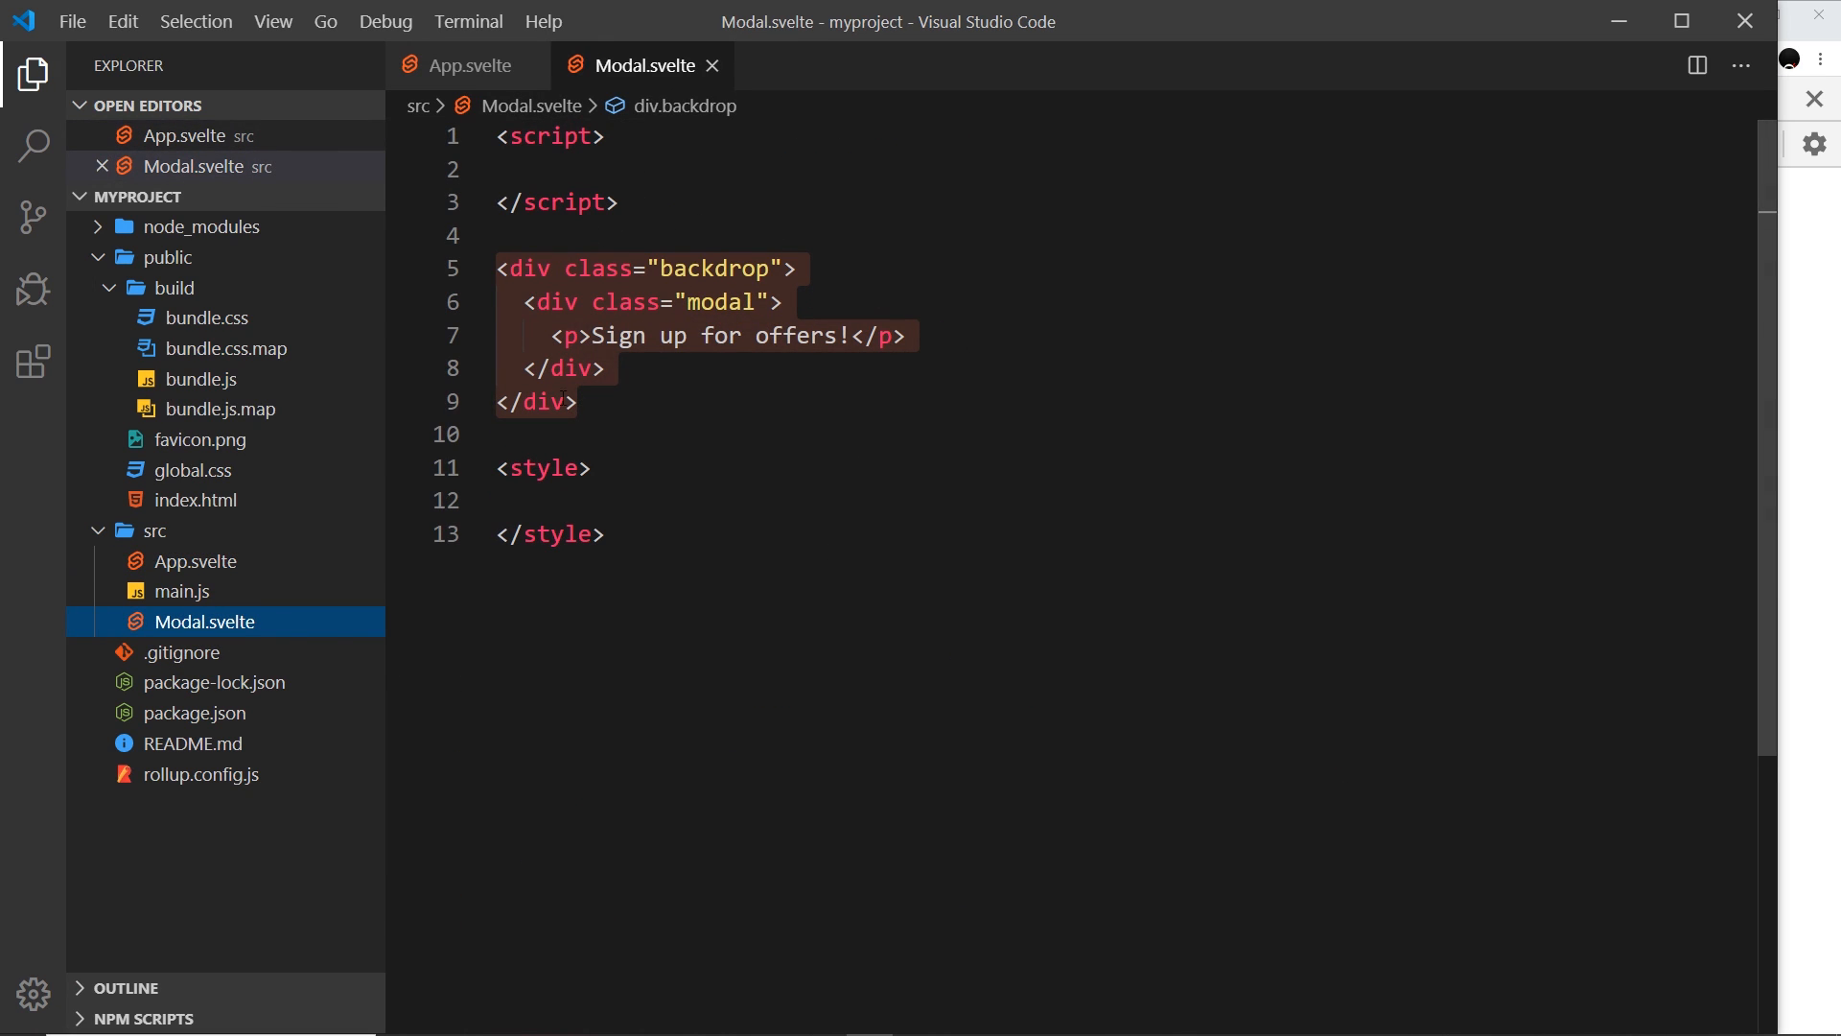
click(466, 65)
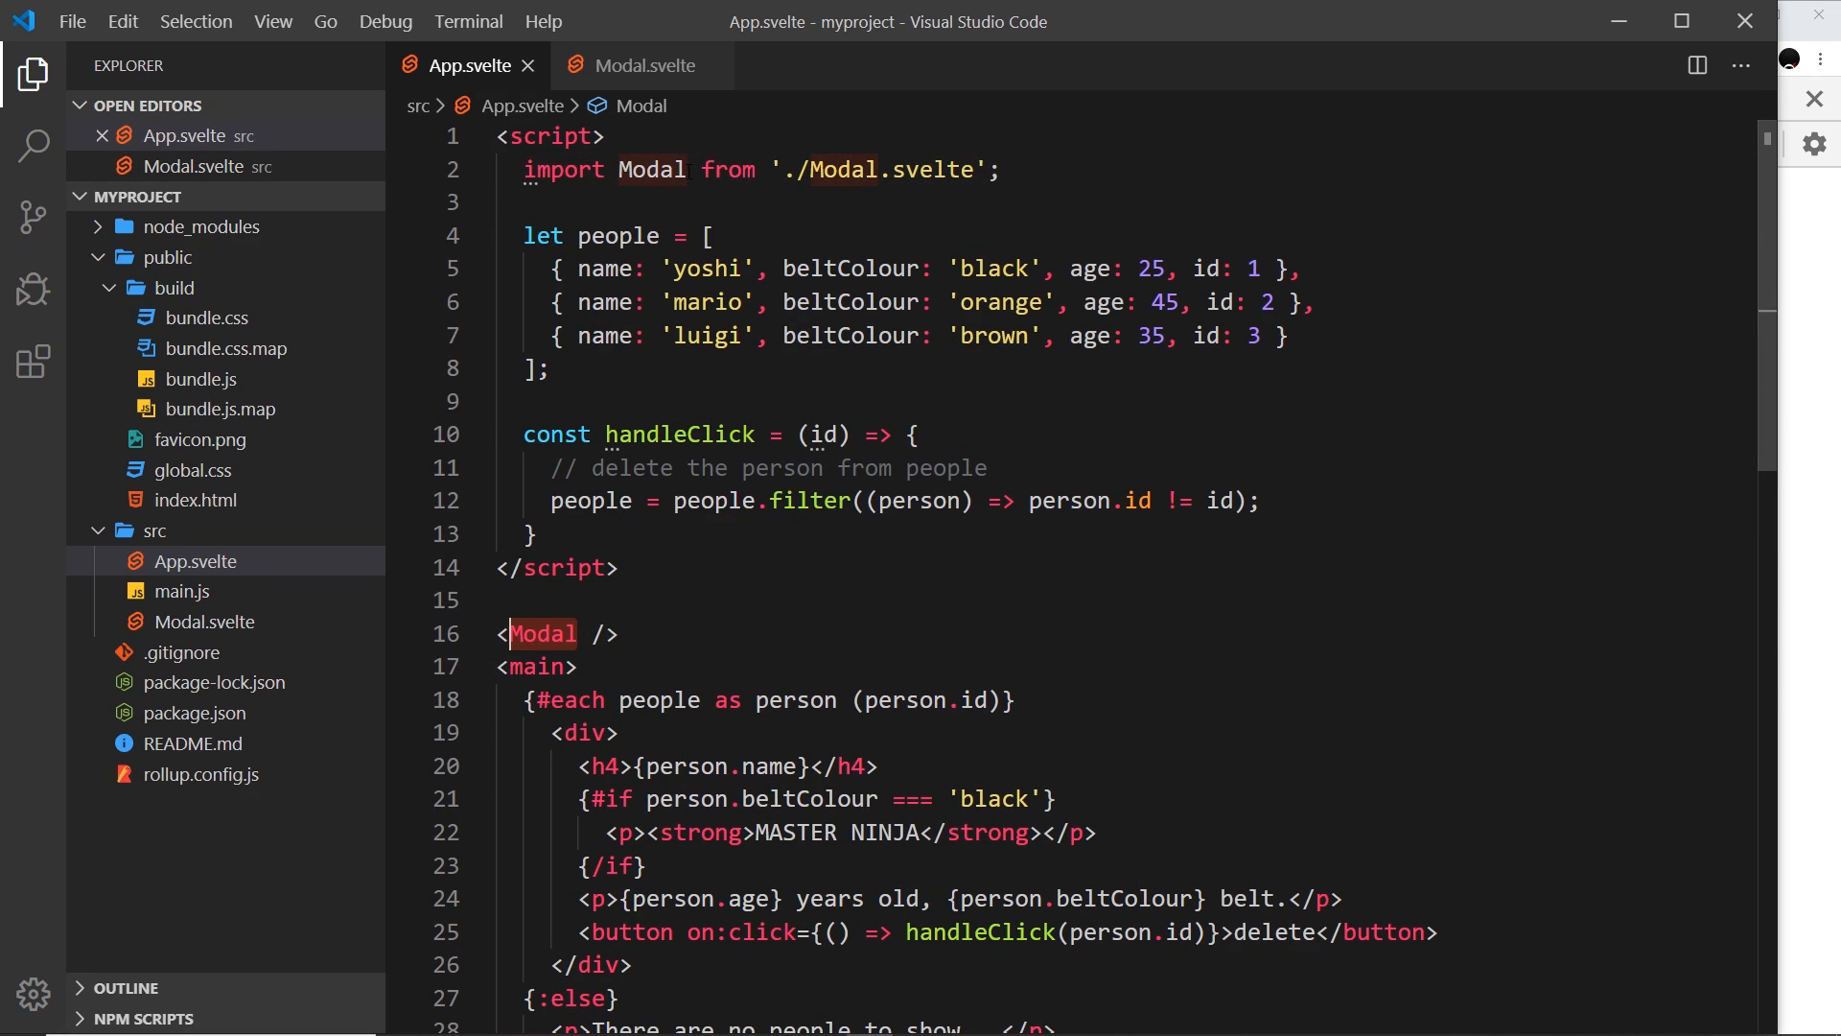
Rename the component to Foo in the import and tag, save, and check the page in Chrome.
text(F)
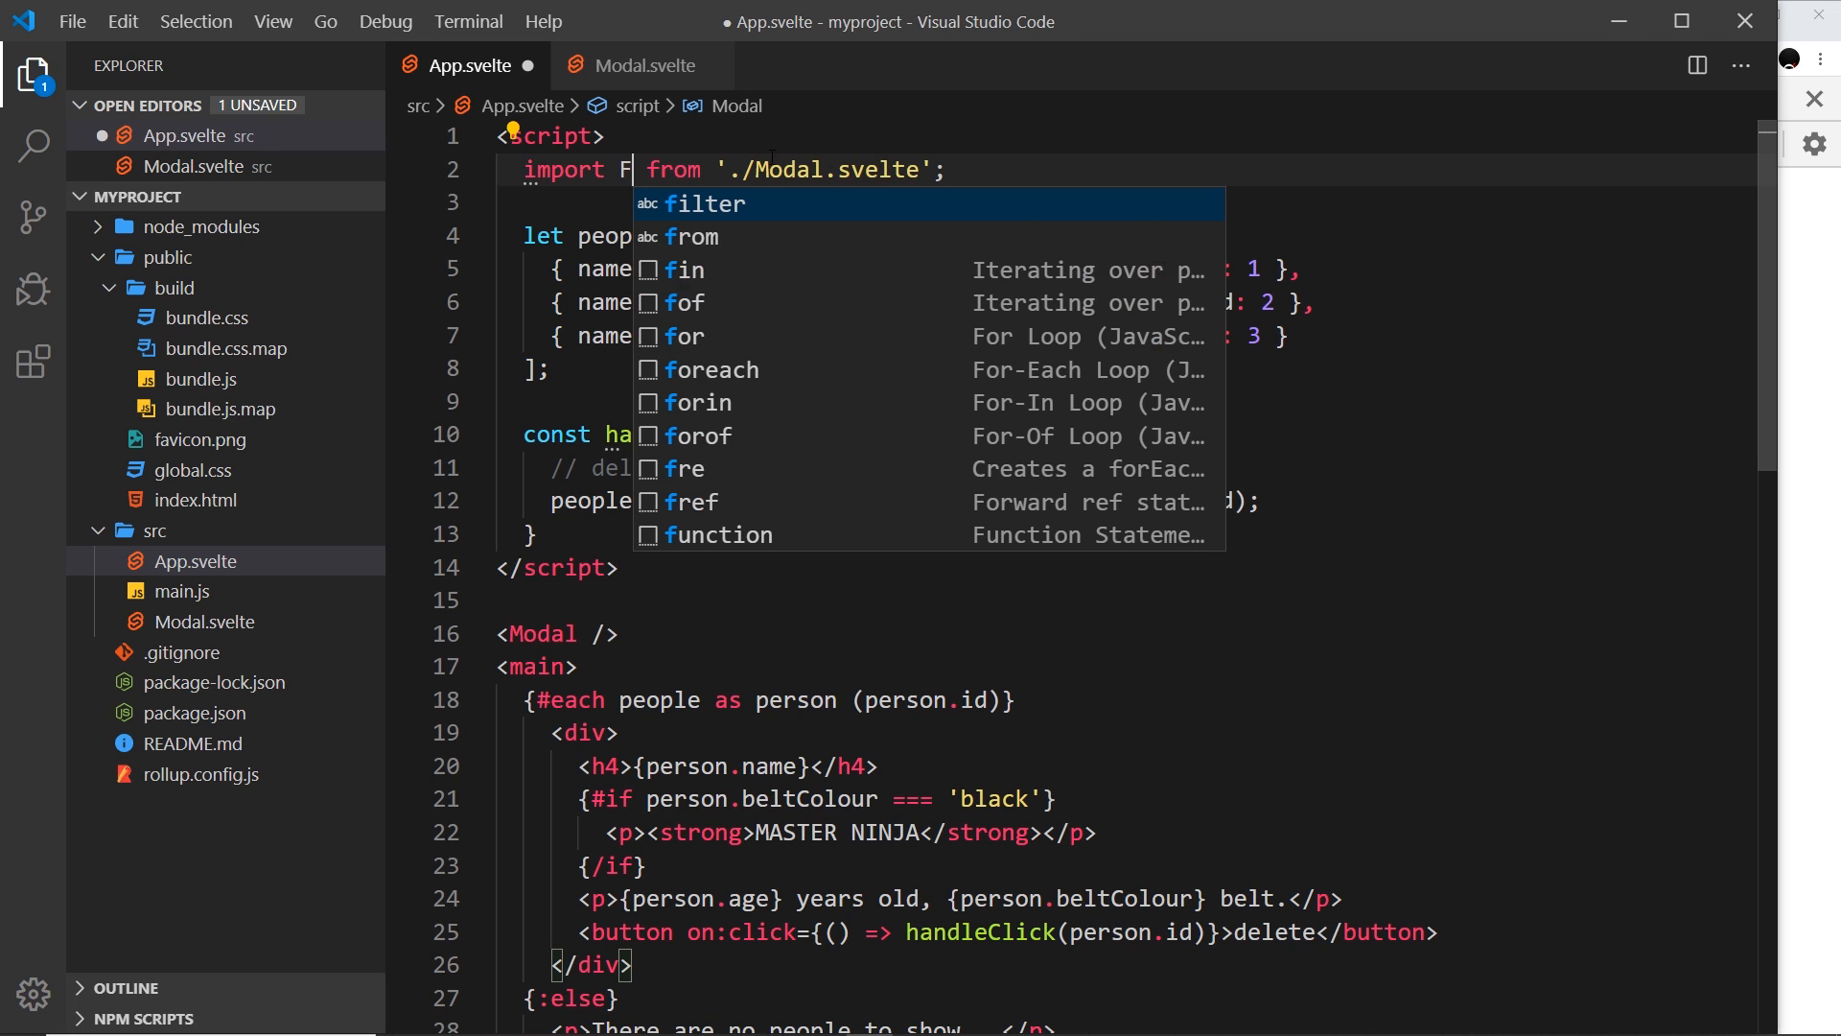
text(oo)
click(1131, 633)
text(Foo)
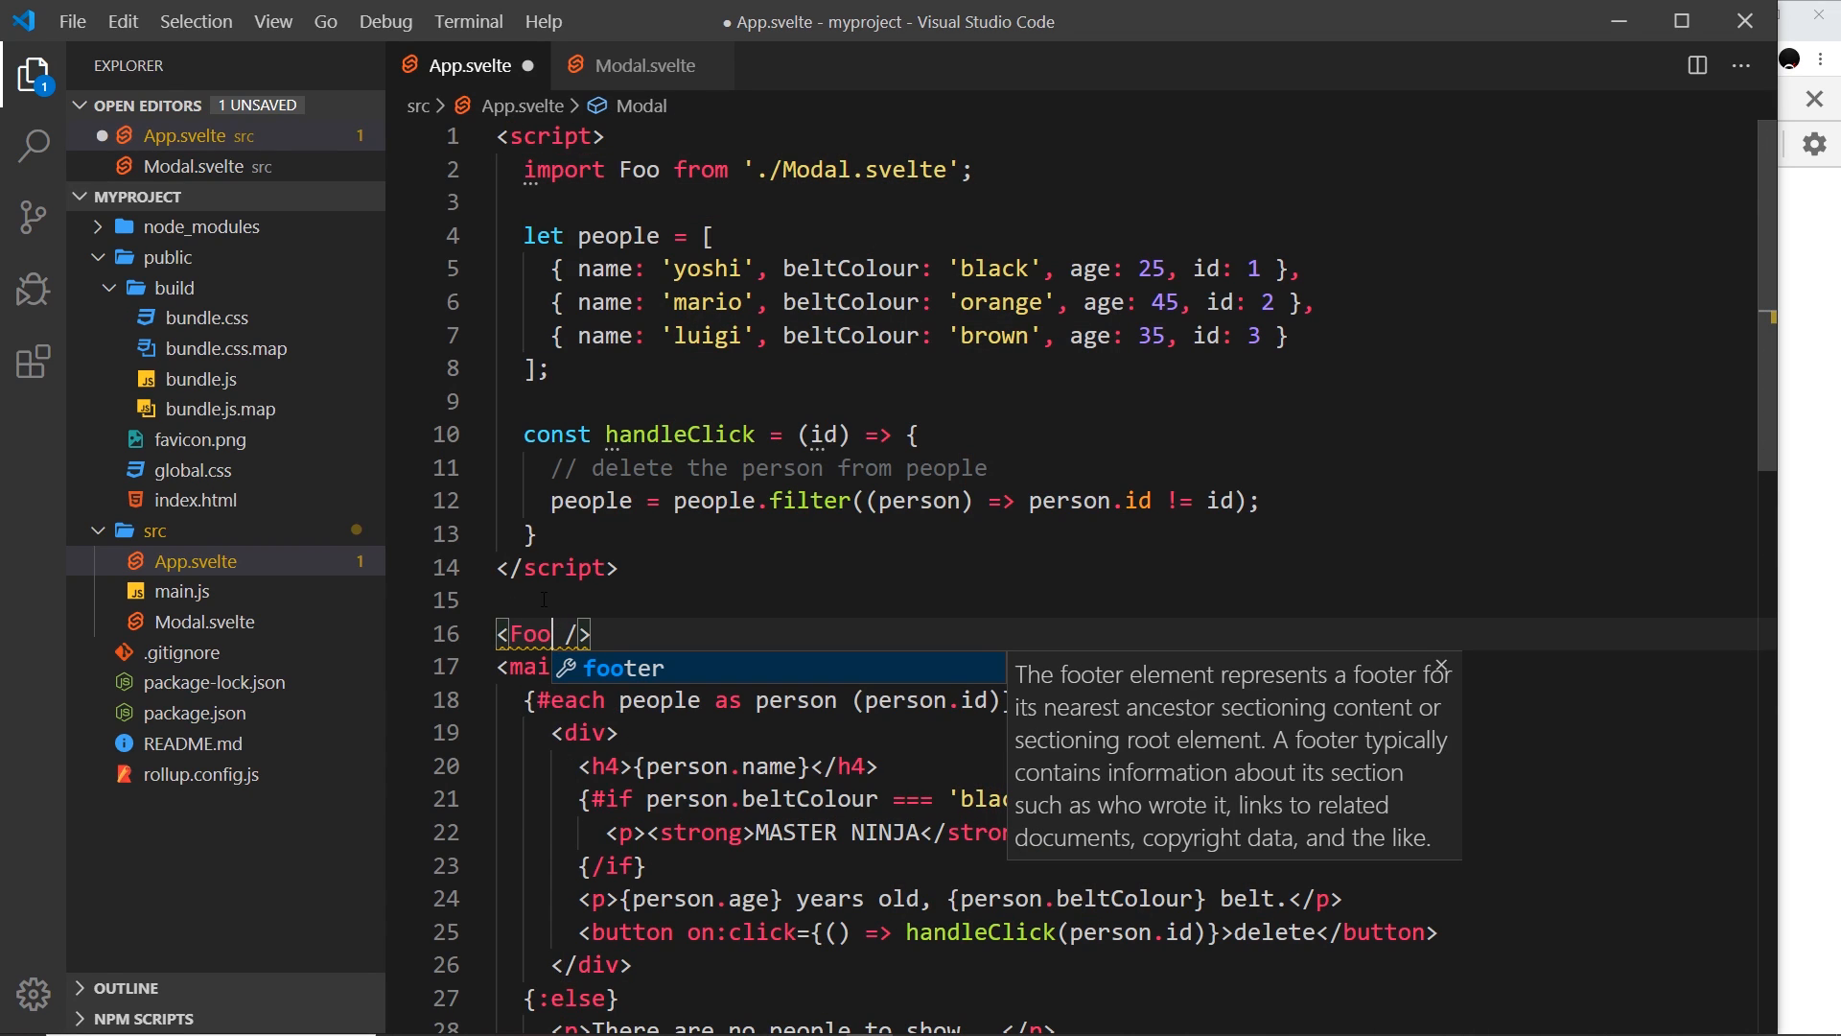
key(ctrl+s)
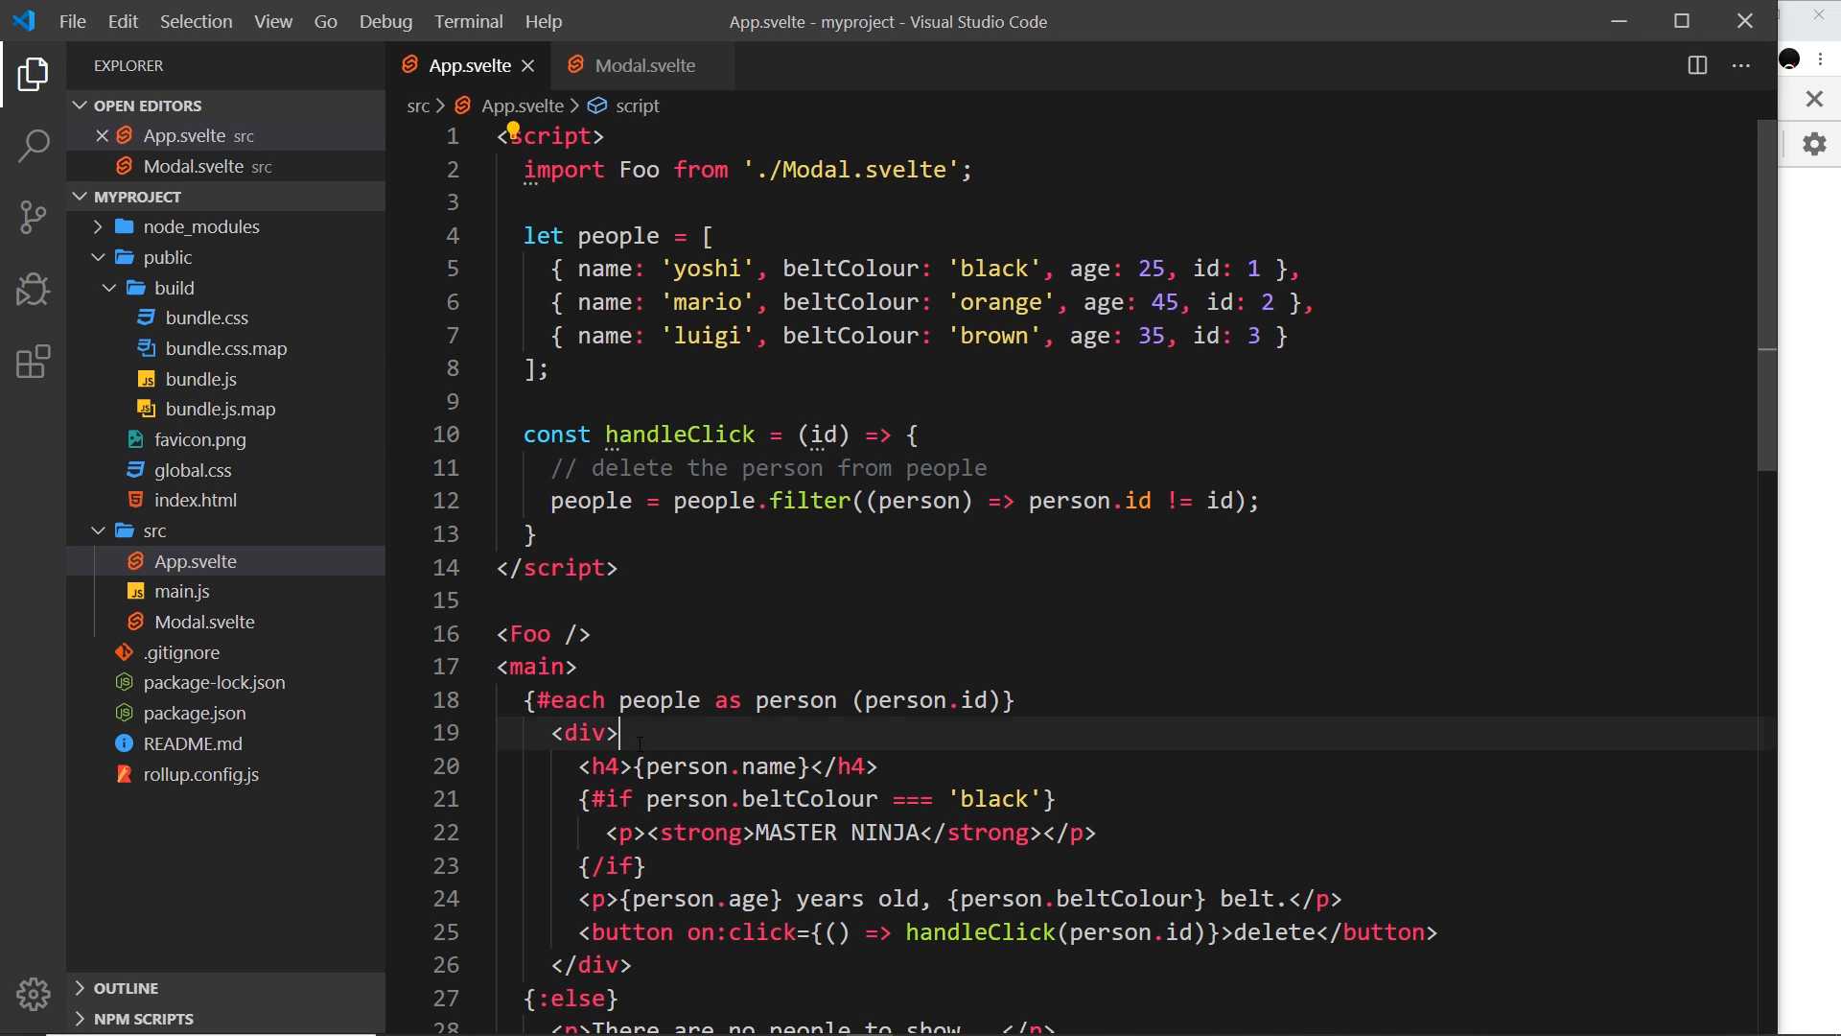
click(522, 635)
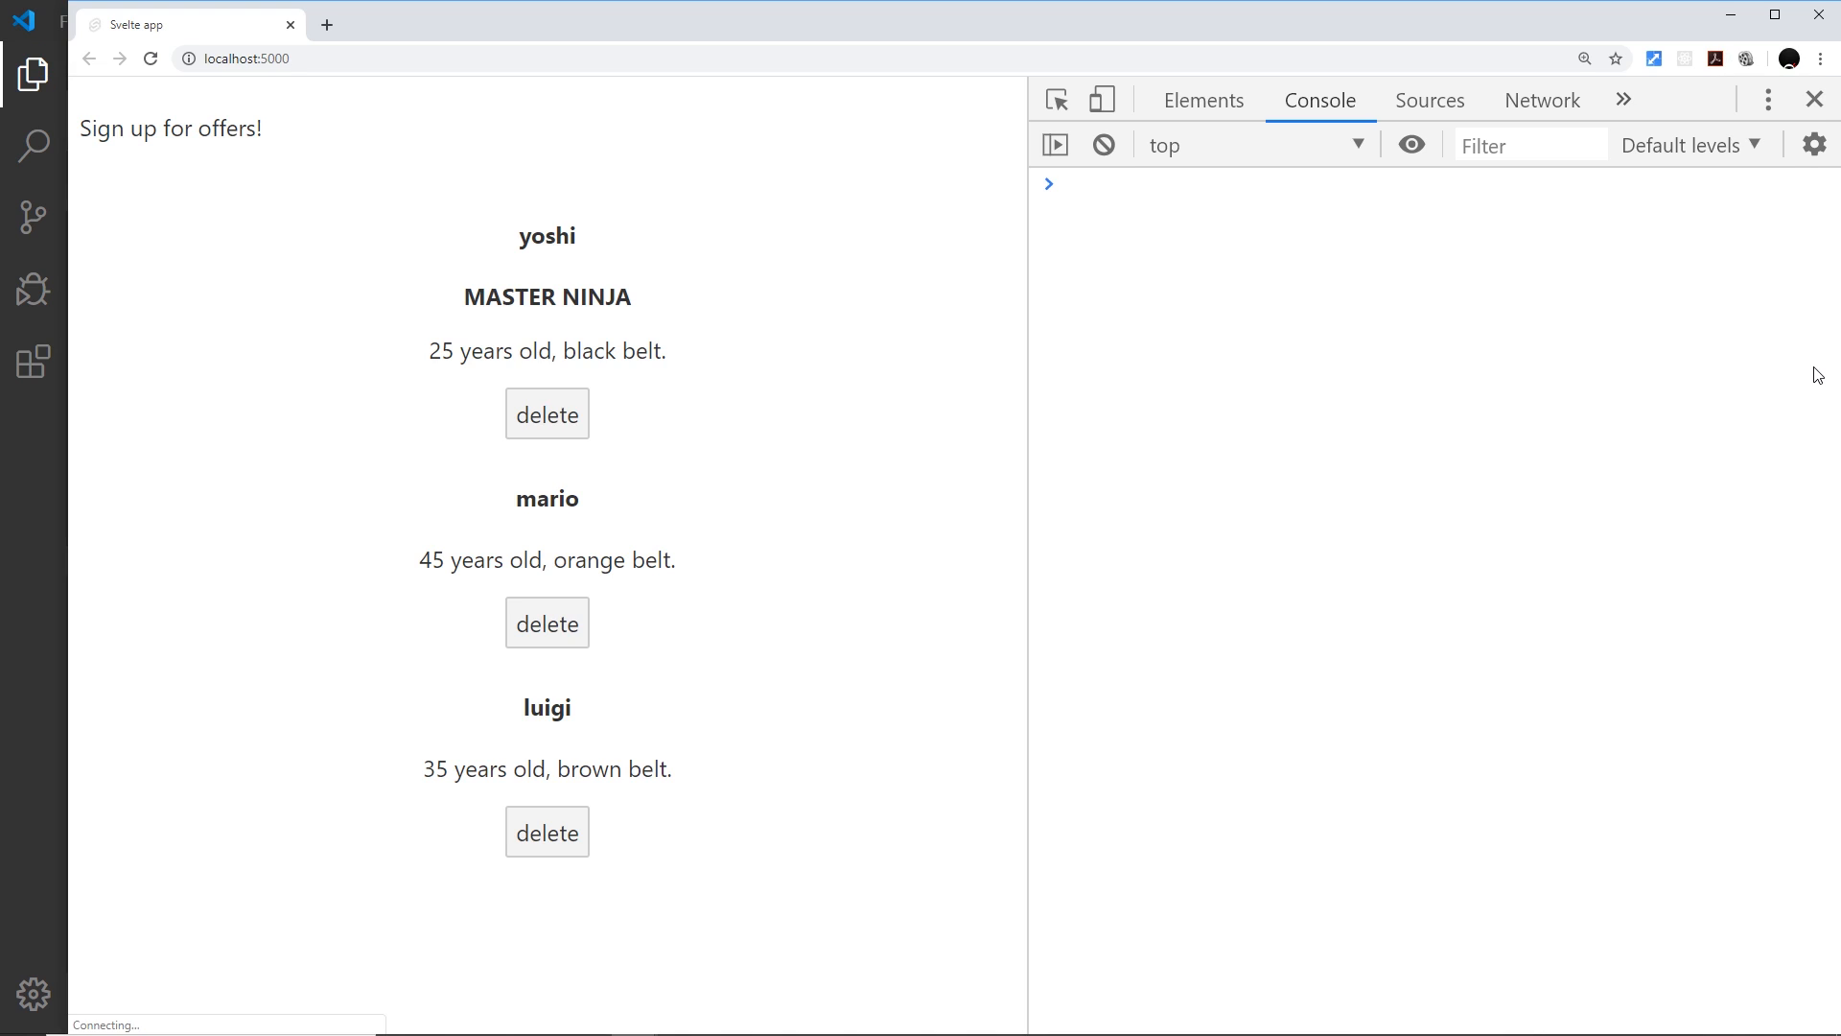
mouse_move(40, 608)
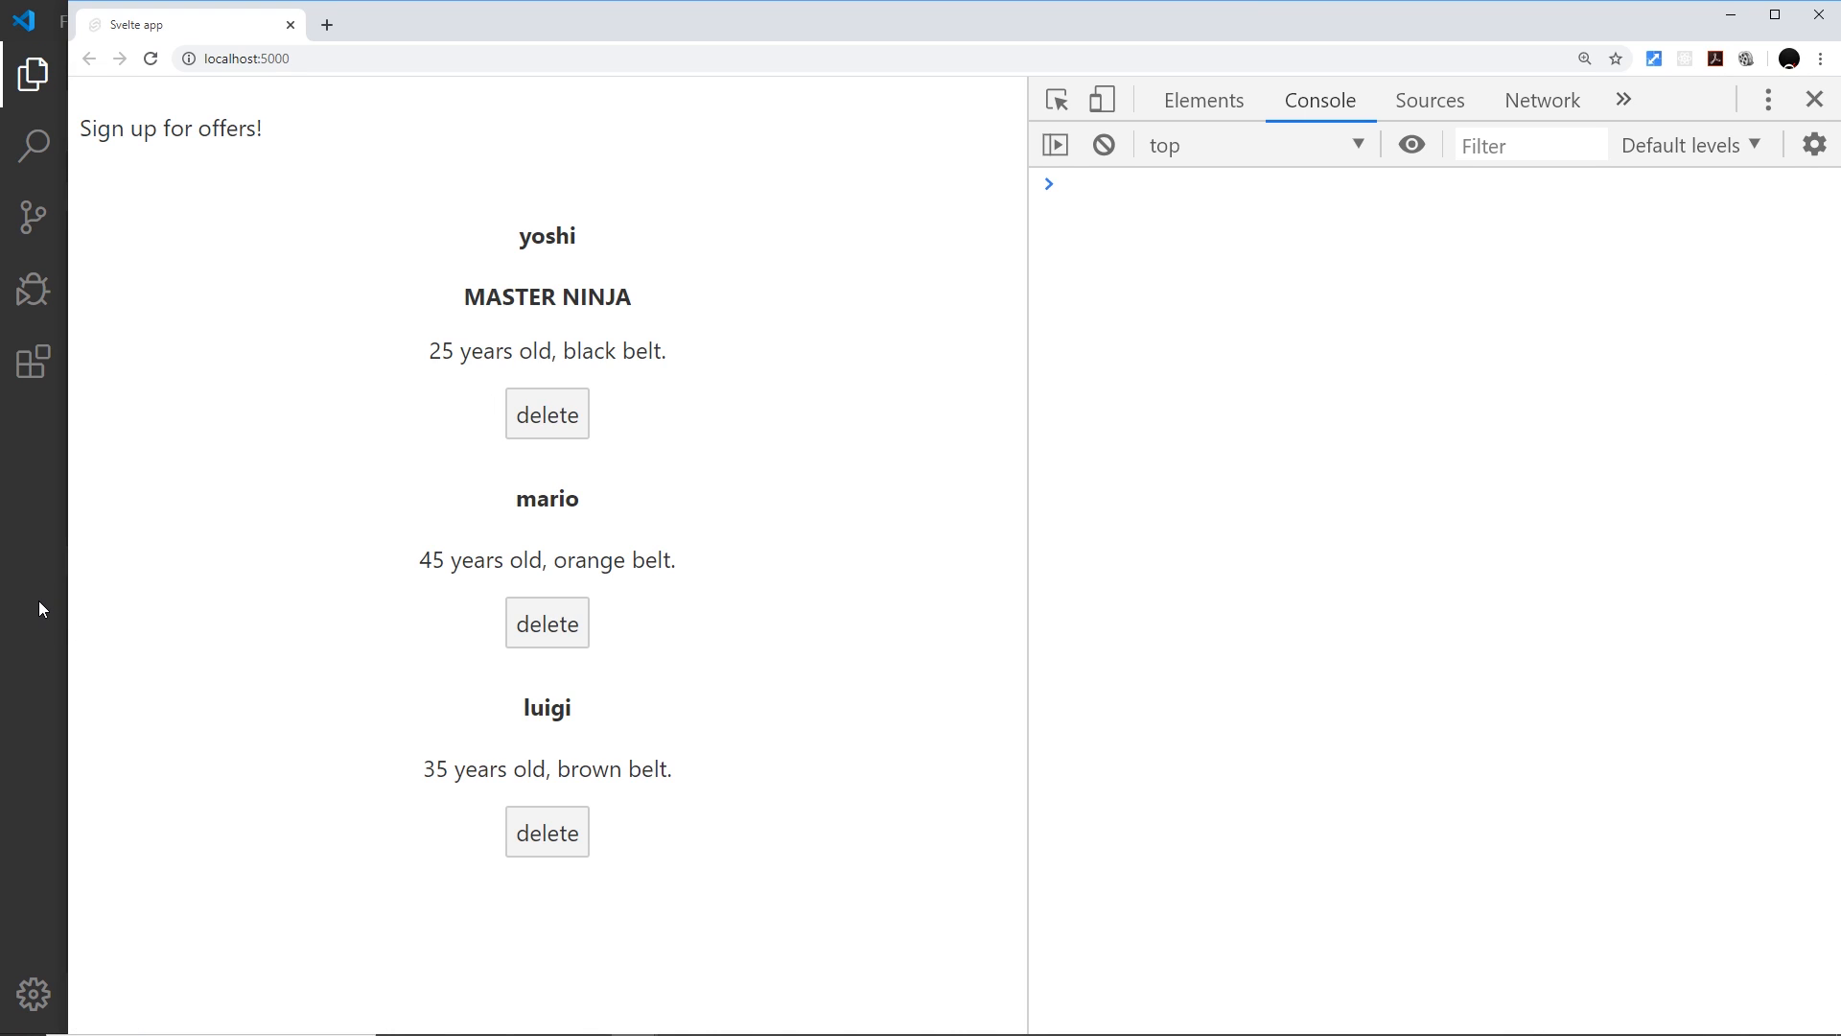
Select the 'Sign up for offers!' line in Chrome, then return to Modal.svelte.
triple_click(169, 128)
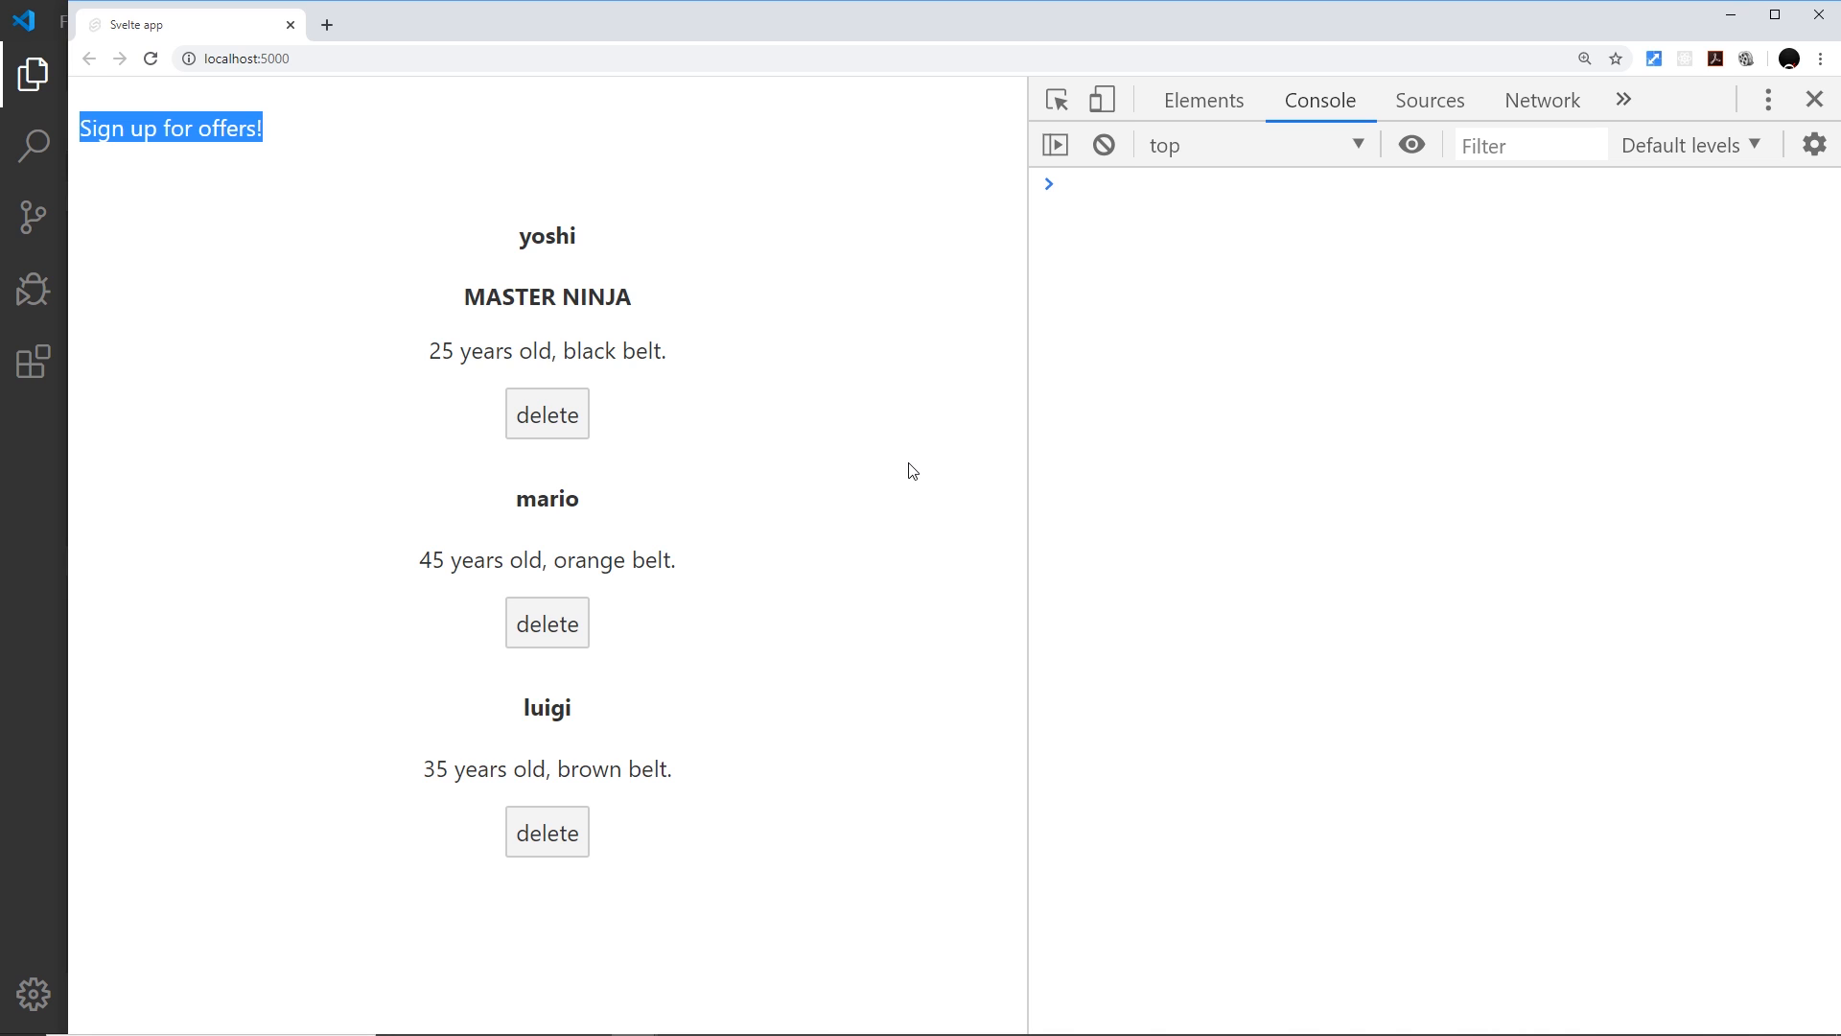
mouse_move(777, 530)
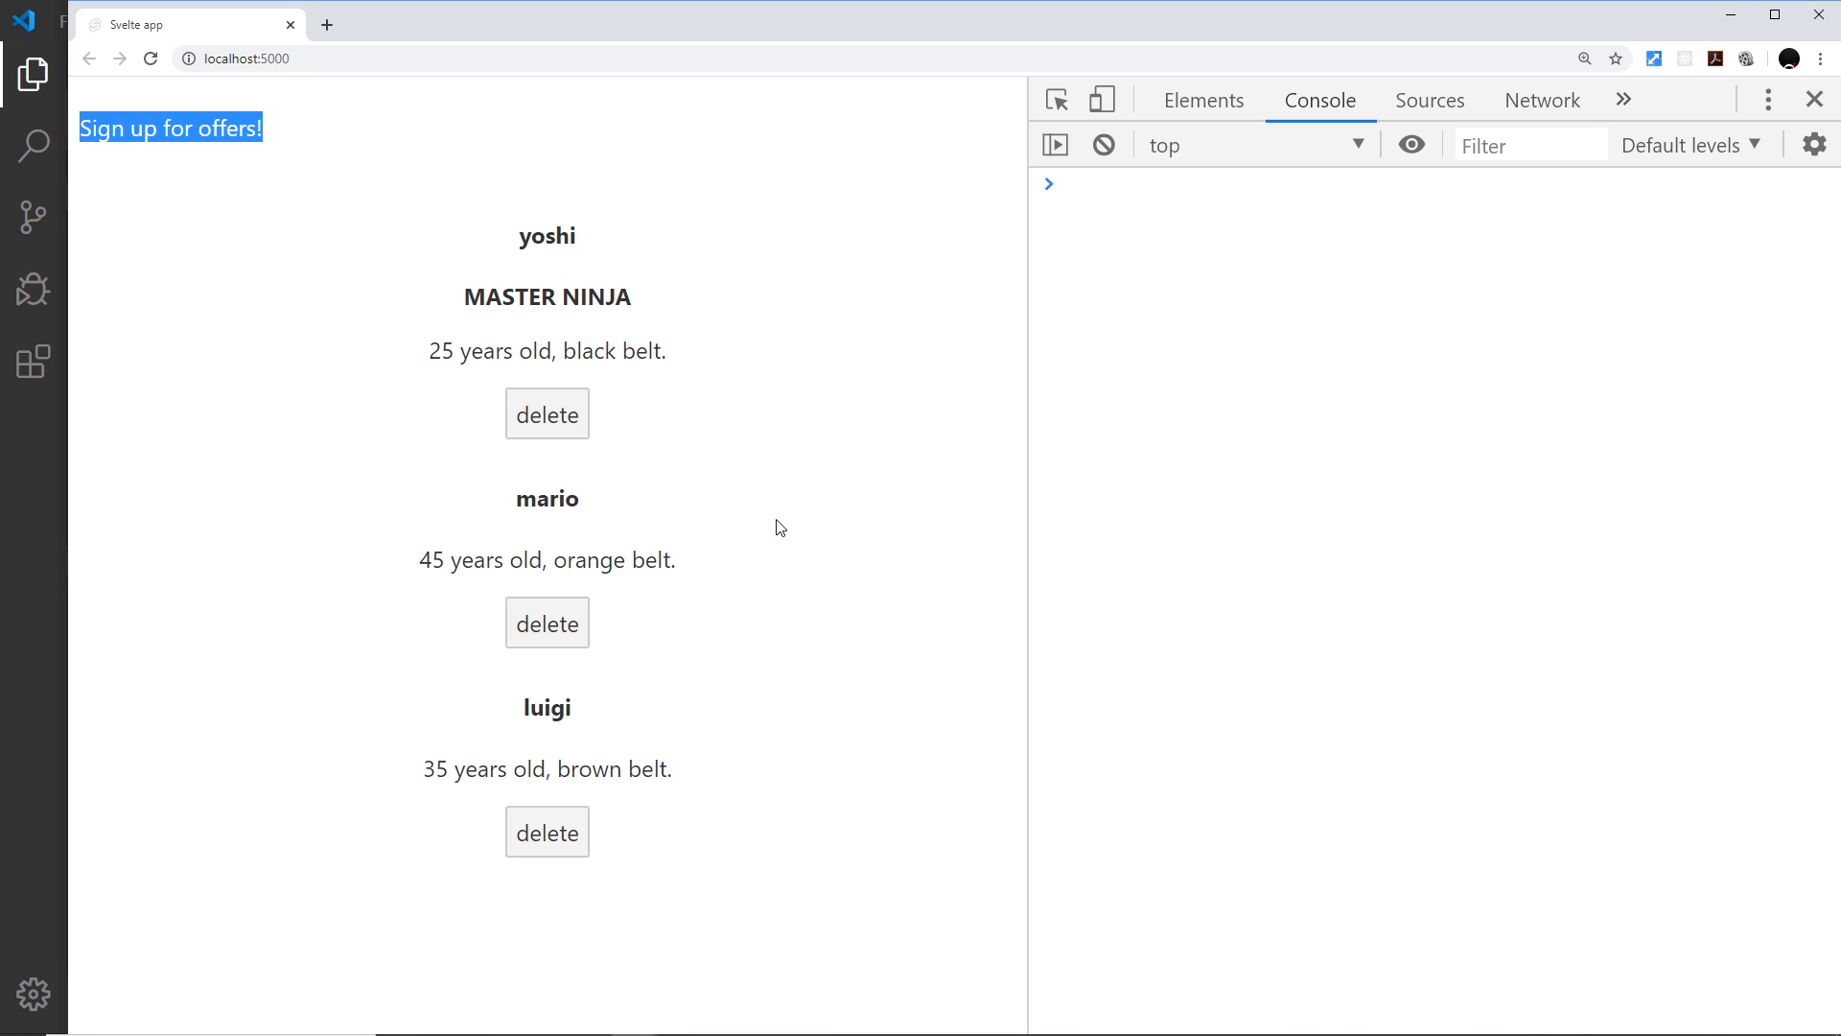
mouse_move(514, 714)
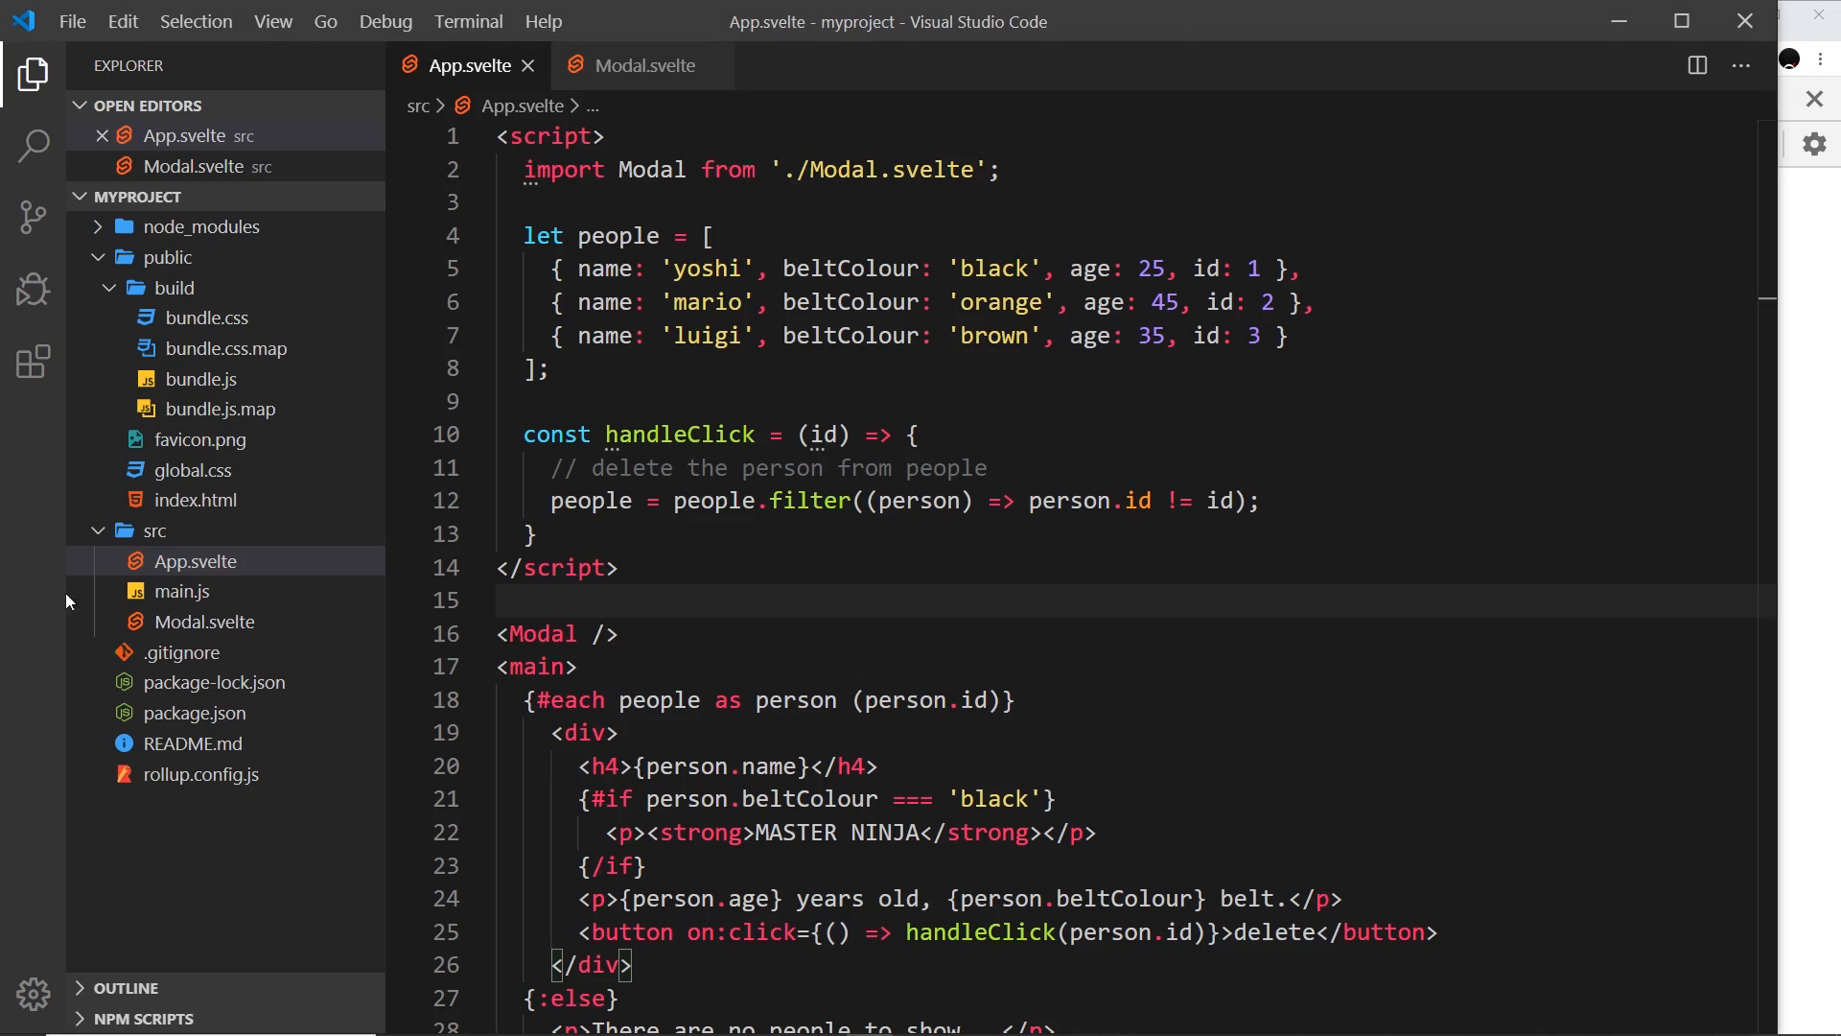
click(637, 65)
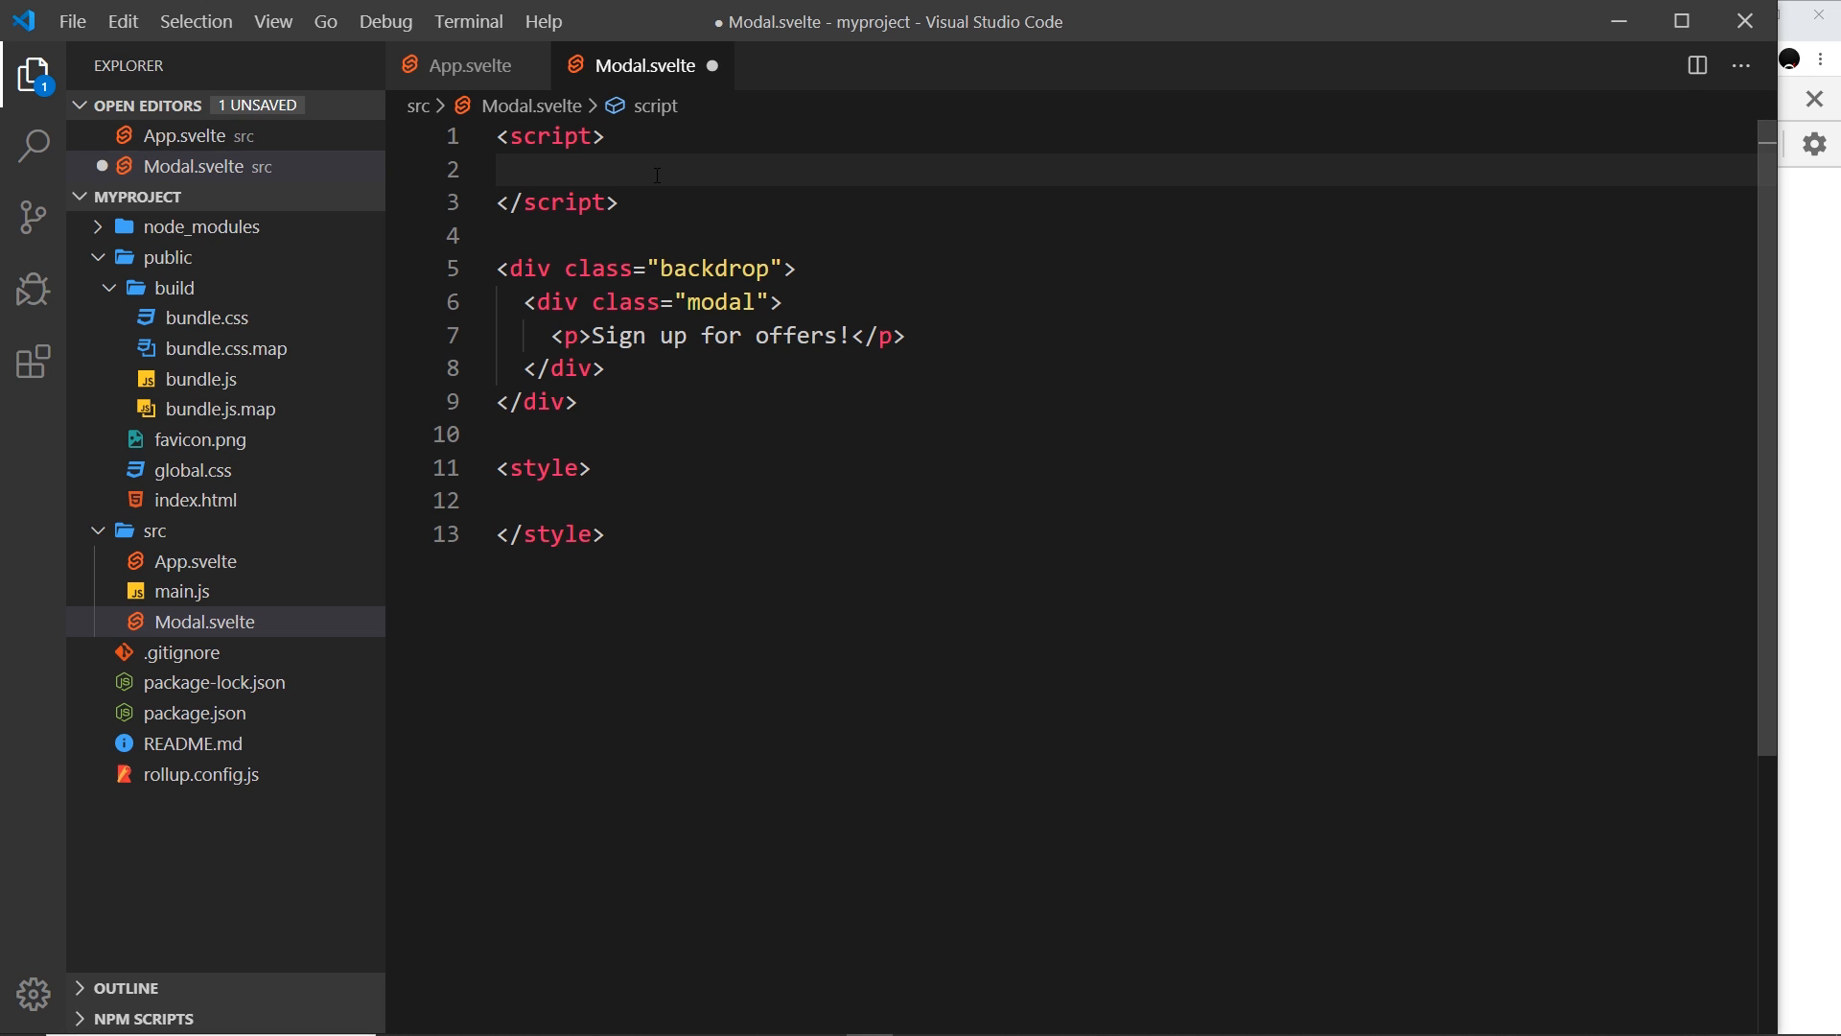
Declare let showModal = true; and wrap the backdrop div in {#if showModal} … {/if}.
text(let show)
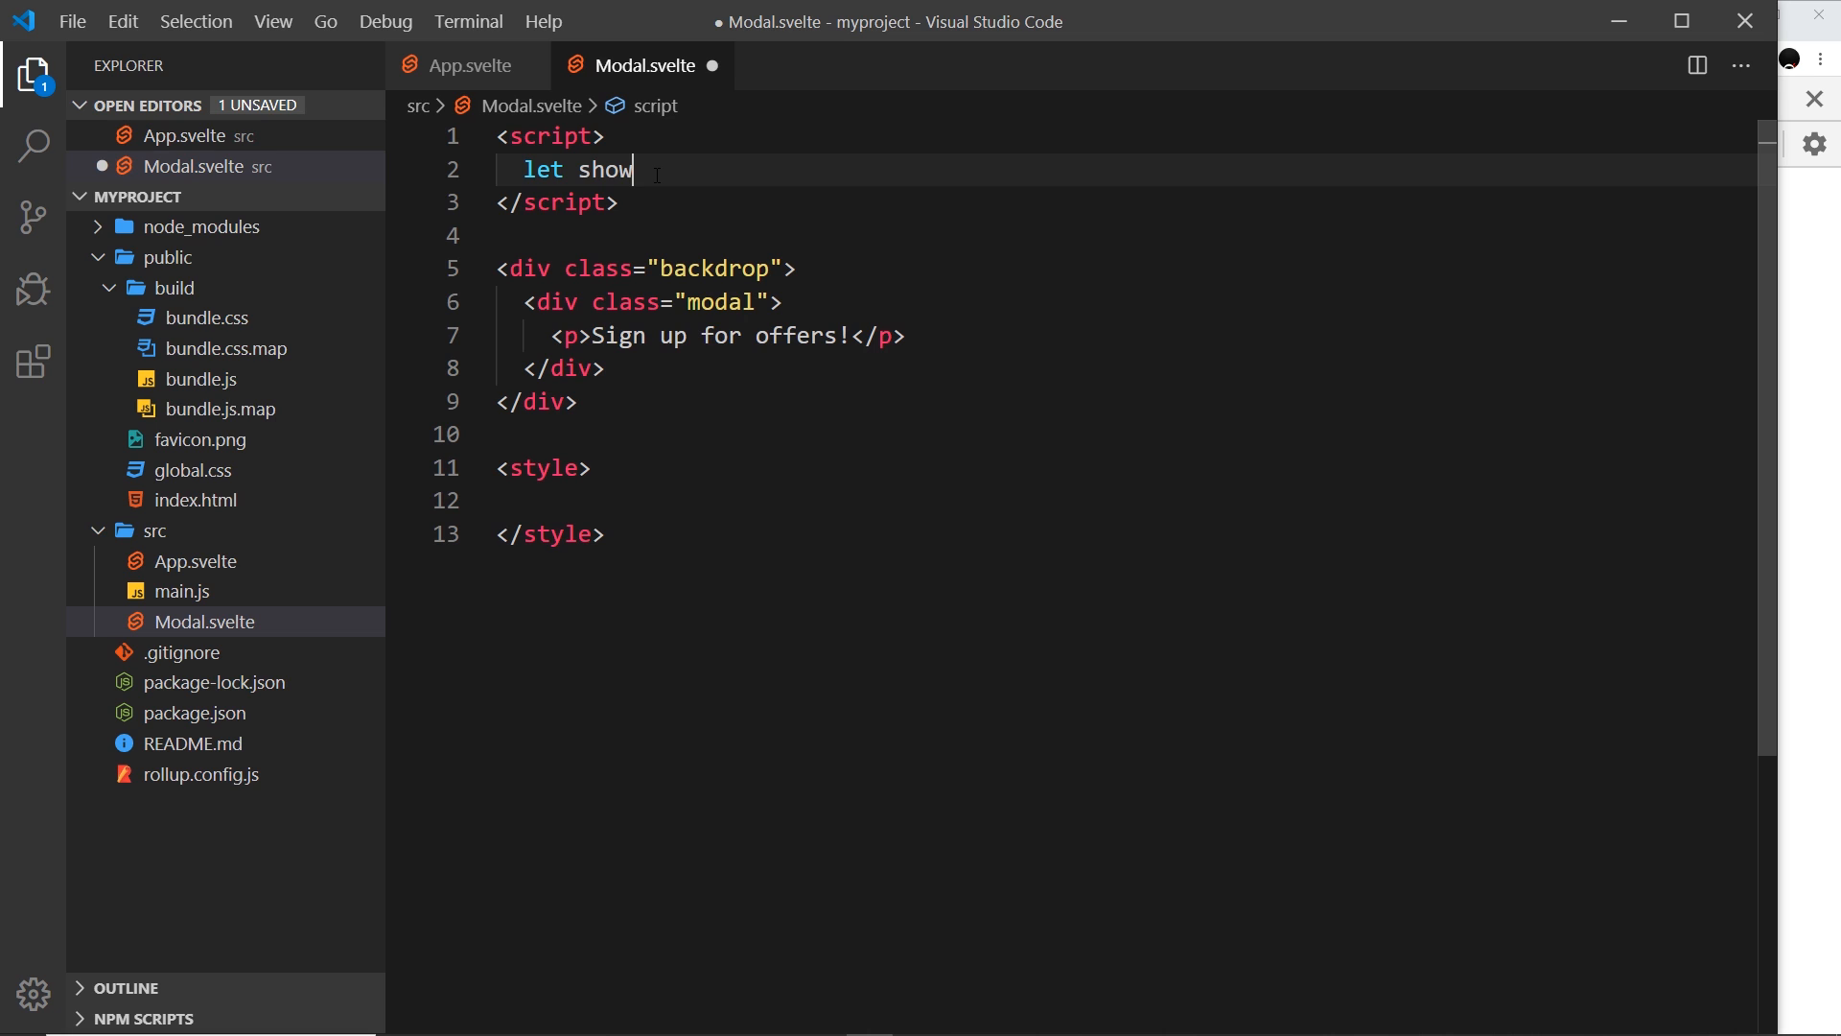
text(Modal =)
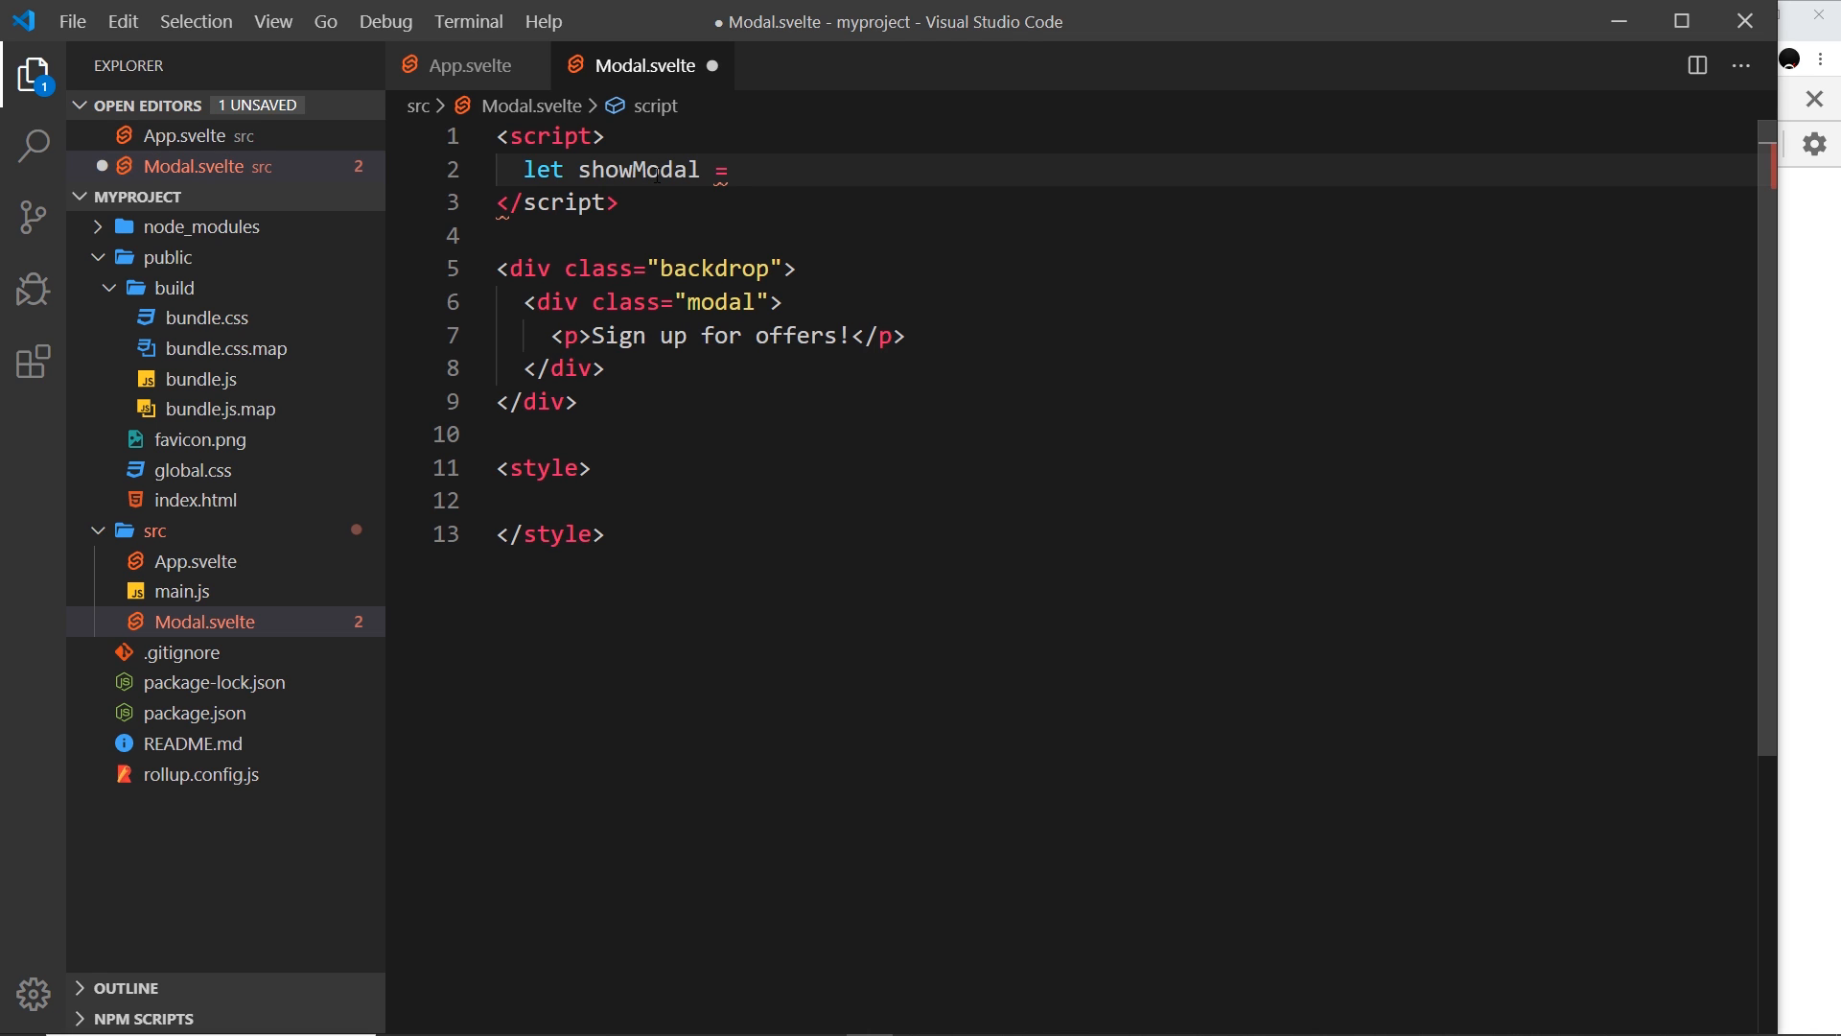
text(true;)
text({)
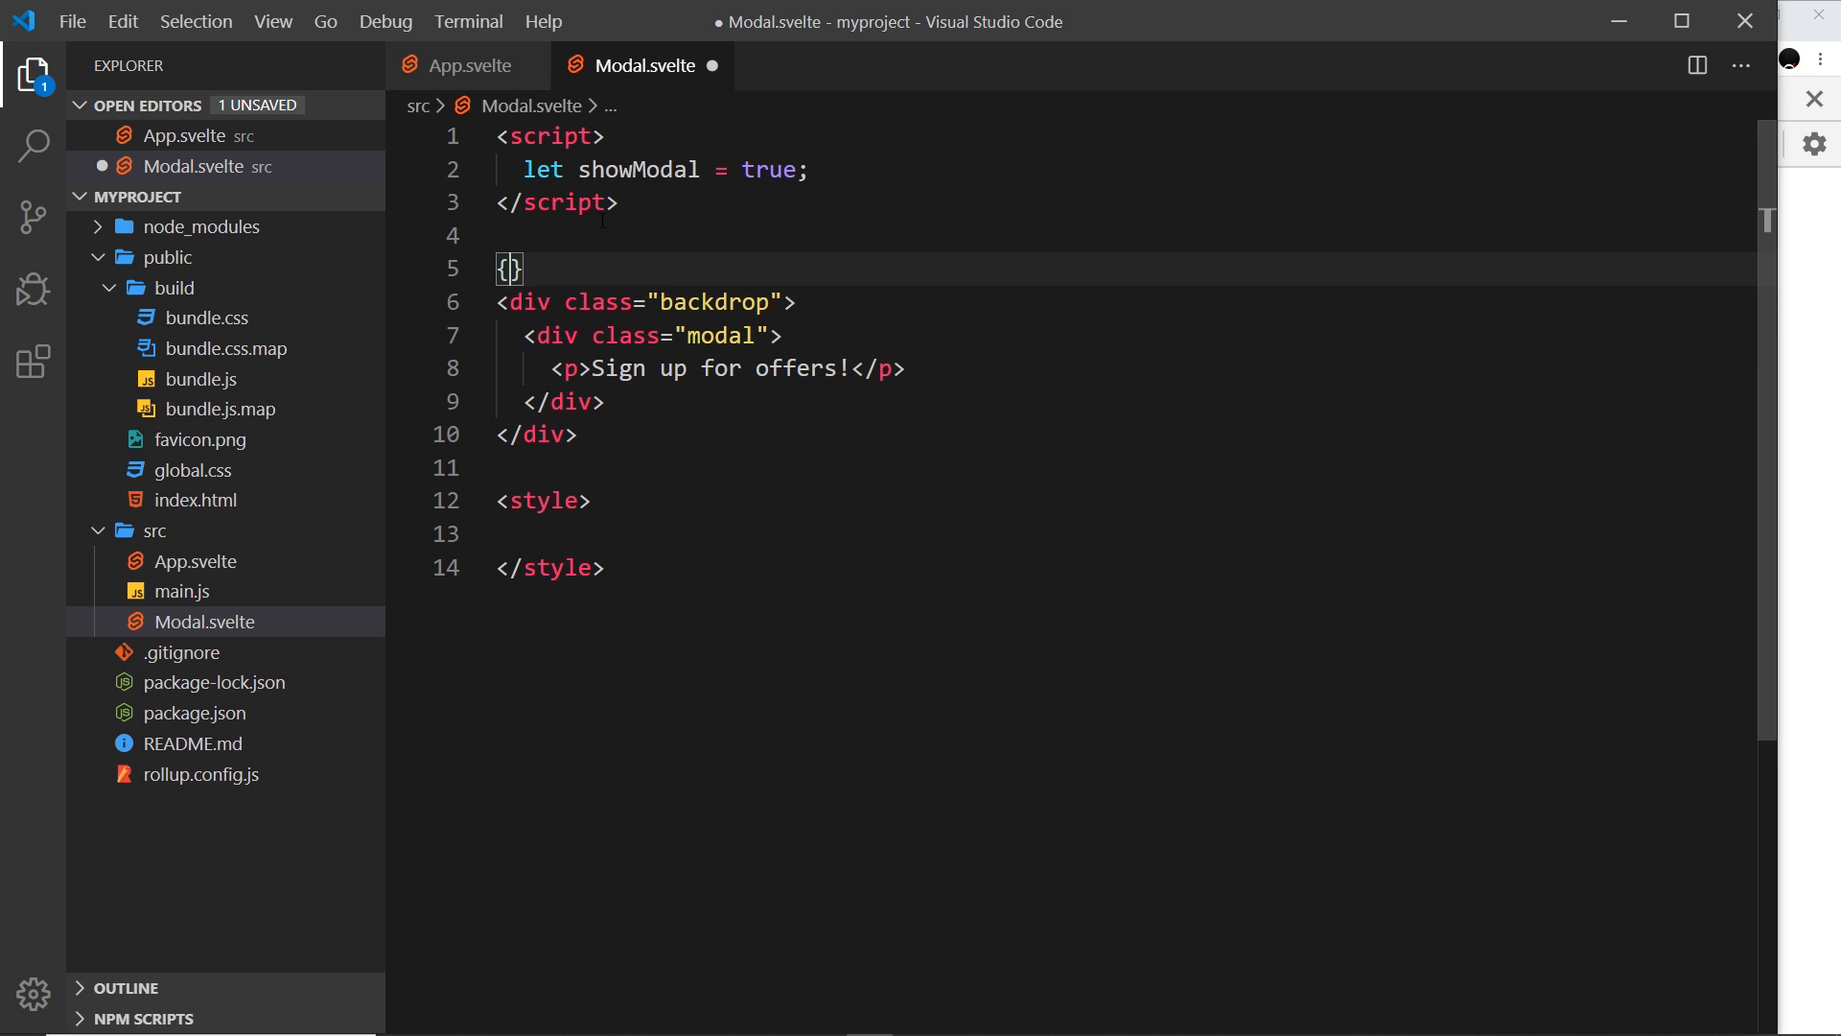
text(#if)
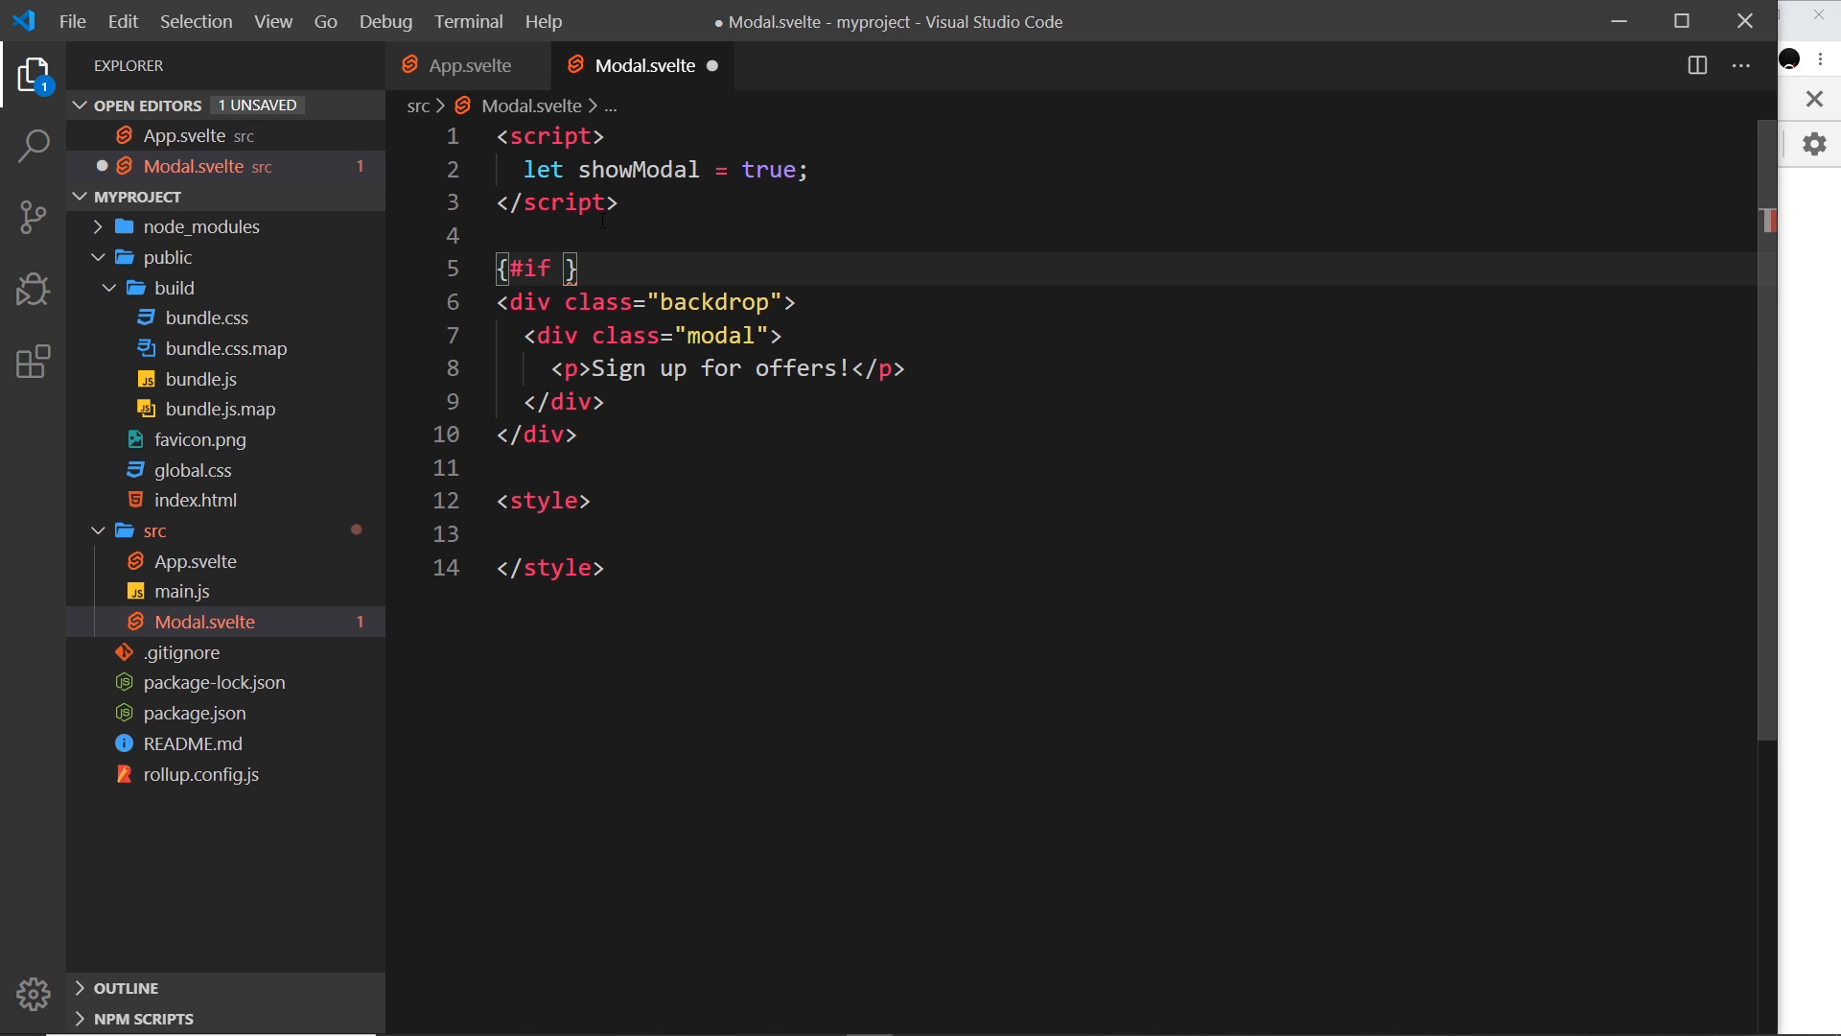
text(showModal)
text({)
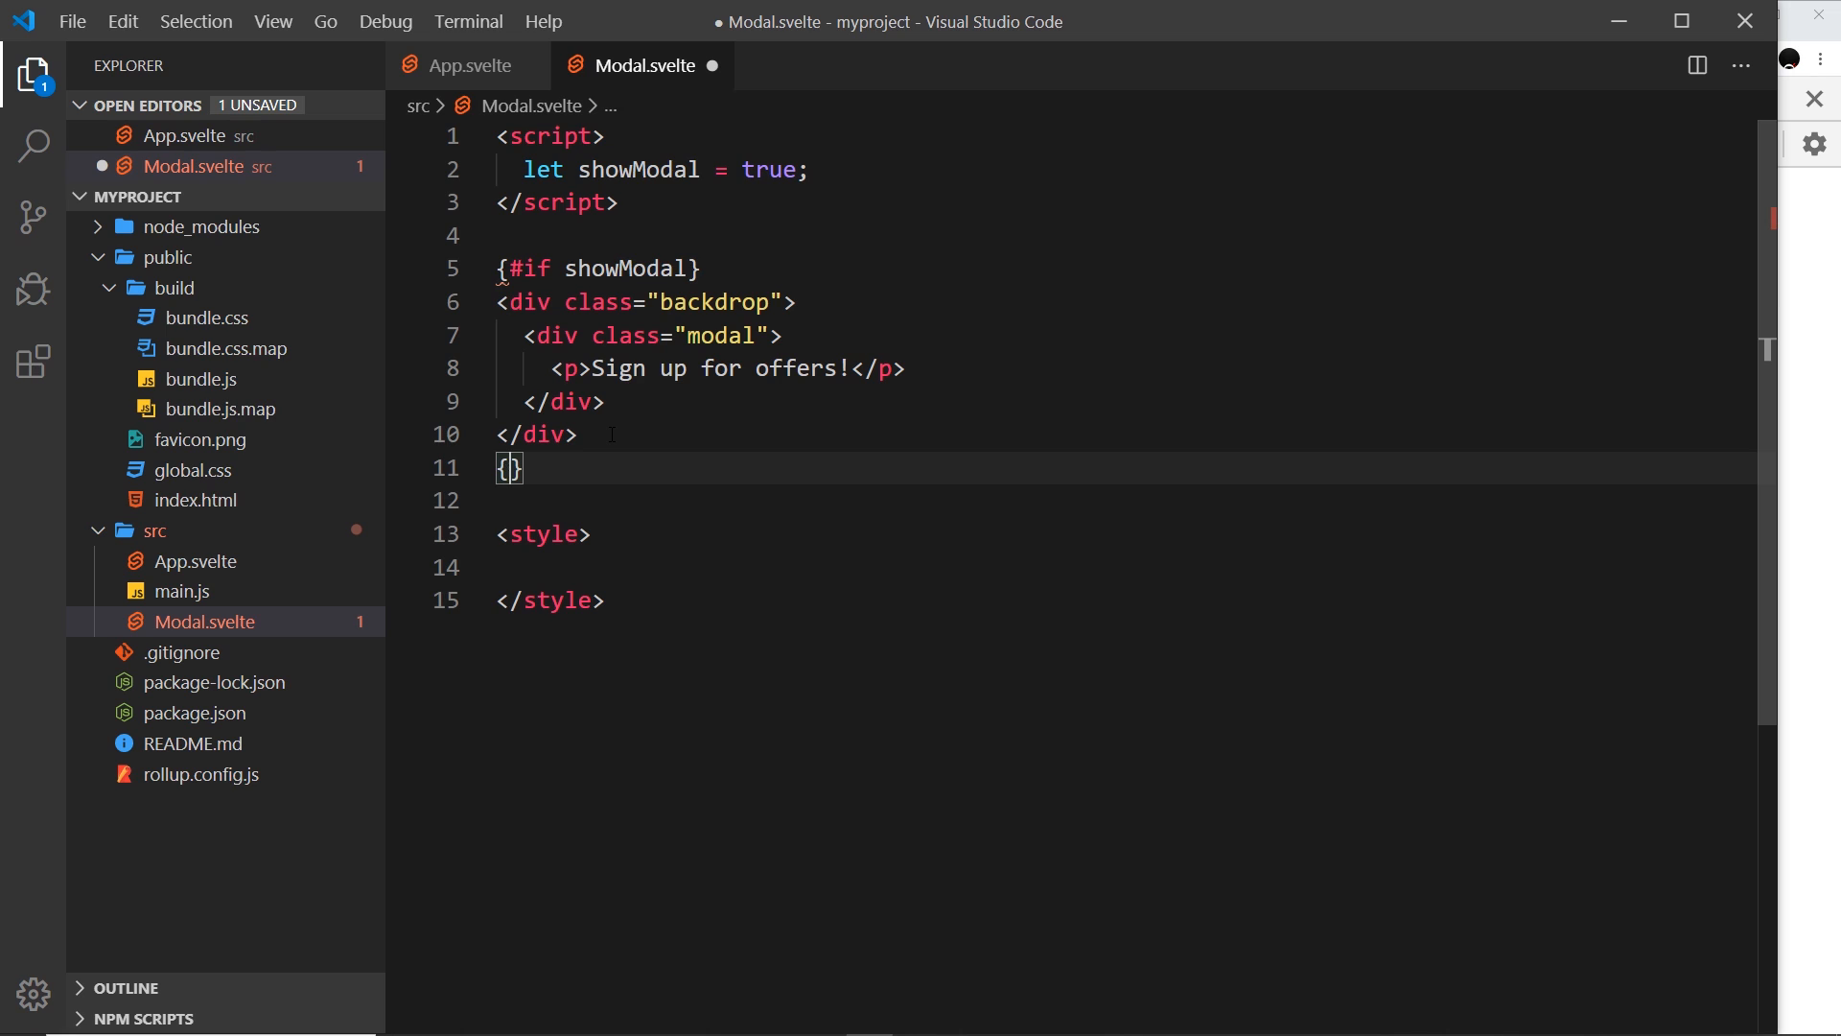
text(/if)
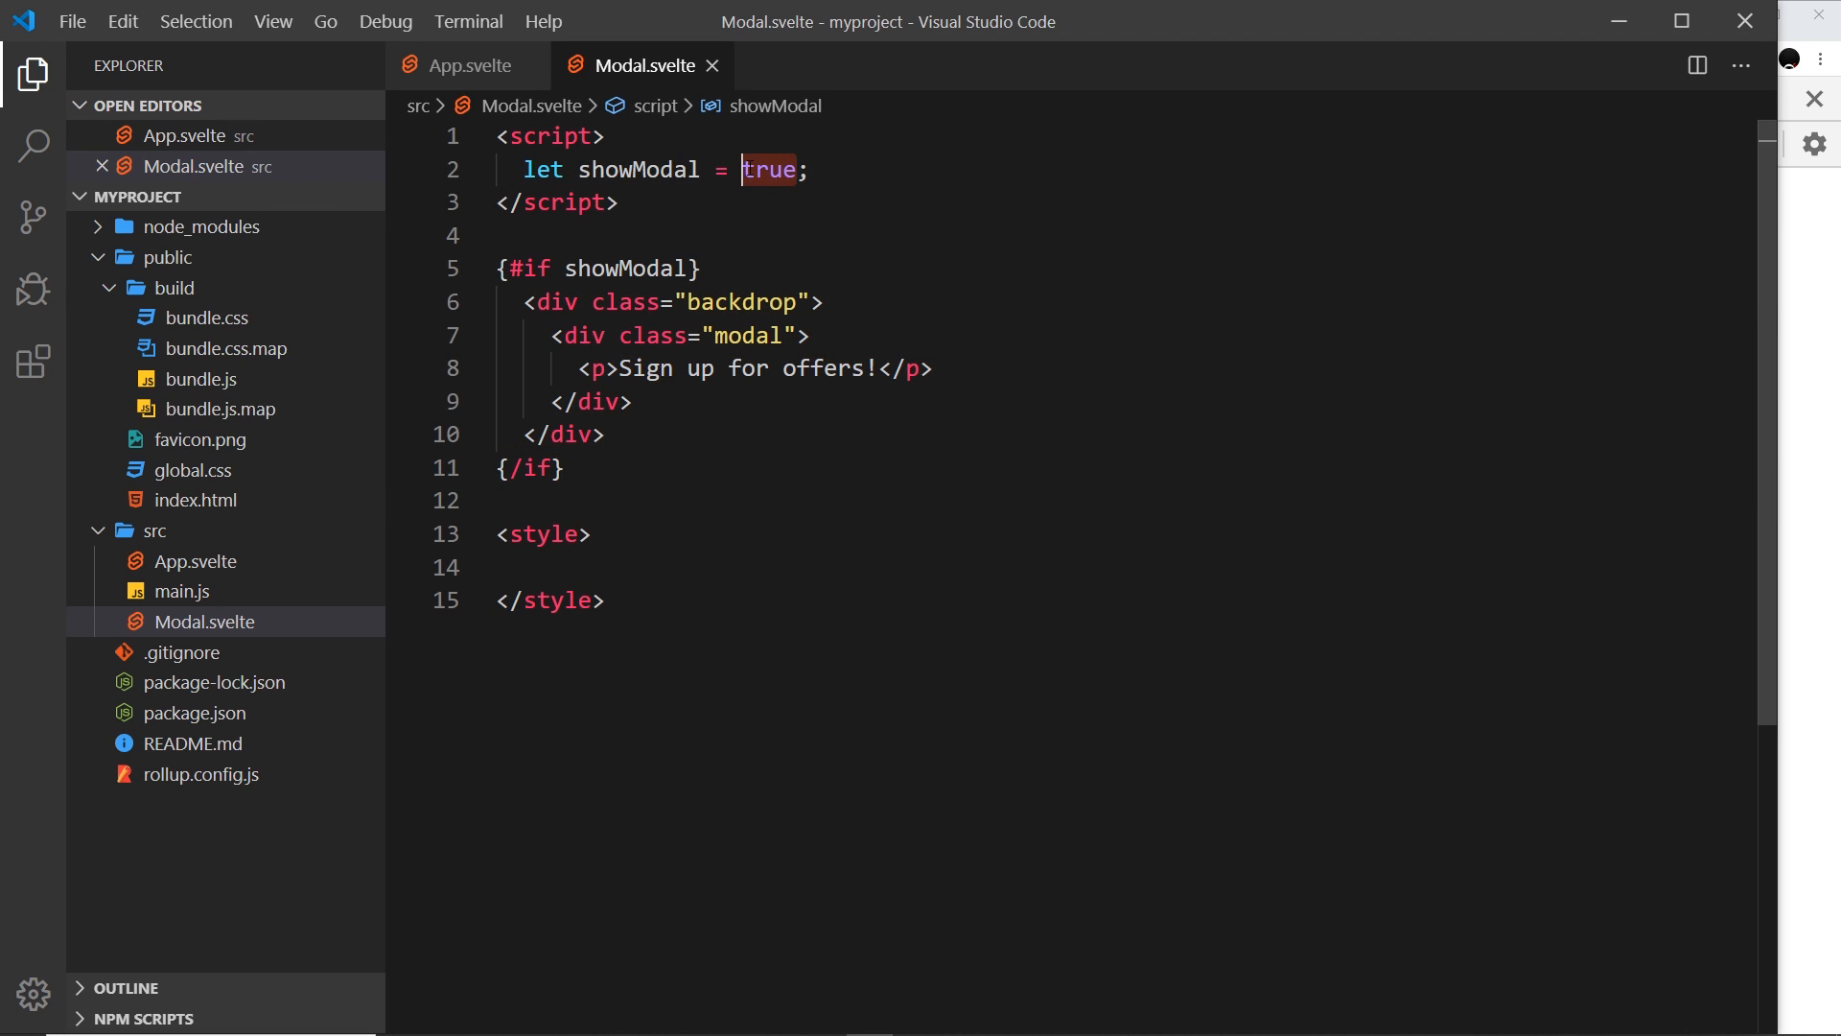
Set showModal to false, revert it to true and save Modal.svelte, then return to App.svelte.
text(false)
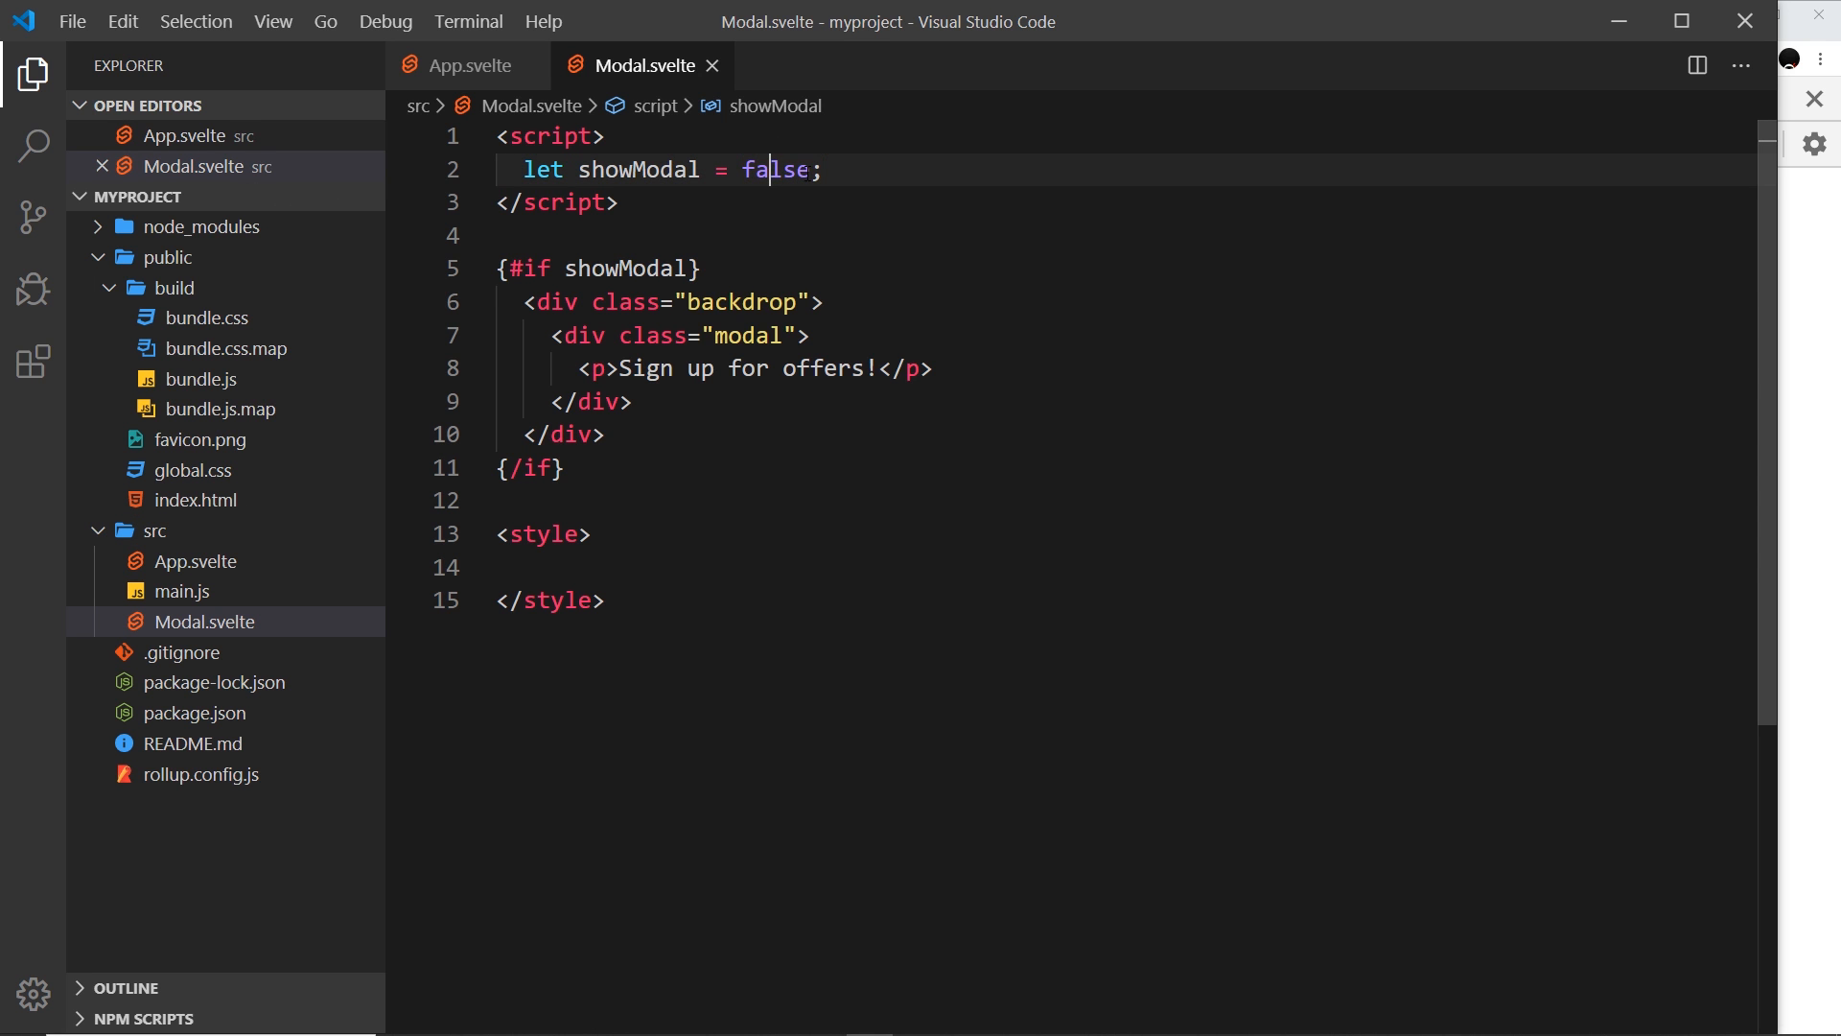
text(true)
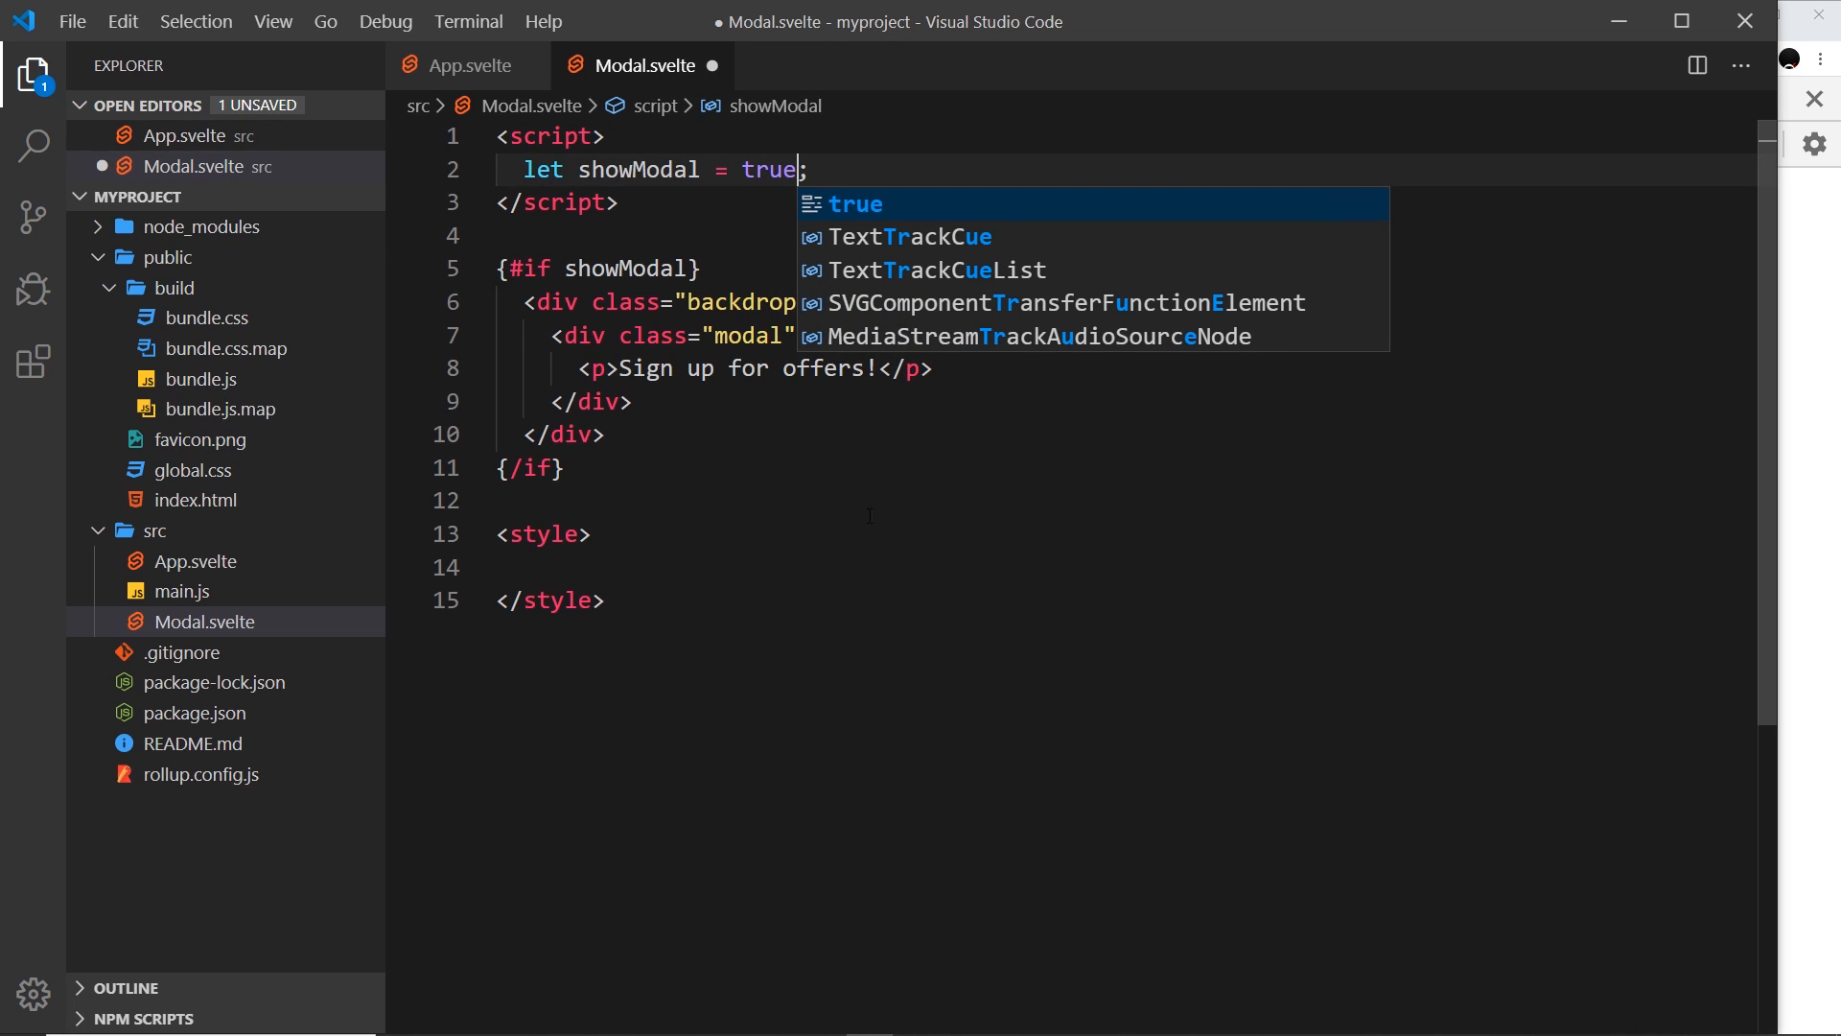
mouse_move(891, 495)
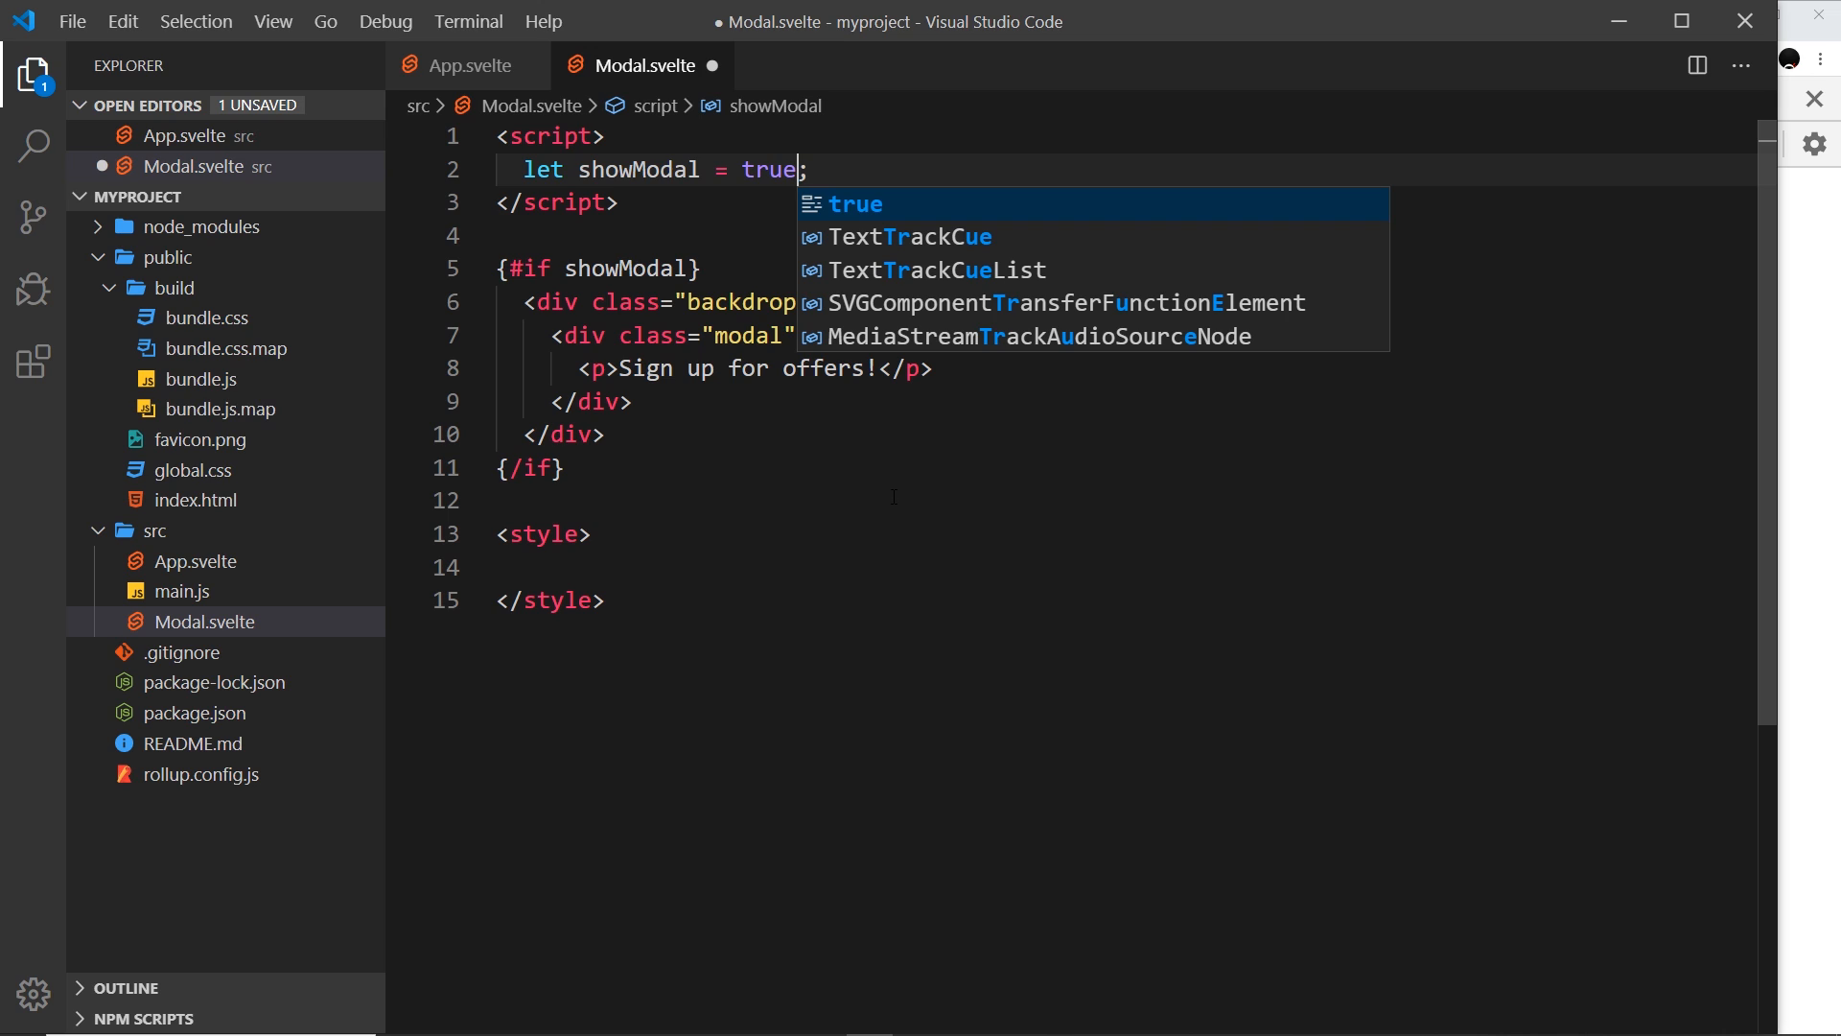
key(ctrl+s)
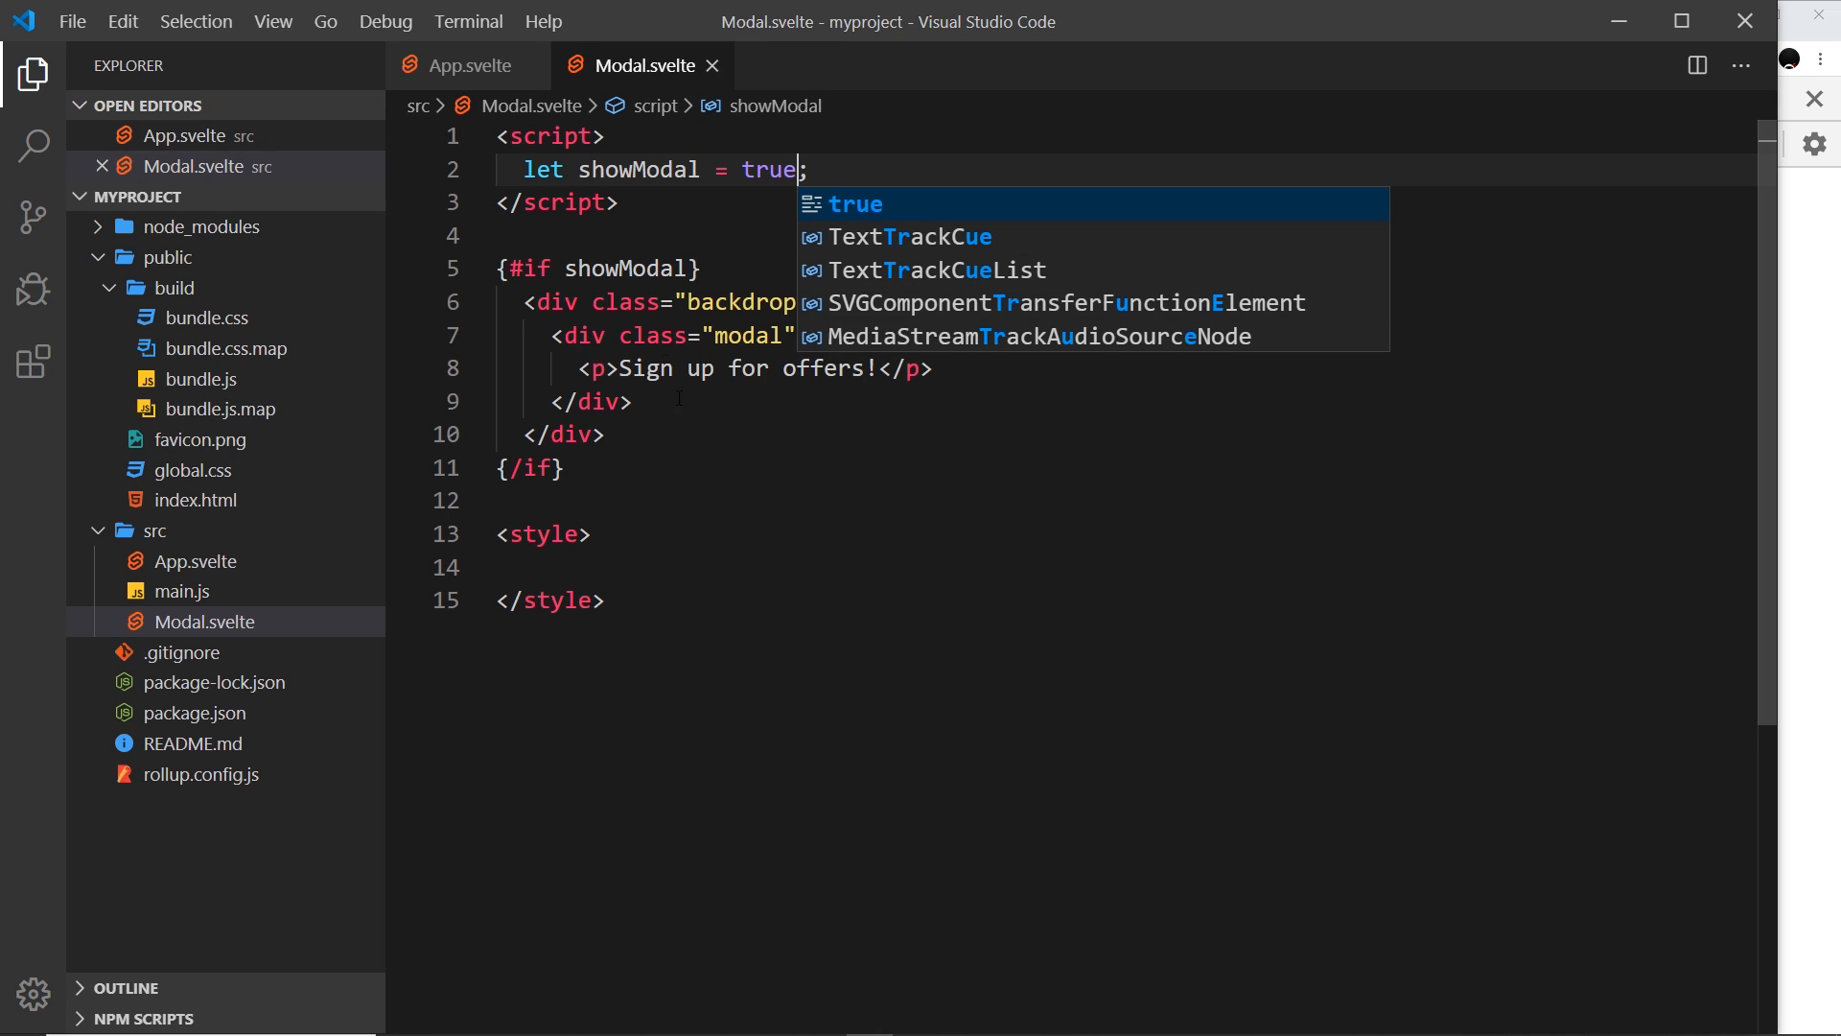
click(466, 65)
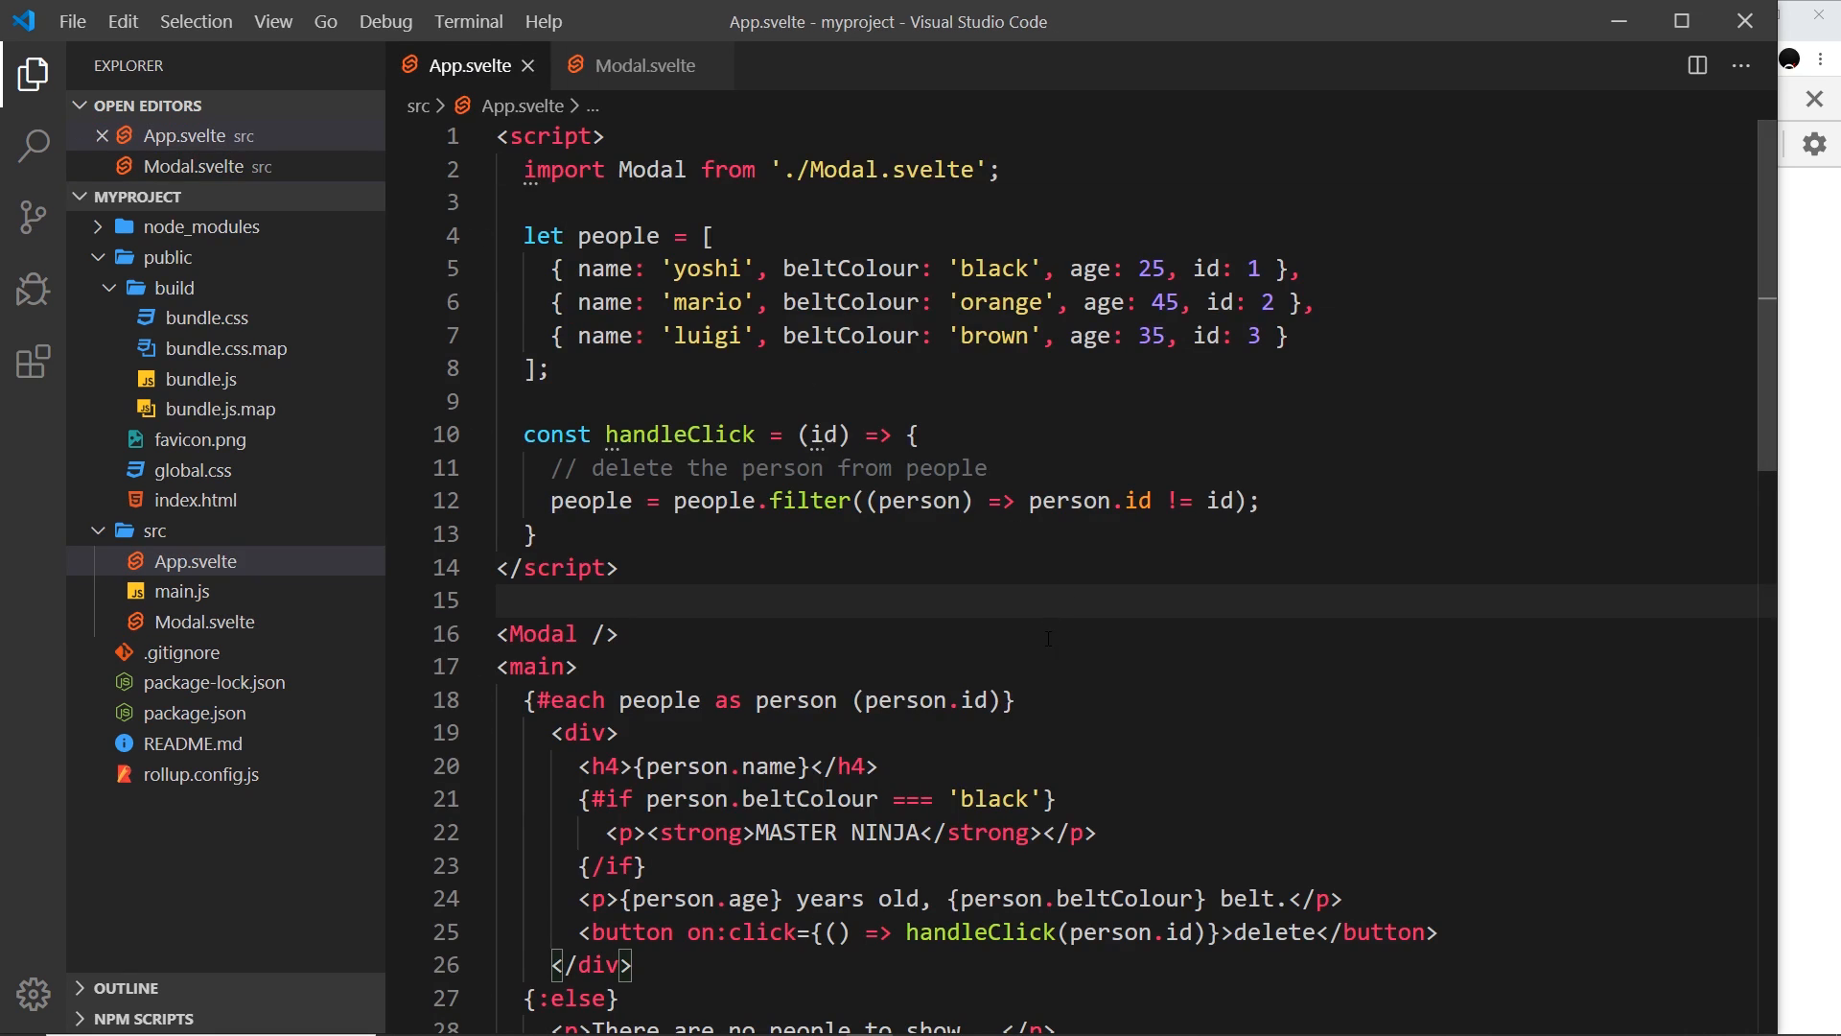